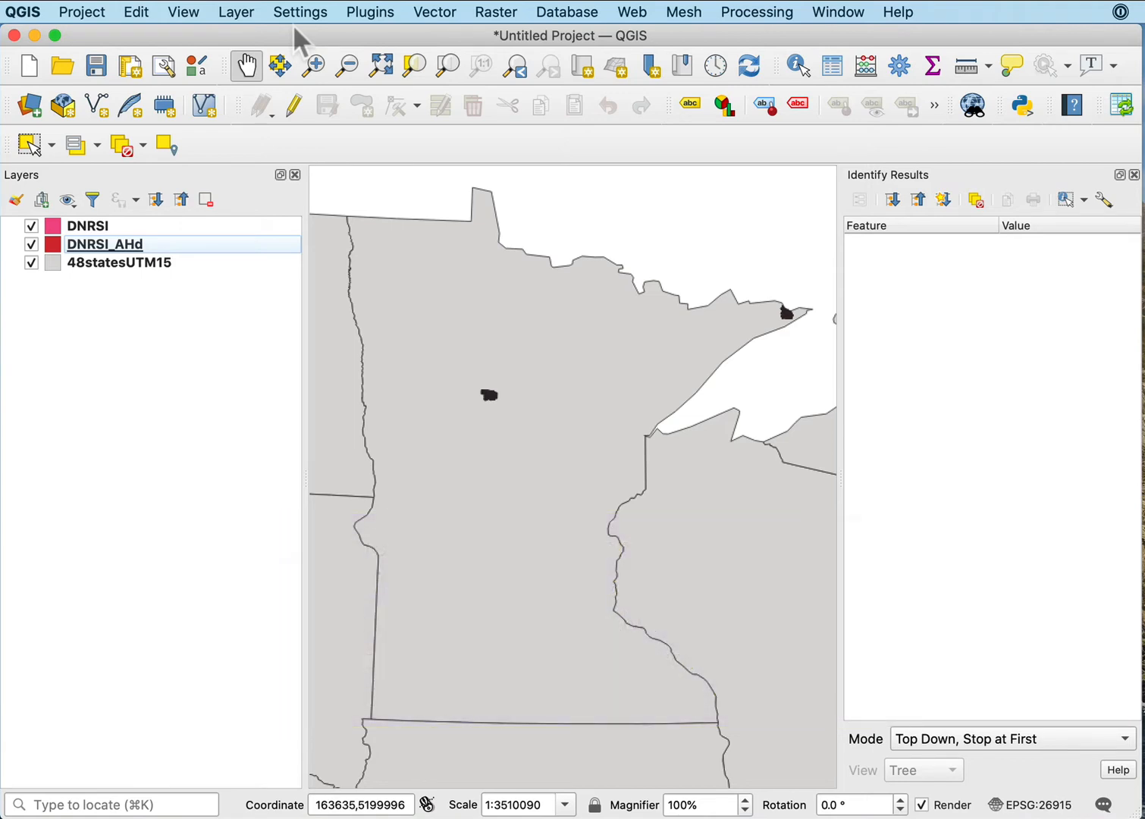
mouse_move(127, 276)
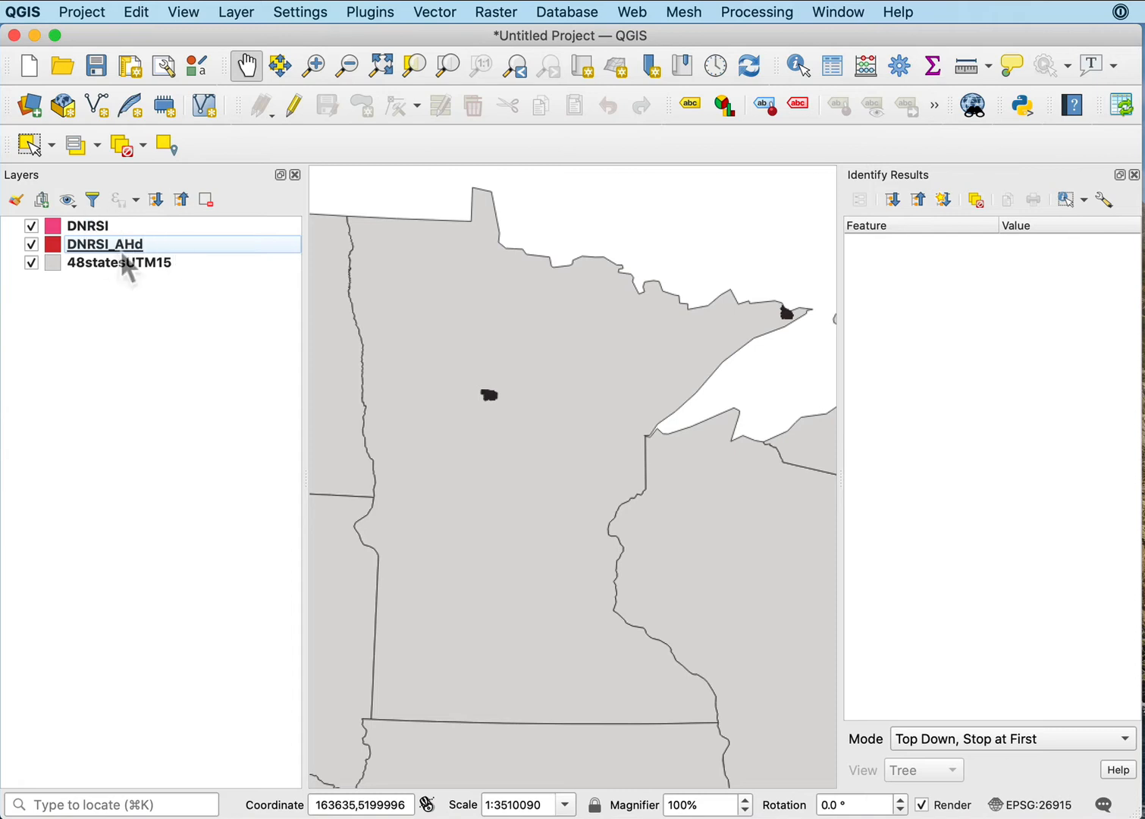
mouse_move(147, 509)
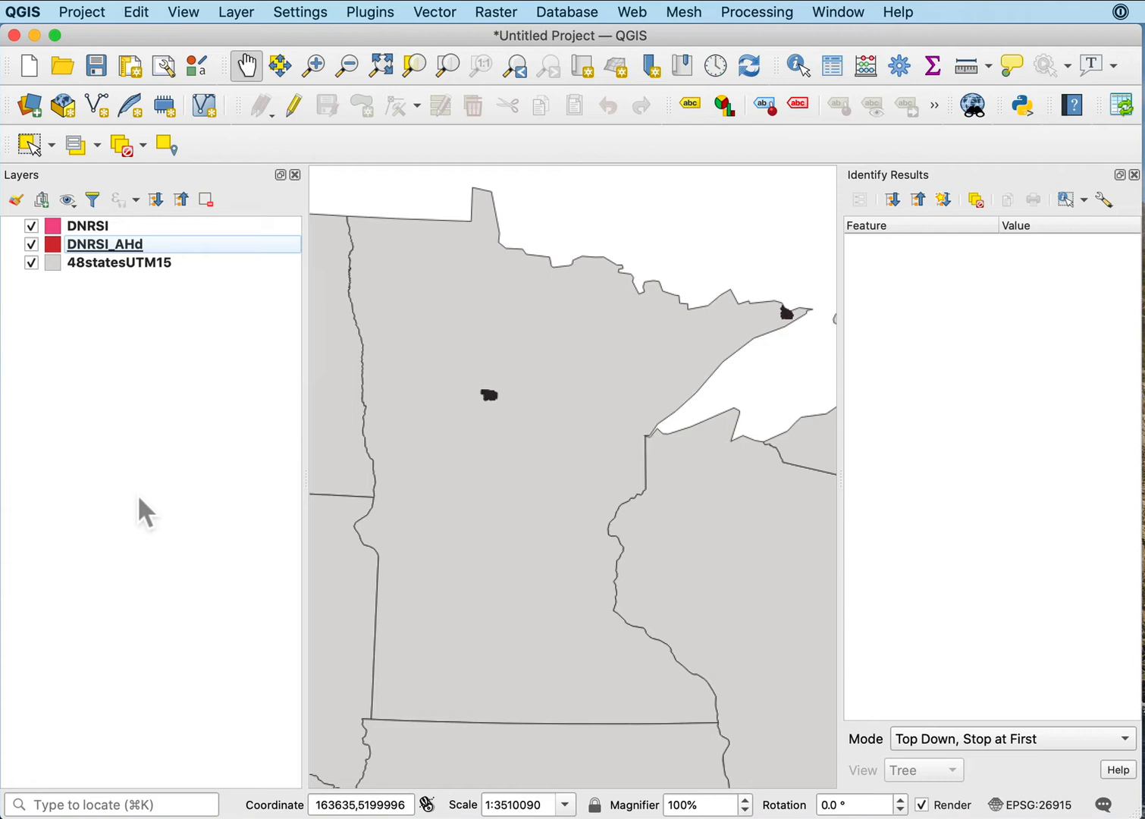
mouse_move(121, 257)
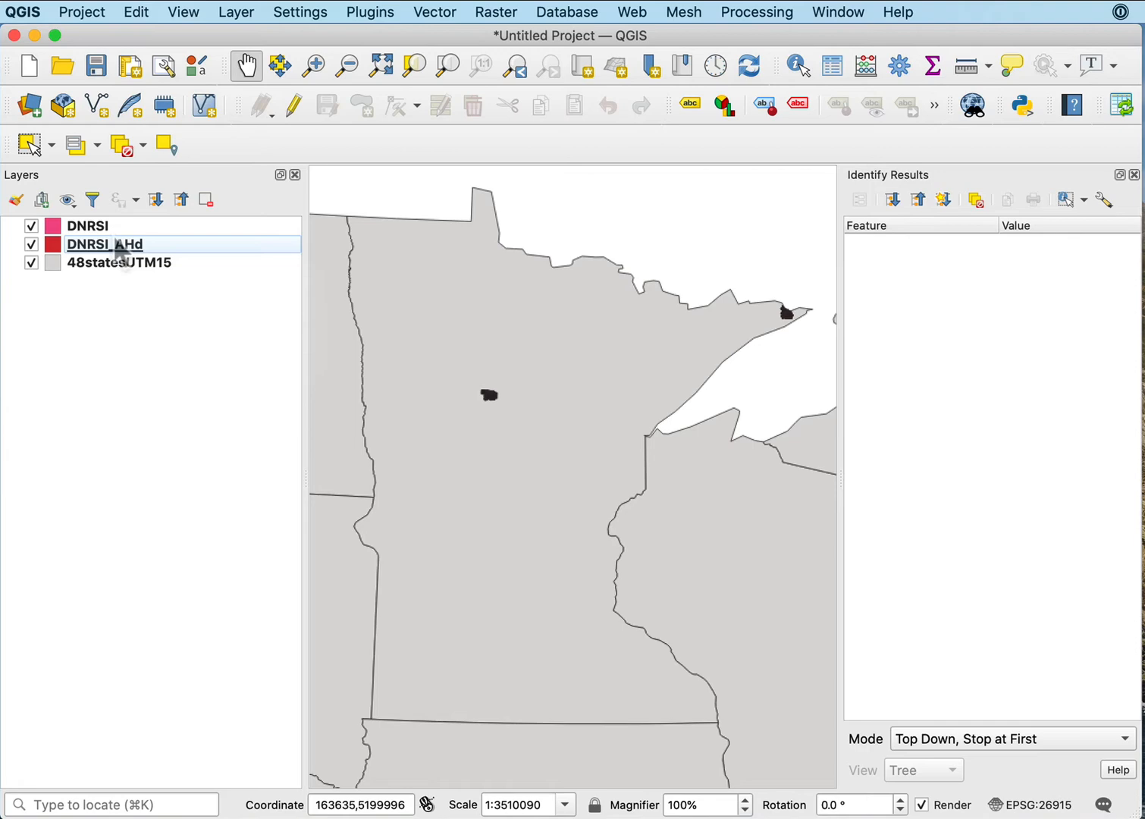
Zoom the map to DNRSI_AHd and open its 948-feature attribute table
right_click(105, 245)
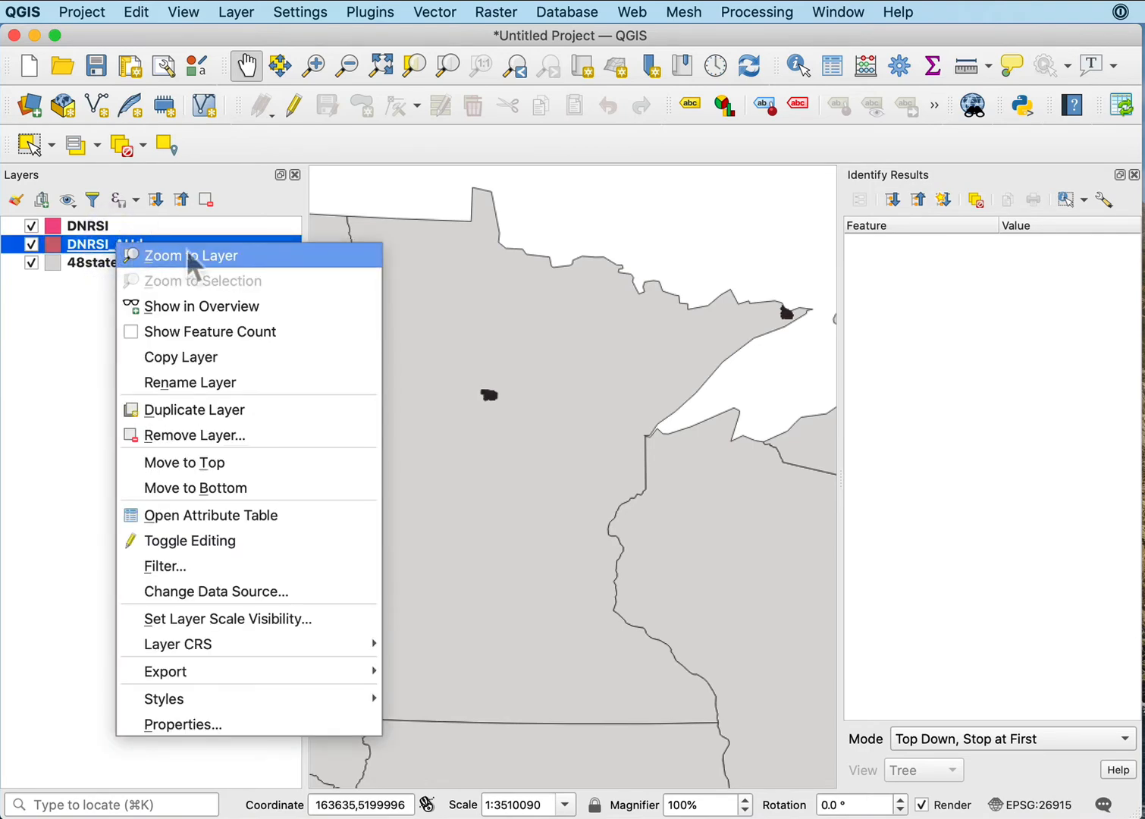
click(191, 256)
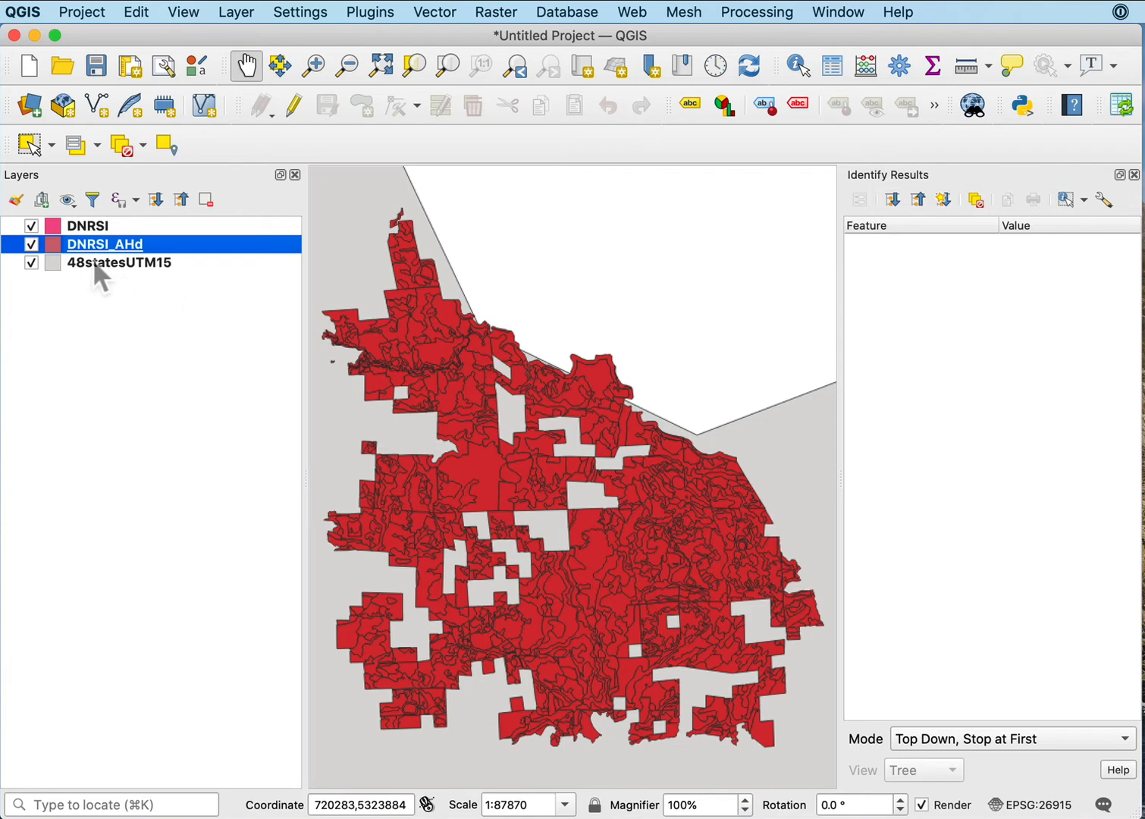
right_click(105, 243)
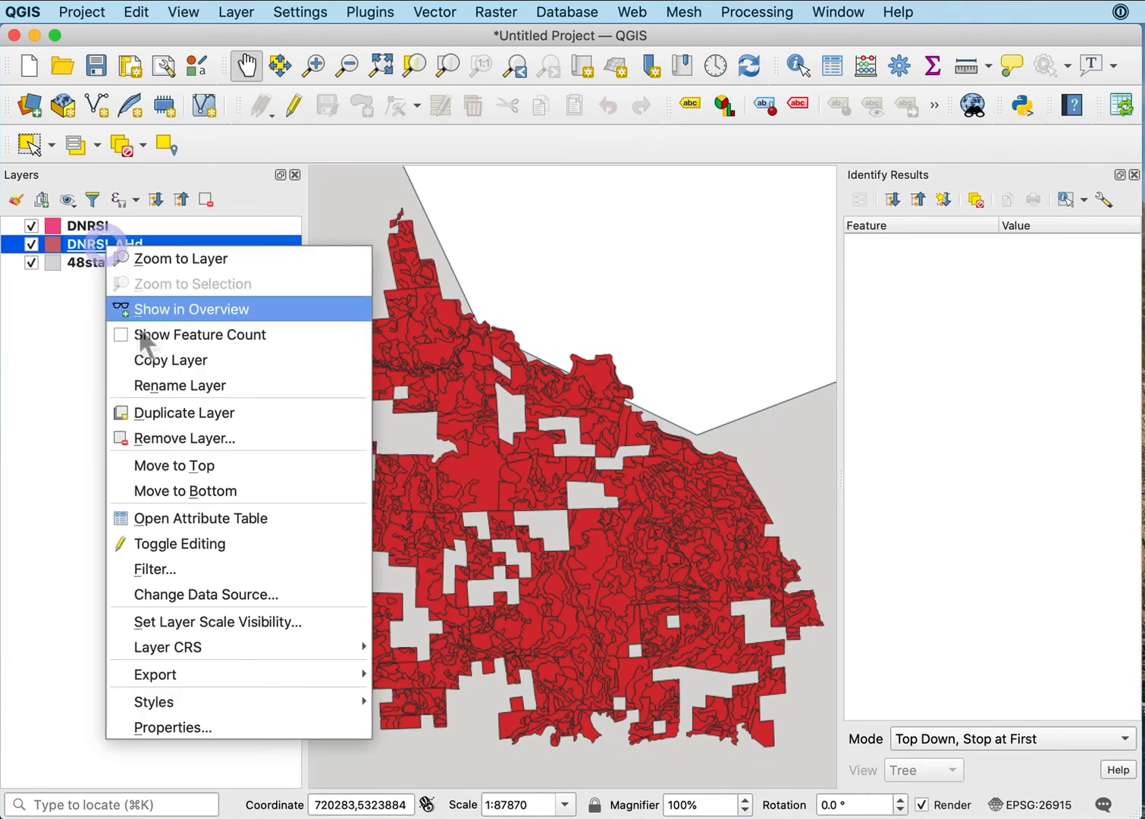
click(201, 518)
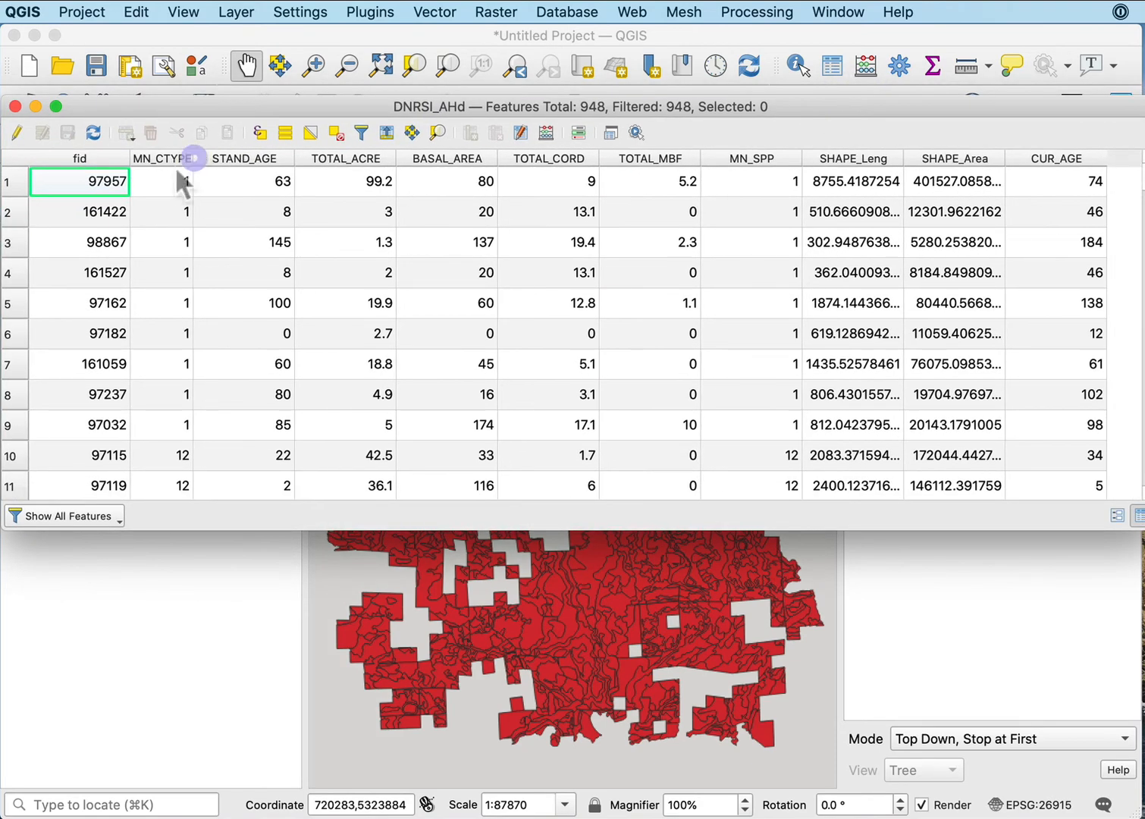
mouse_move(1059, 215)
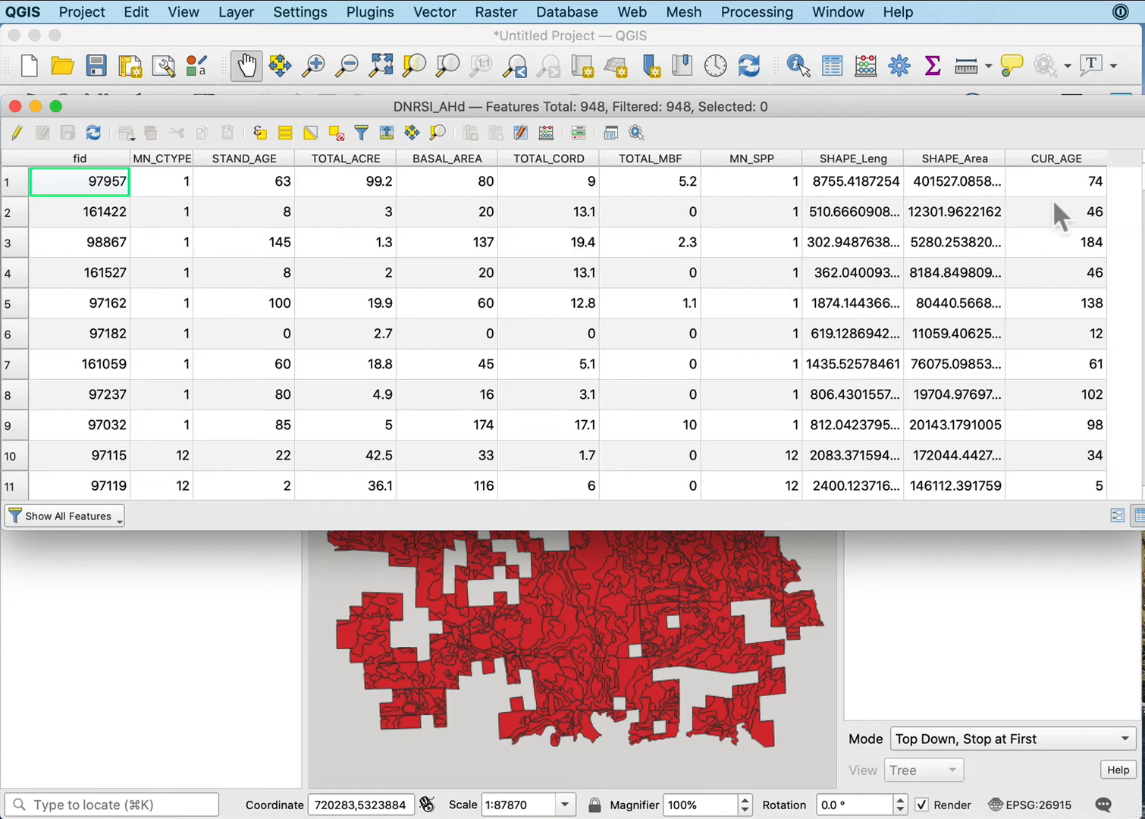
mouse_move(195, 205)
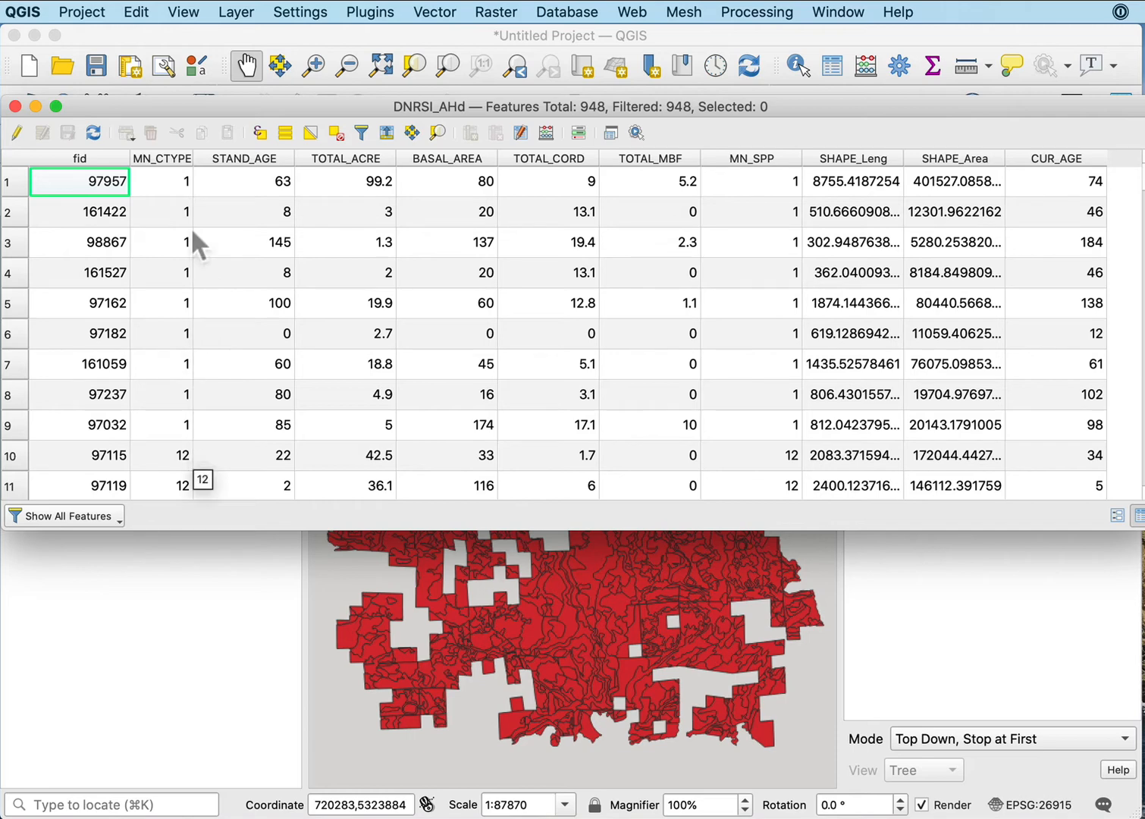
mouse_move(182, 444)
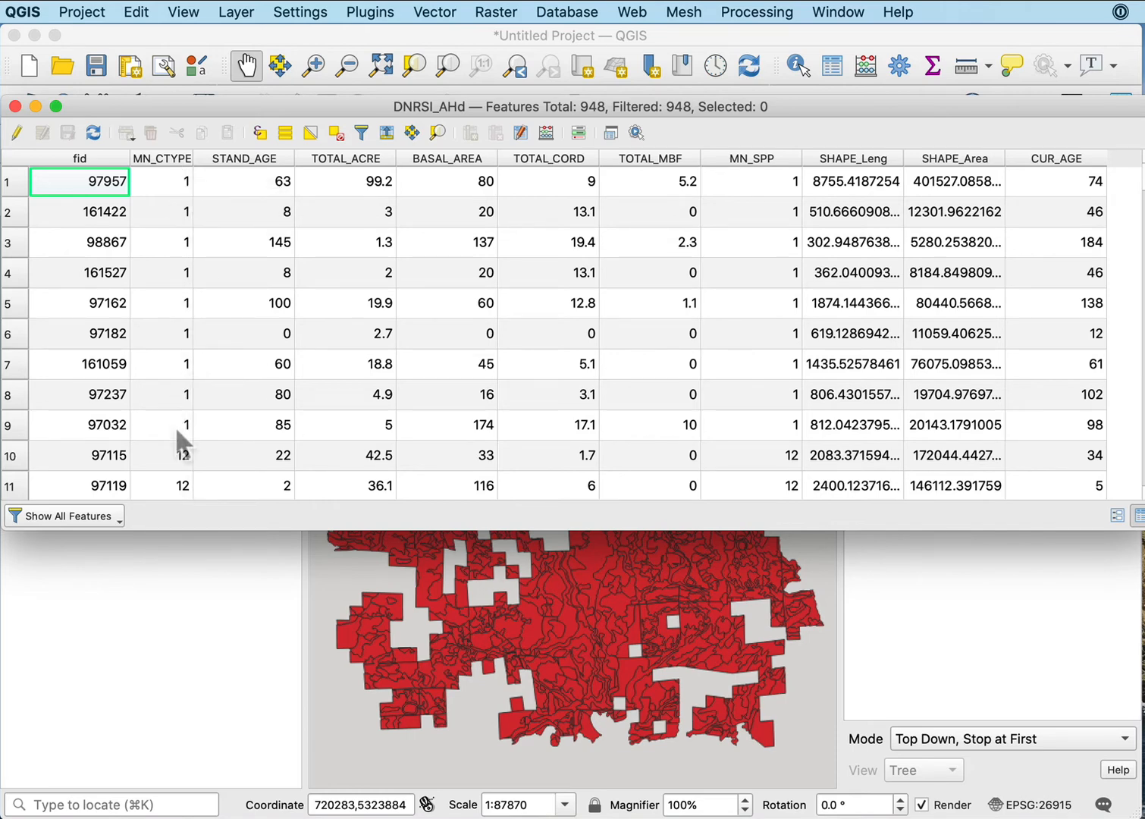
mouse_move(209, 284)
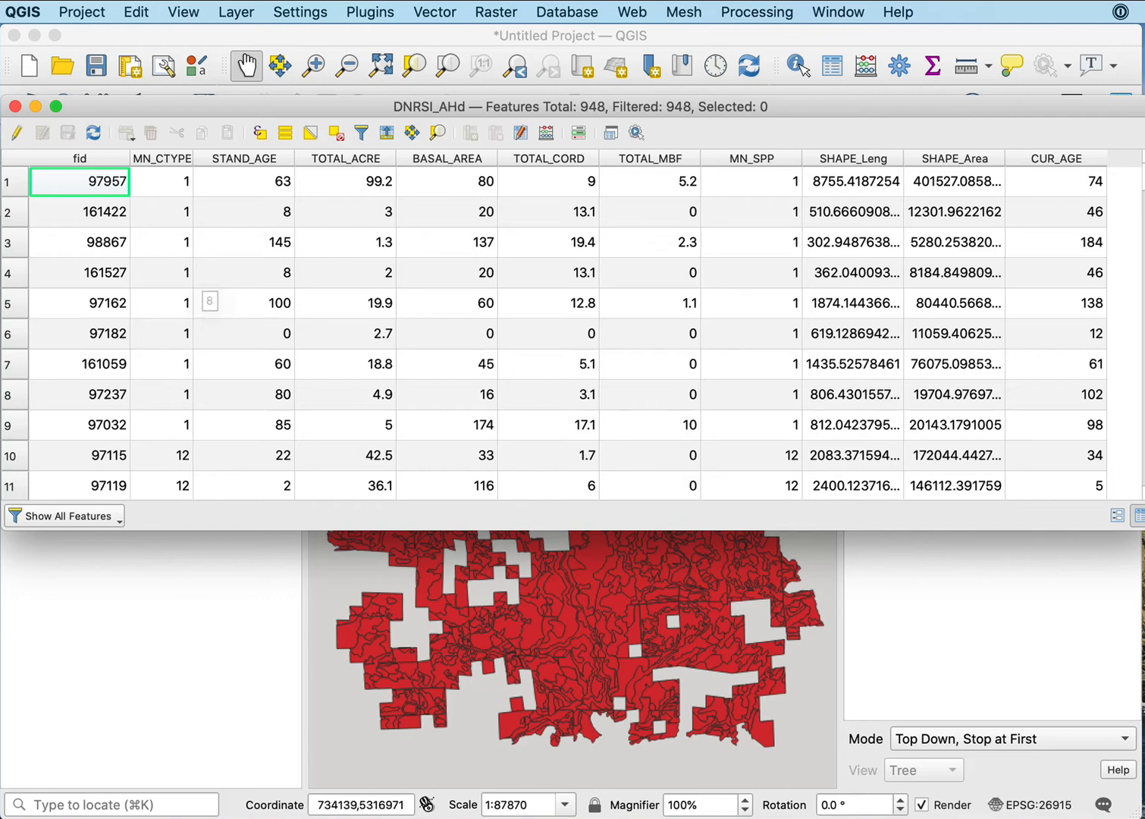
mouse_move(936, 333)
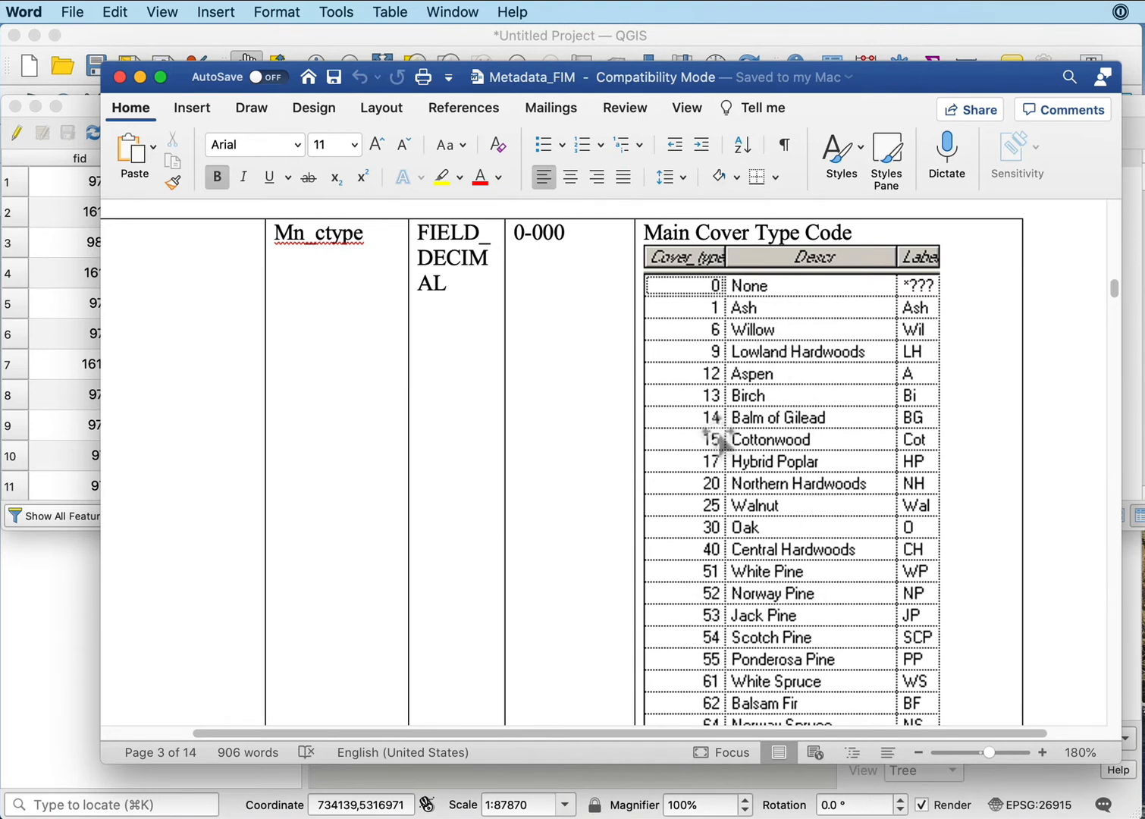
mouse_move(783, 472)
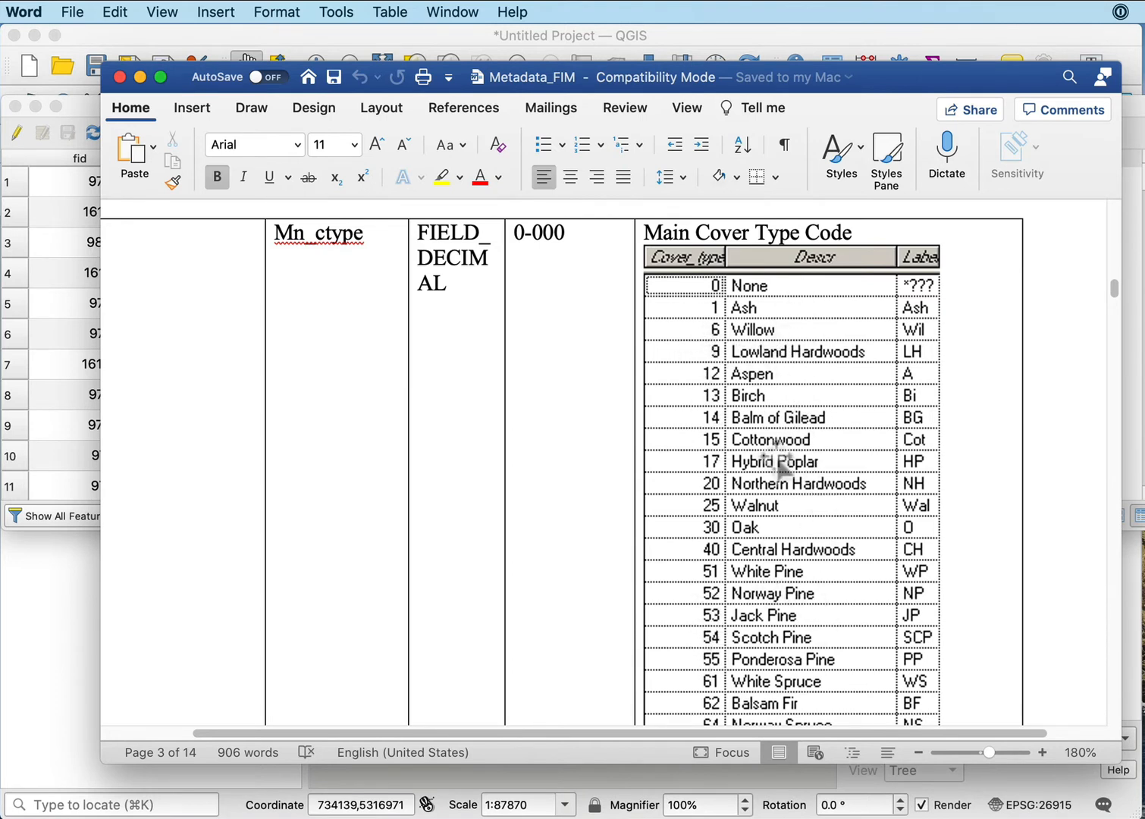
mouse_move(794, 496)
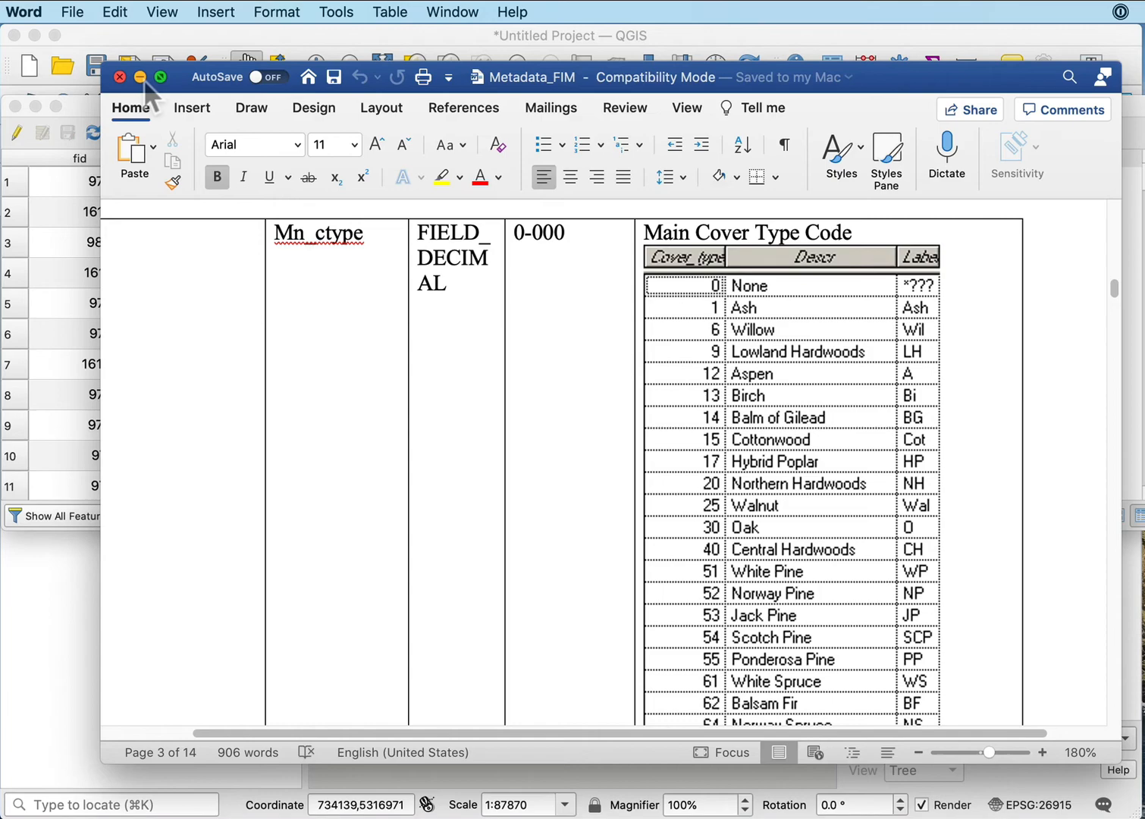
Minimize the Metadata_FIM Word document after reviewing its Mn_ctype cover type codes
click(119, 76)
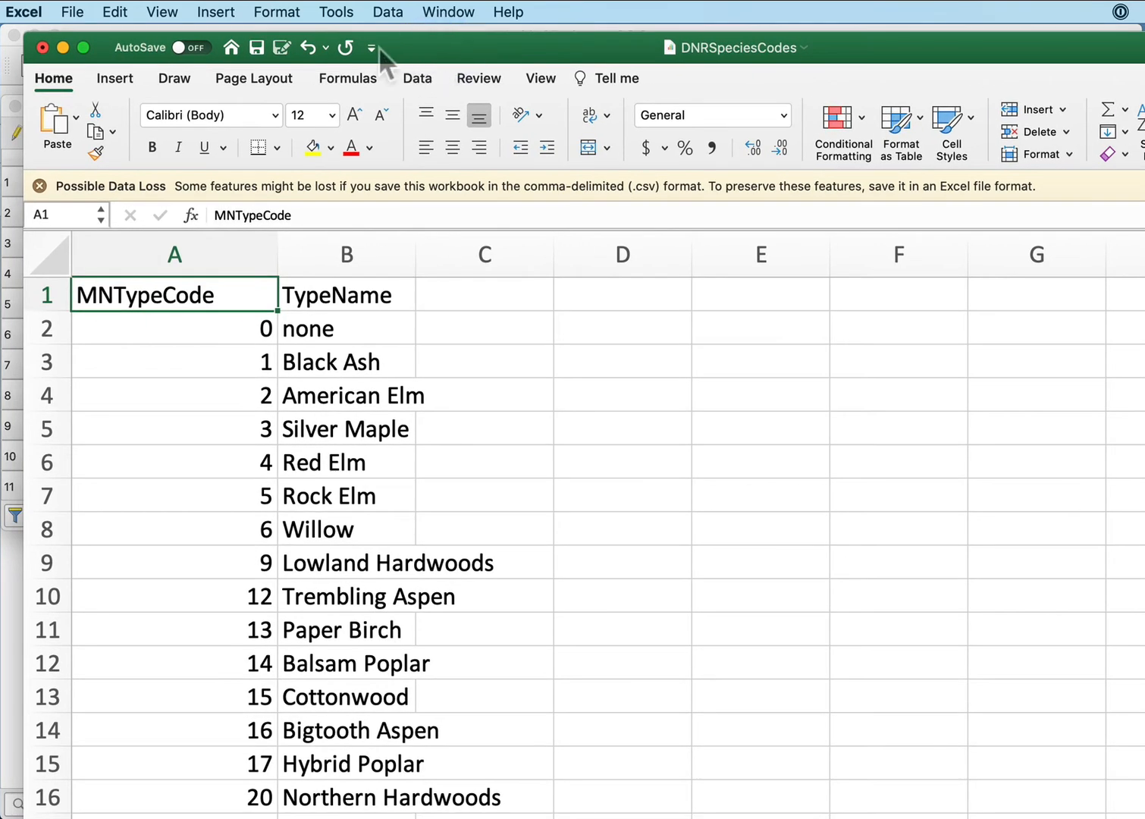
mouse_move(436, 360)
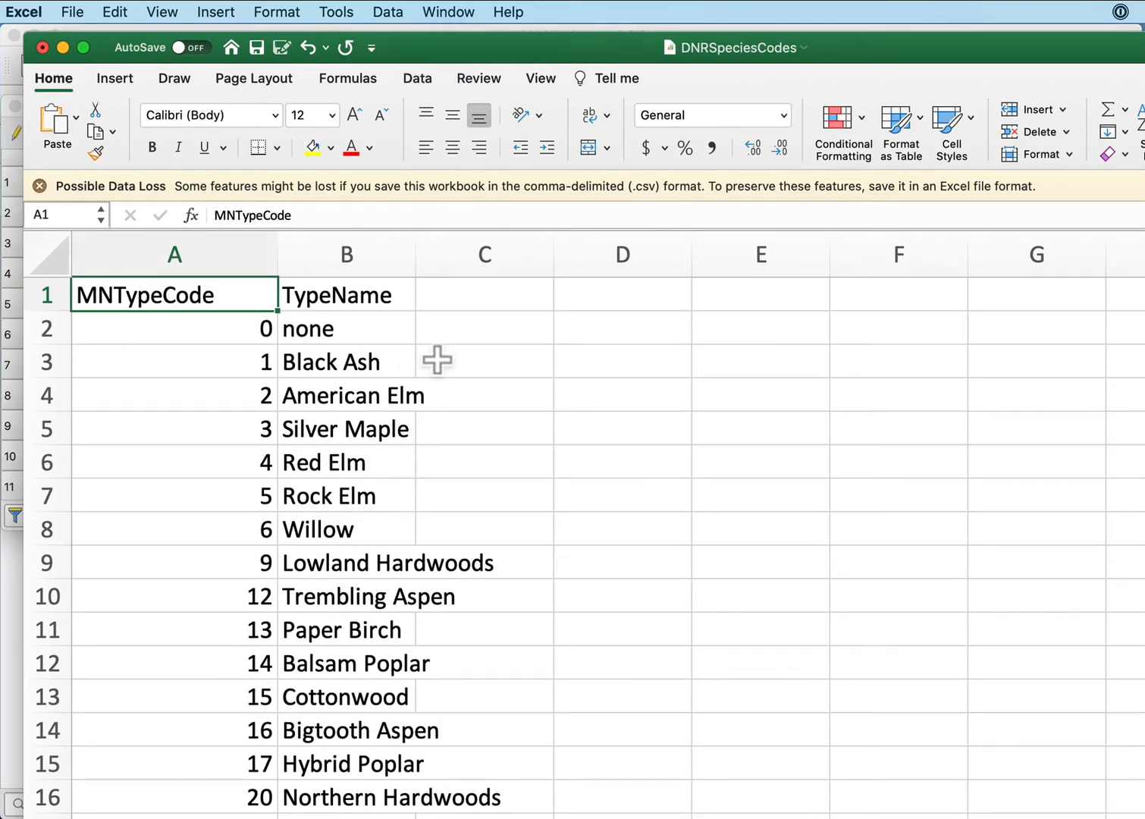
mouse_move(117, 307)
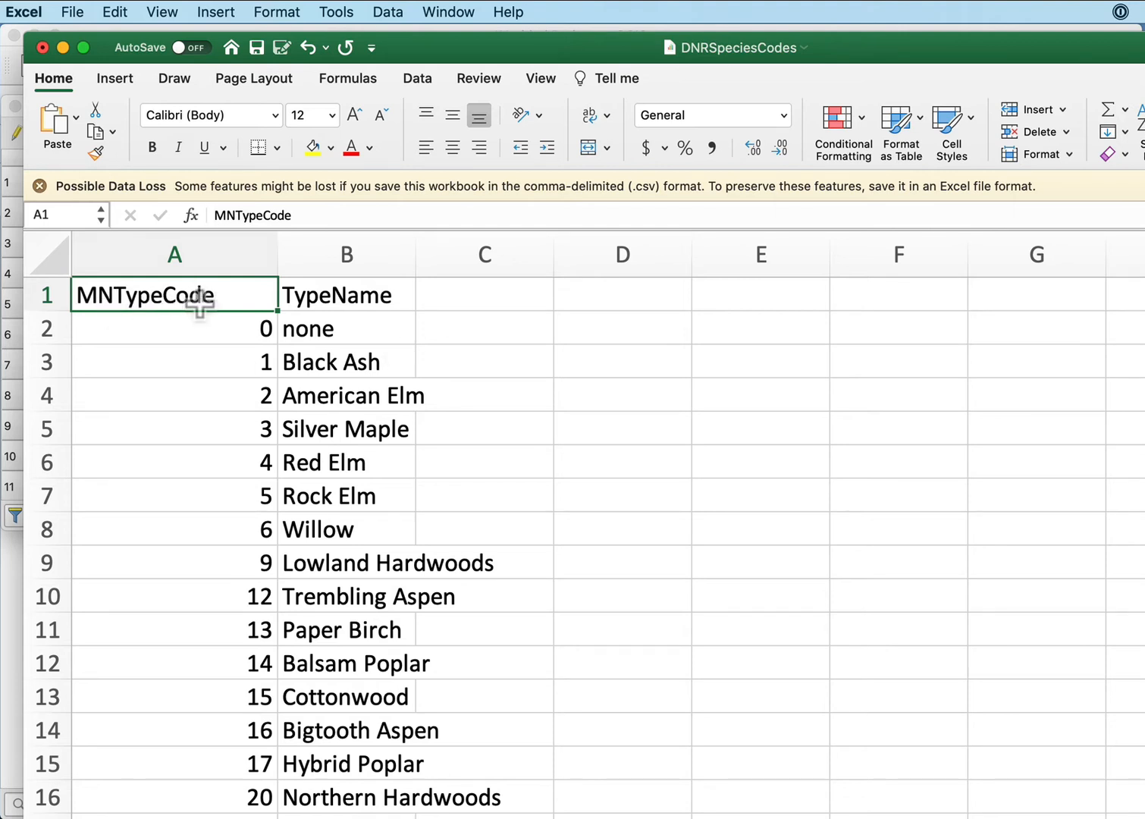
mouse_move(354, 351)
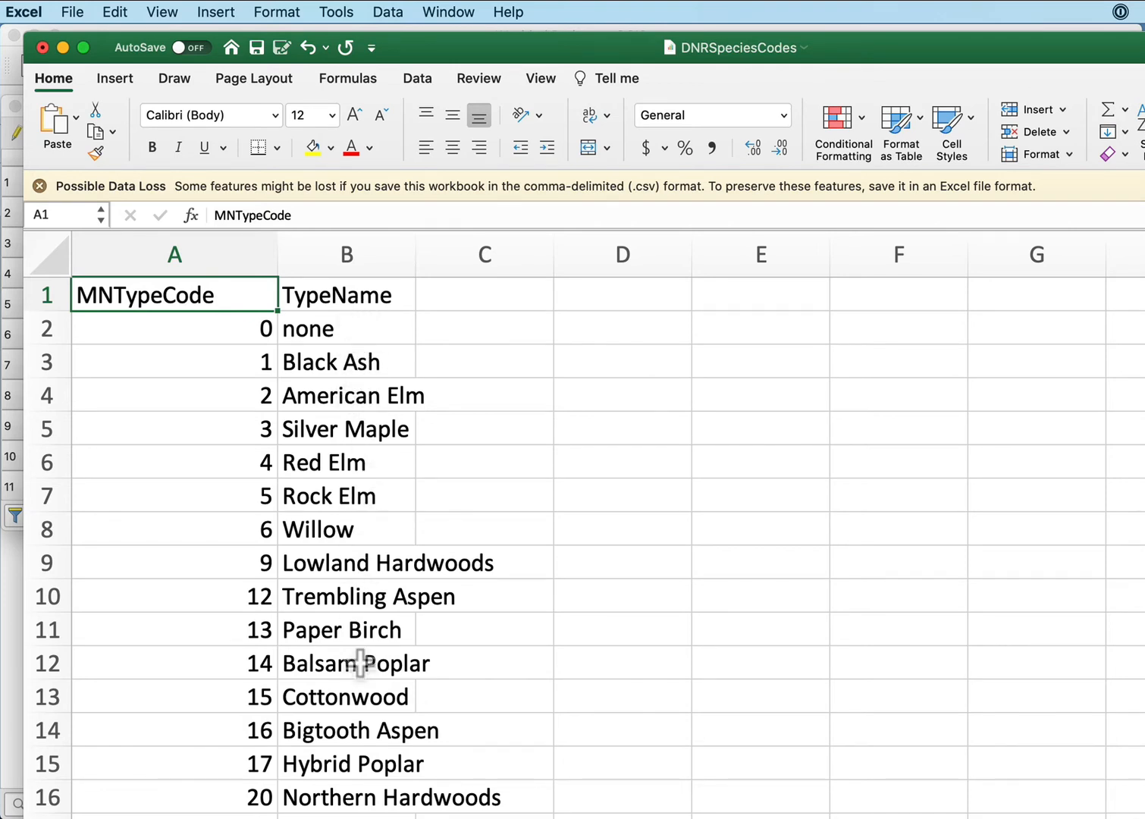
mouse_move(351, 518)
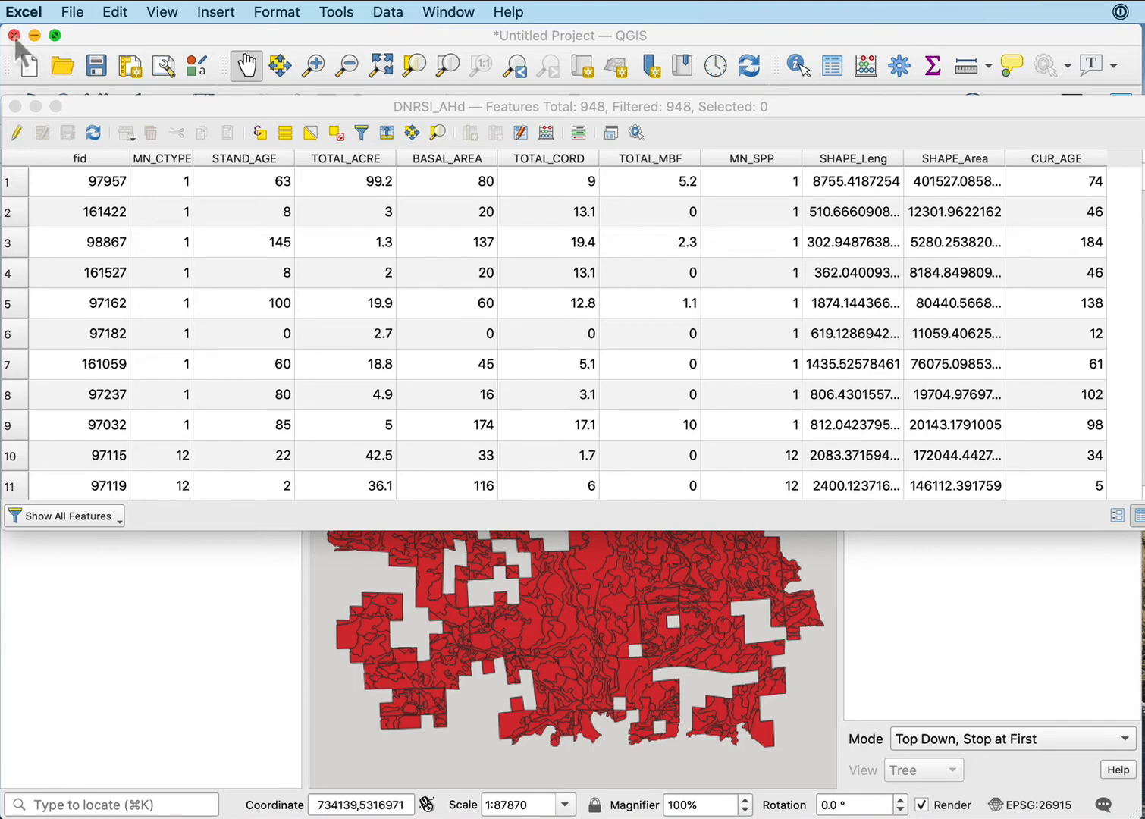
Add the DNRSpeciesCodes CSV to the project as a no-geometry table layer
click(13, 36)
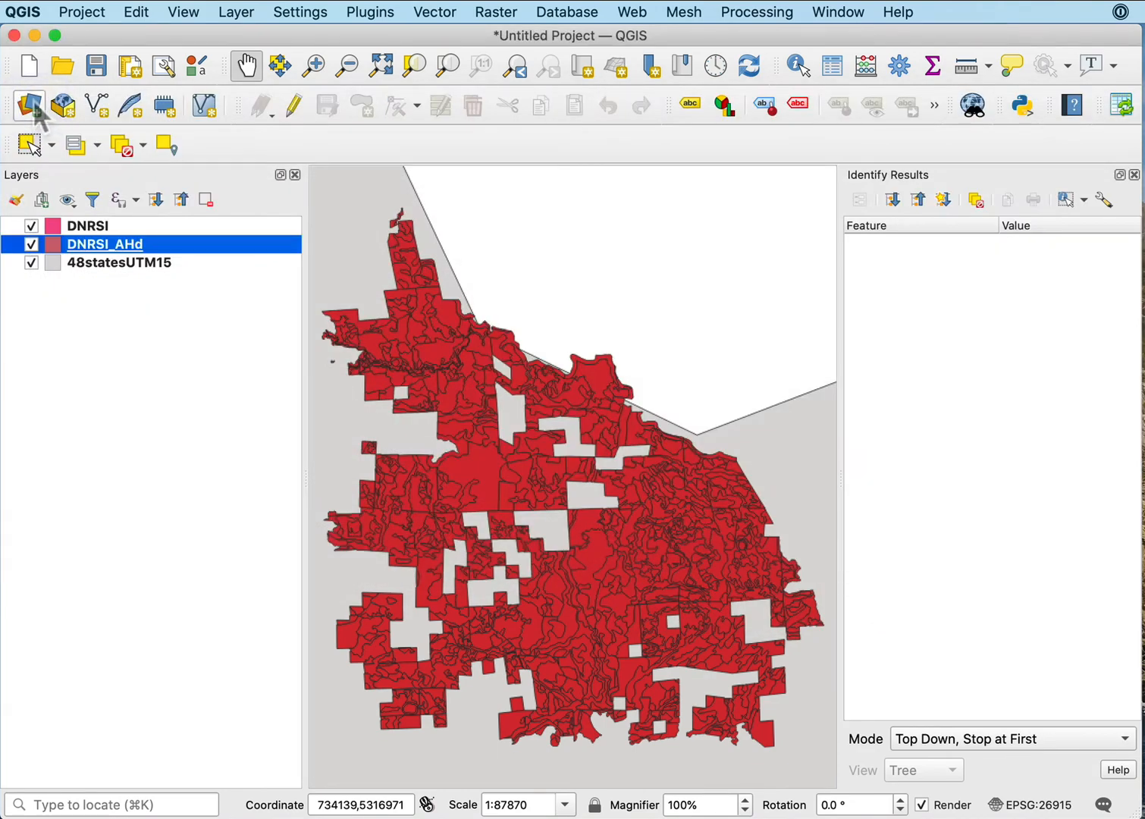
click(29, 98)
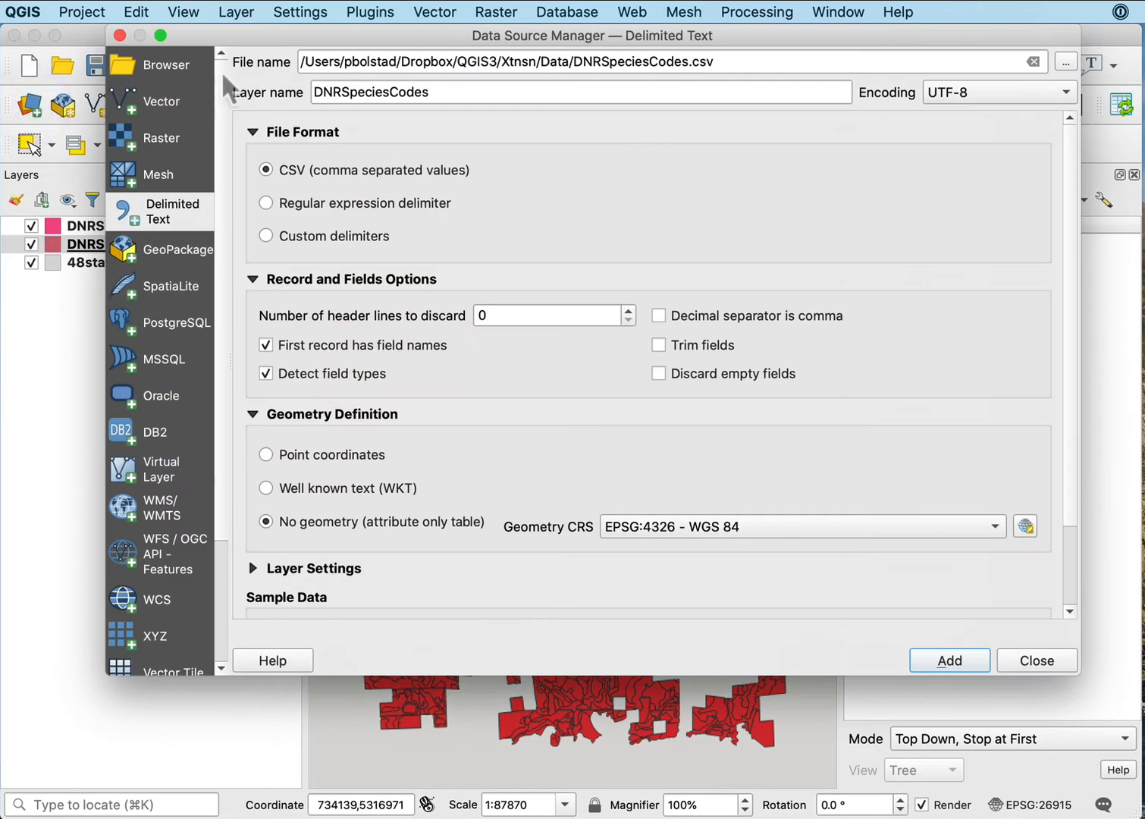
mouse_move(195, 80)
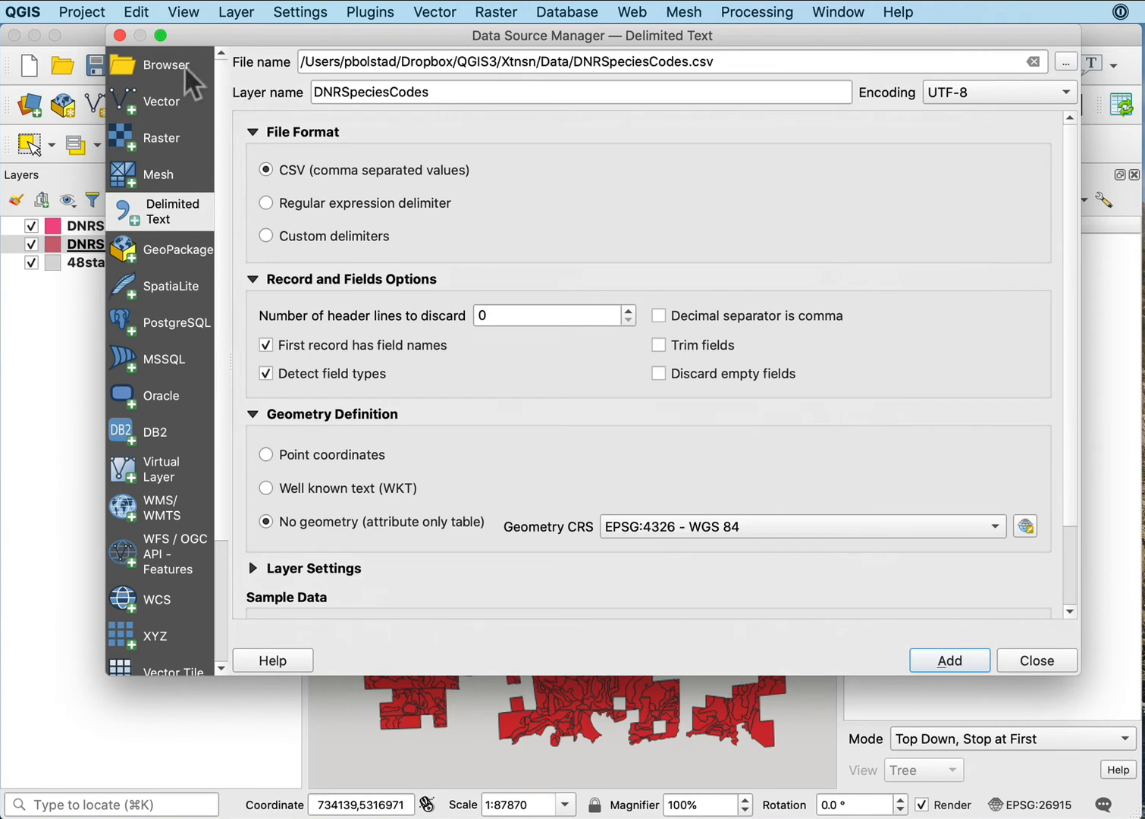
mouse_move(614, 198)
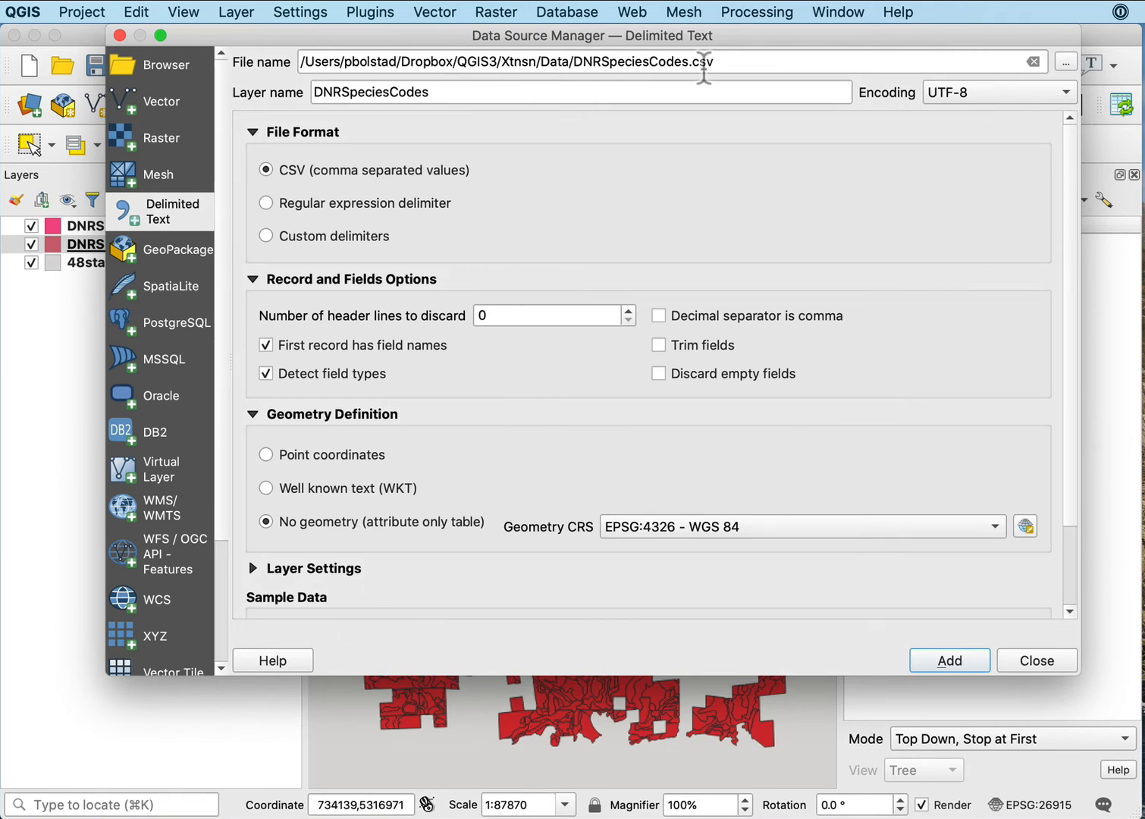
mouse_move(368, 144)
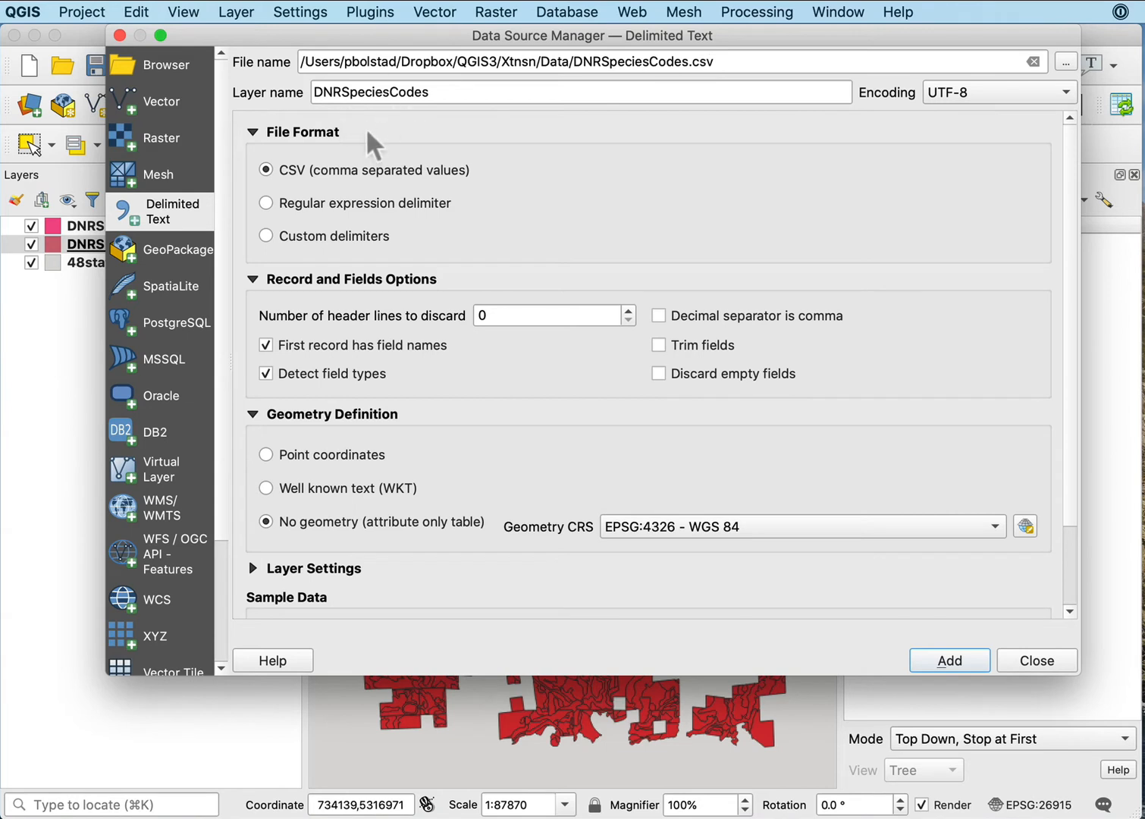
mouse_move(379, 355)
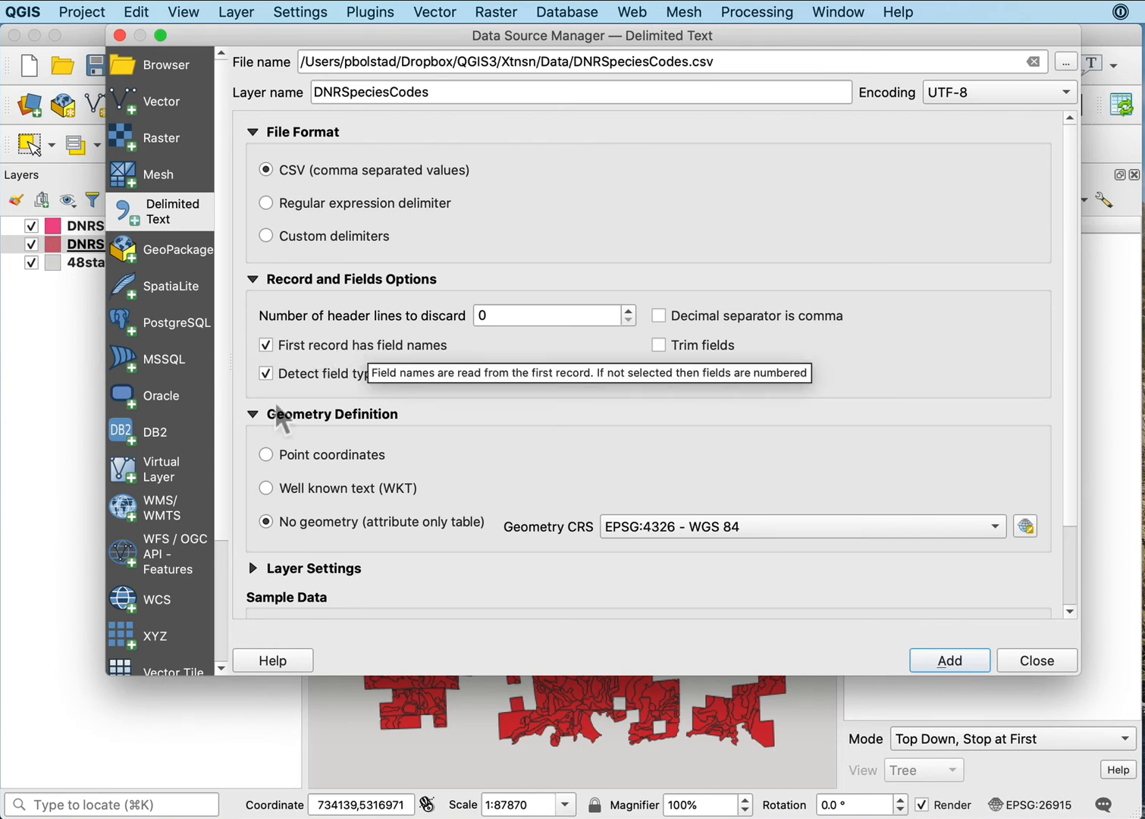
click(950, 661)
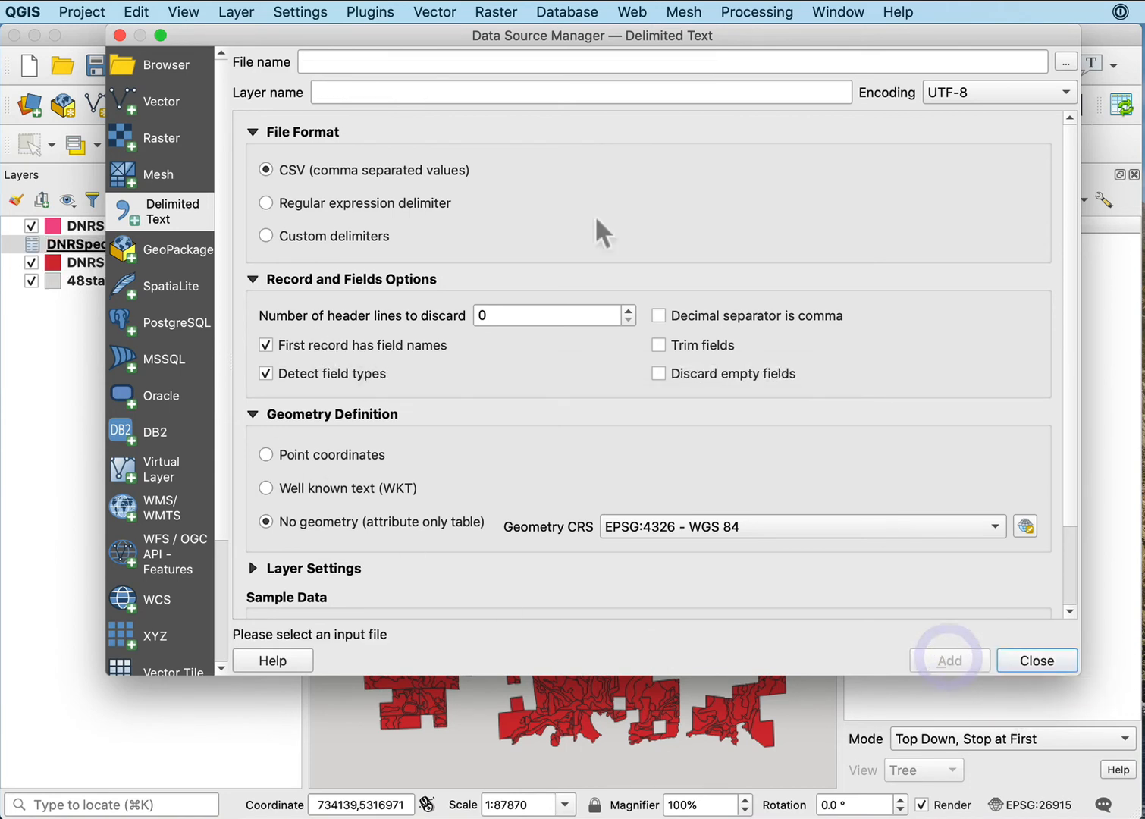
click(1036, 661)
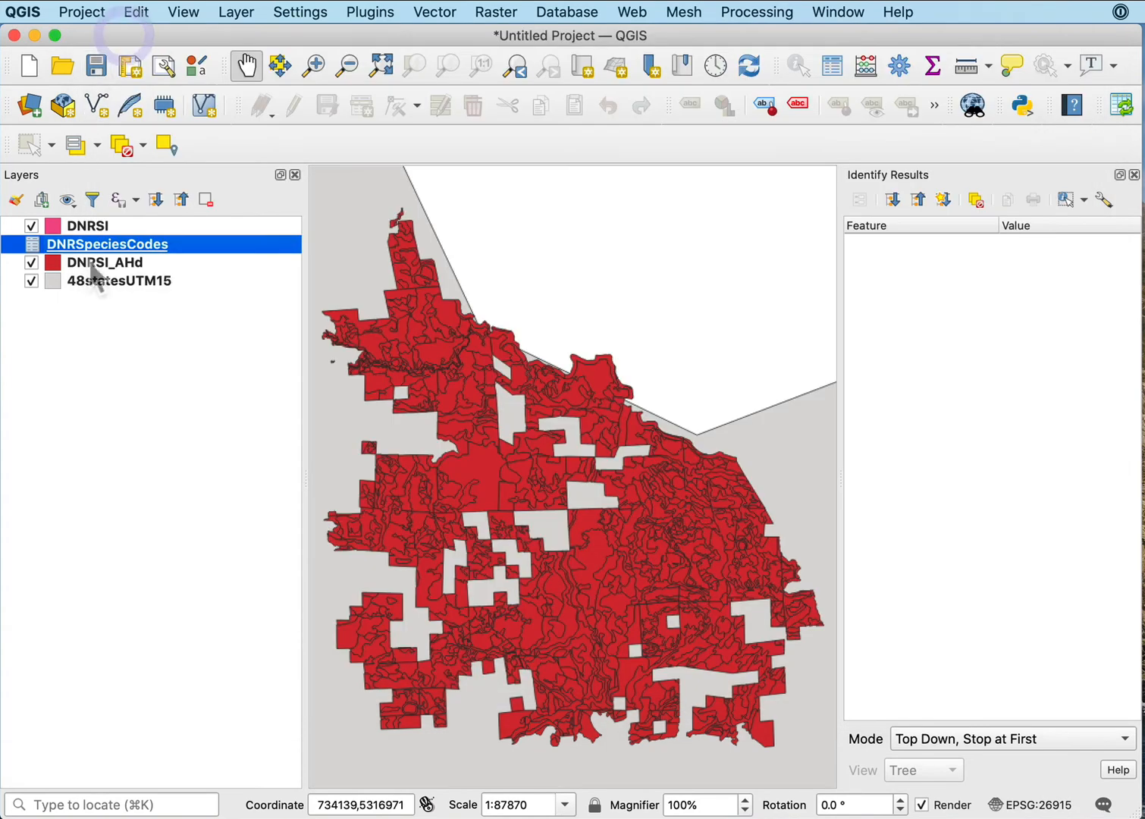
right_click(107, 244)
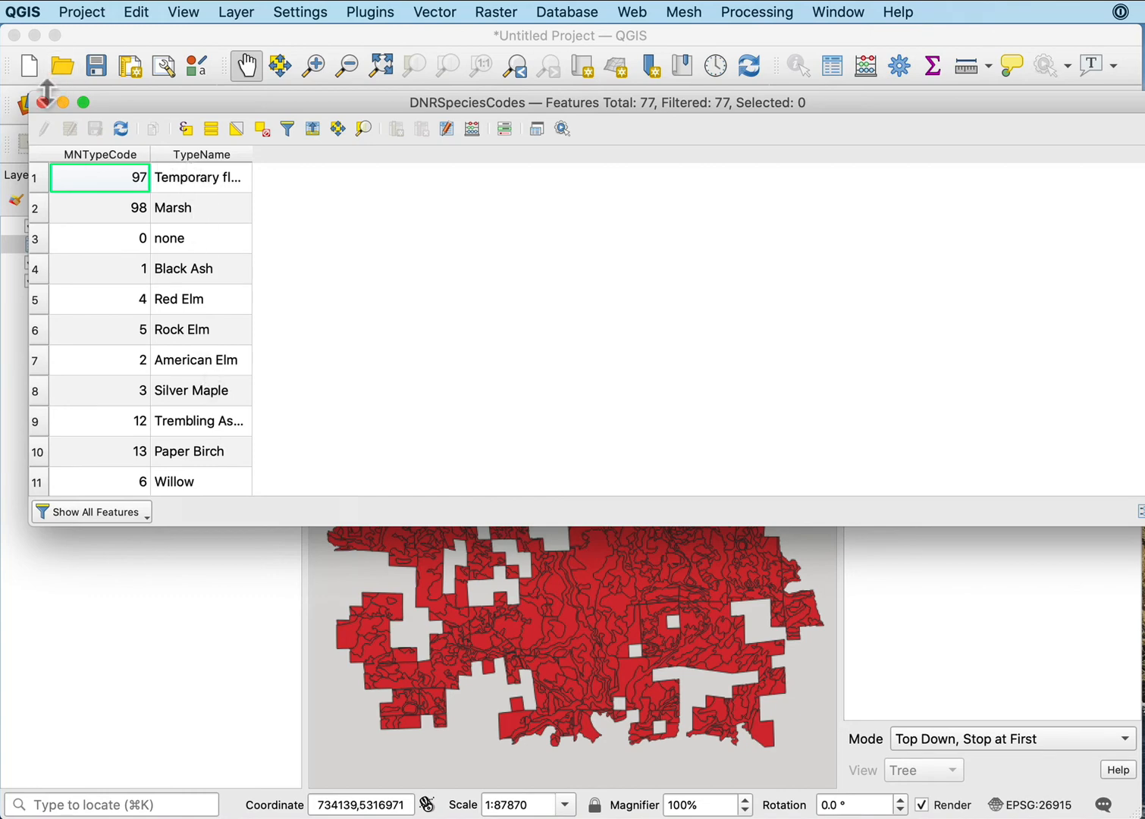
click(42, 103)
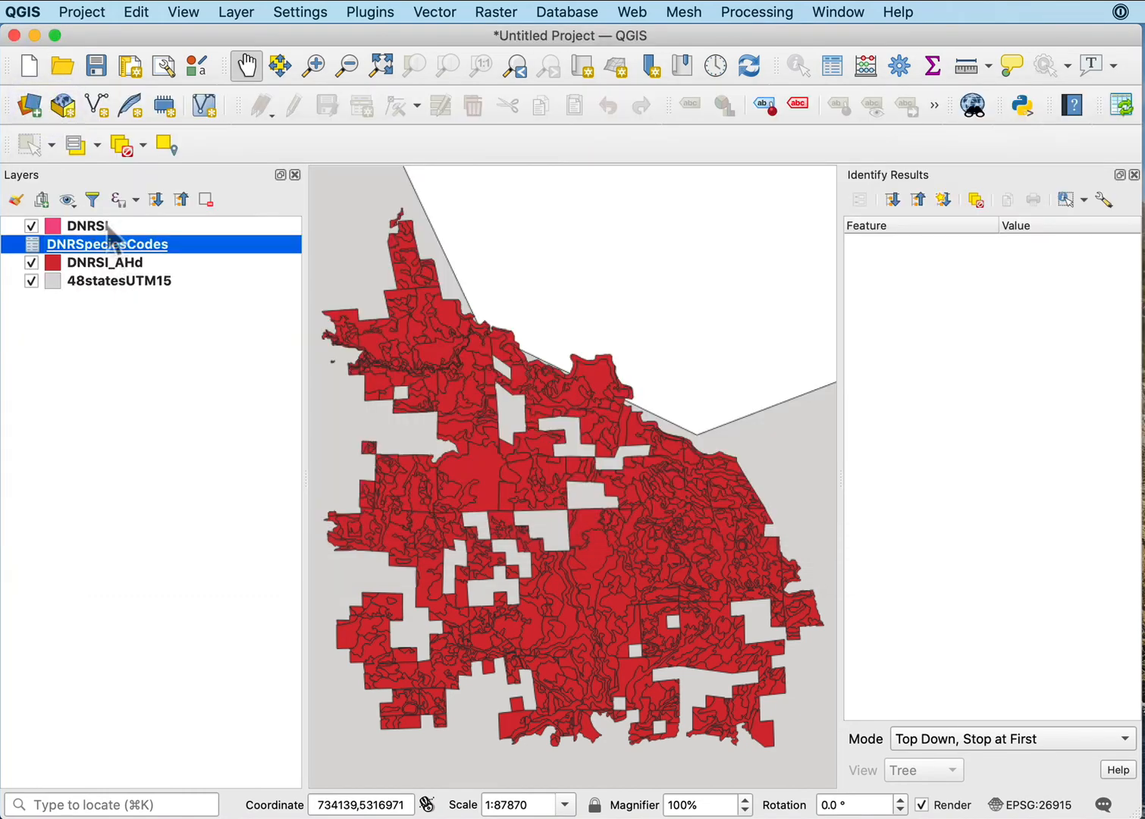
Open the DNRSI attribute table of 1670 stands to check MN_CTYPE codes
right_click(84, 225)
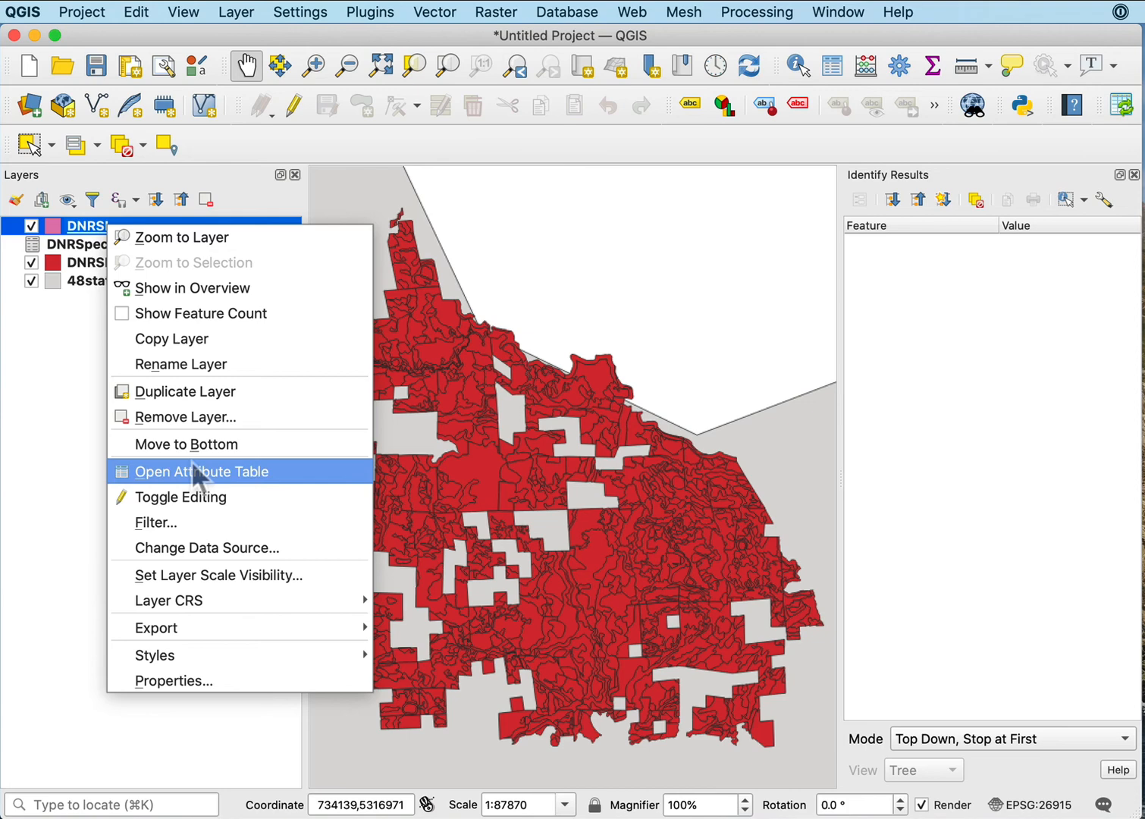
click(201, 472)
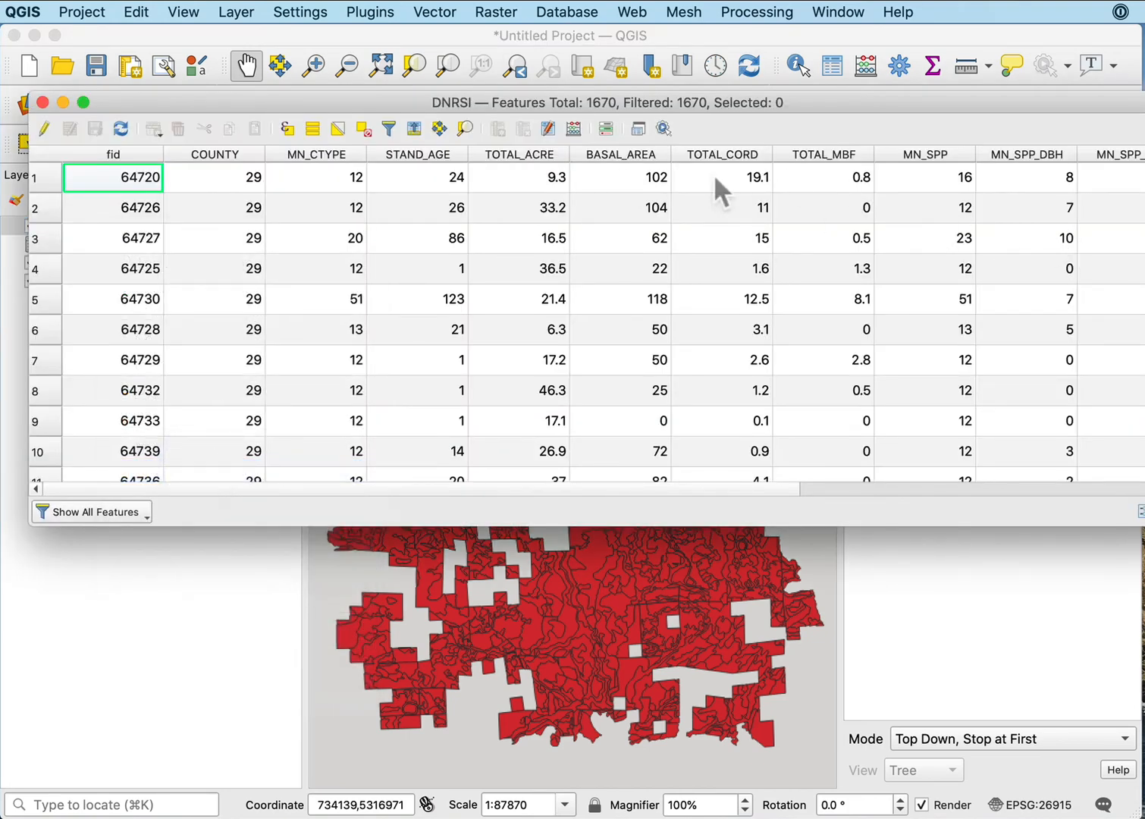
mouse_move(332, 199)
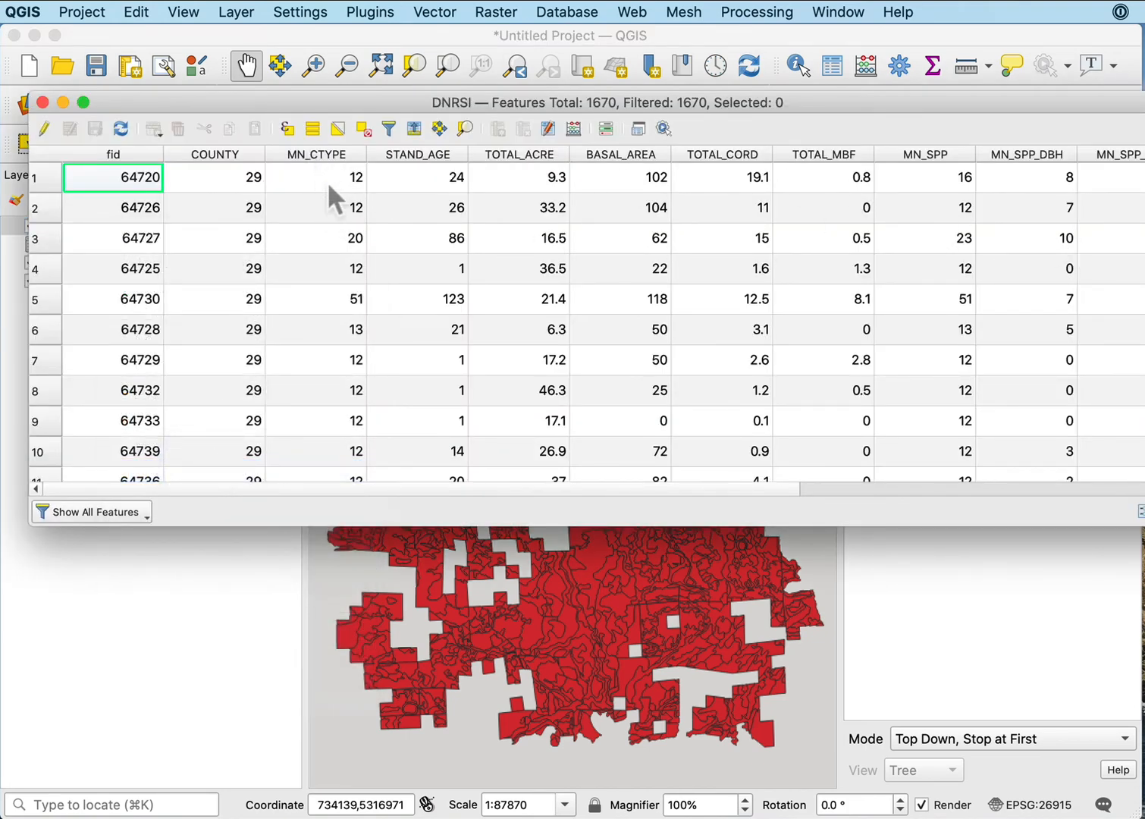
mouse_move(330, 201)
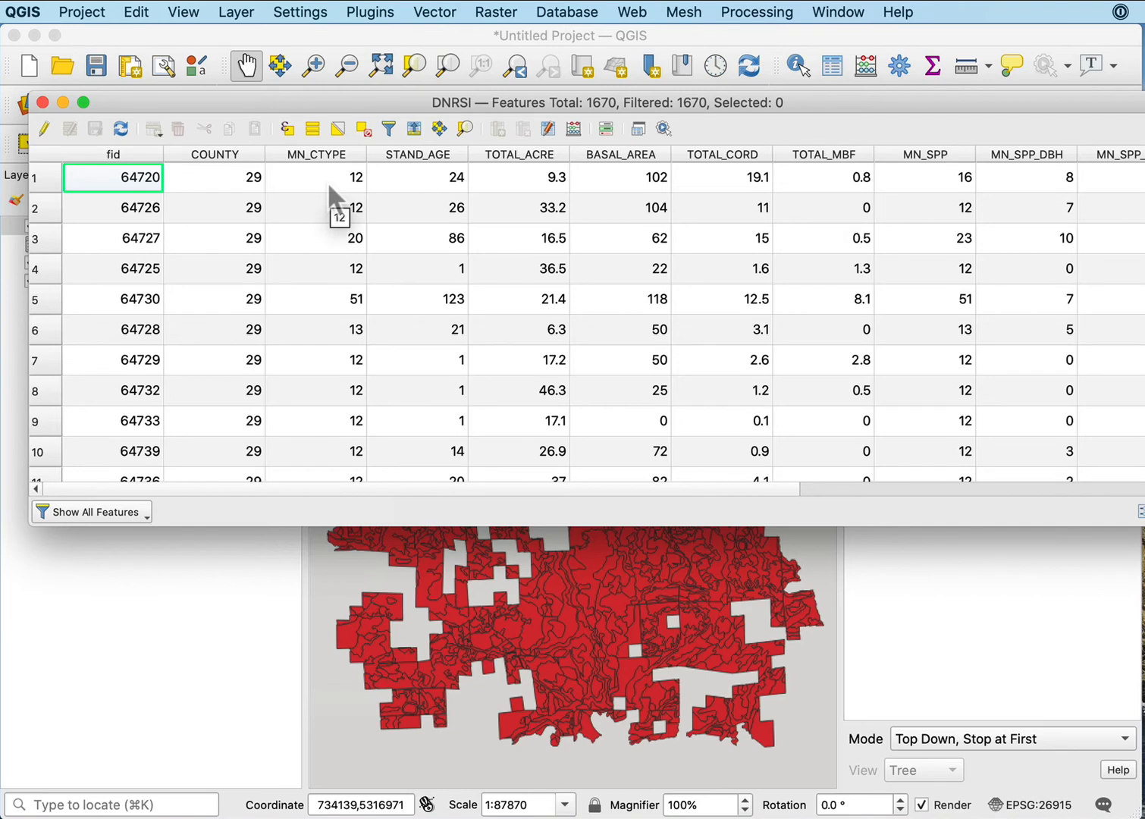
mouse_move(580, 220)
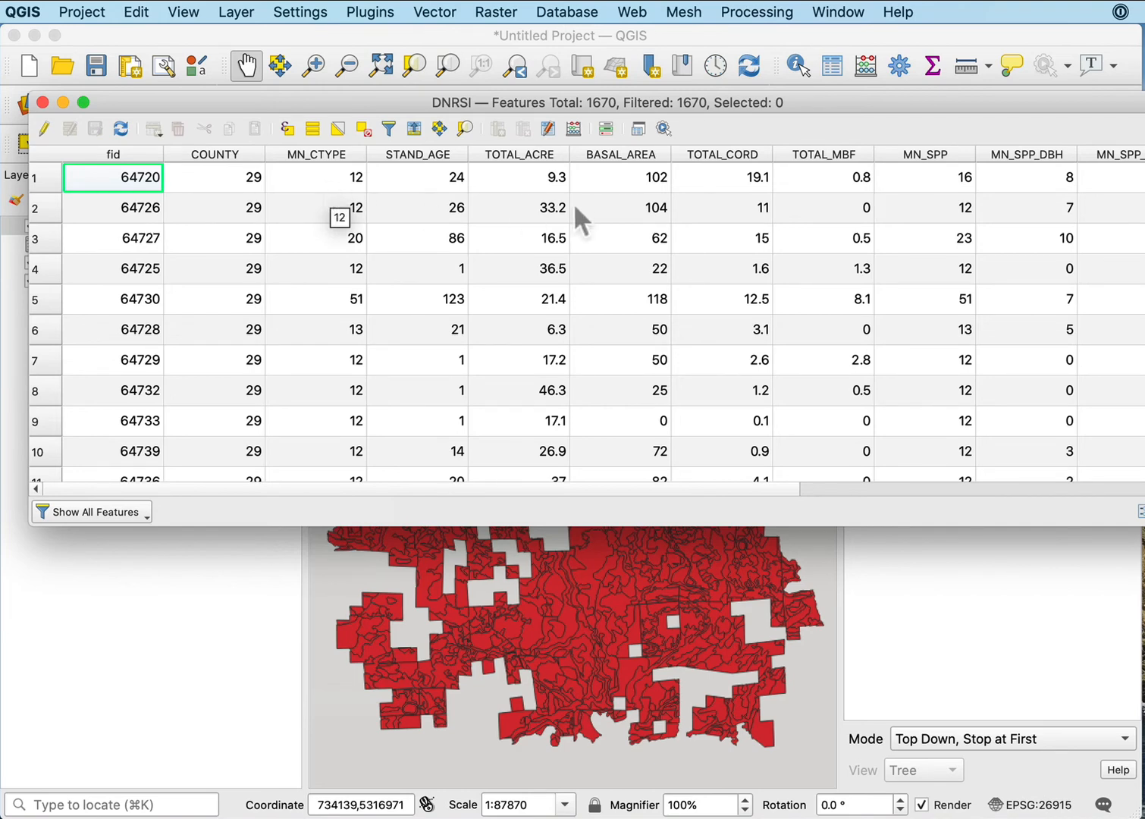
mouse_move(347, 417)
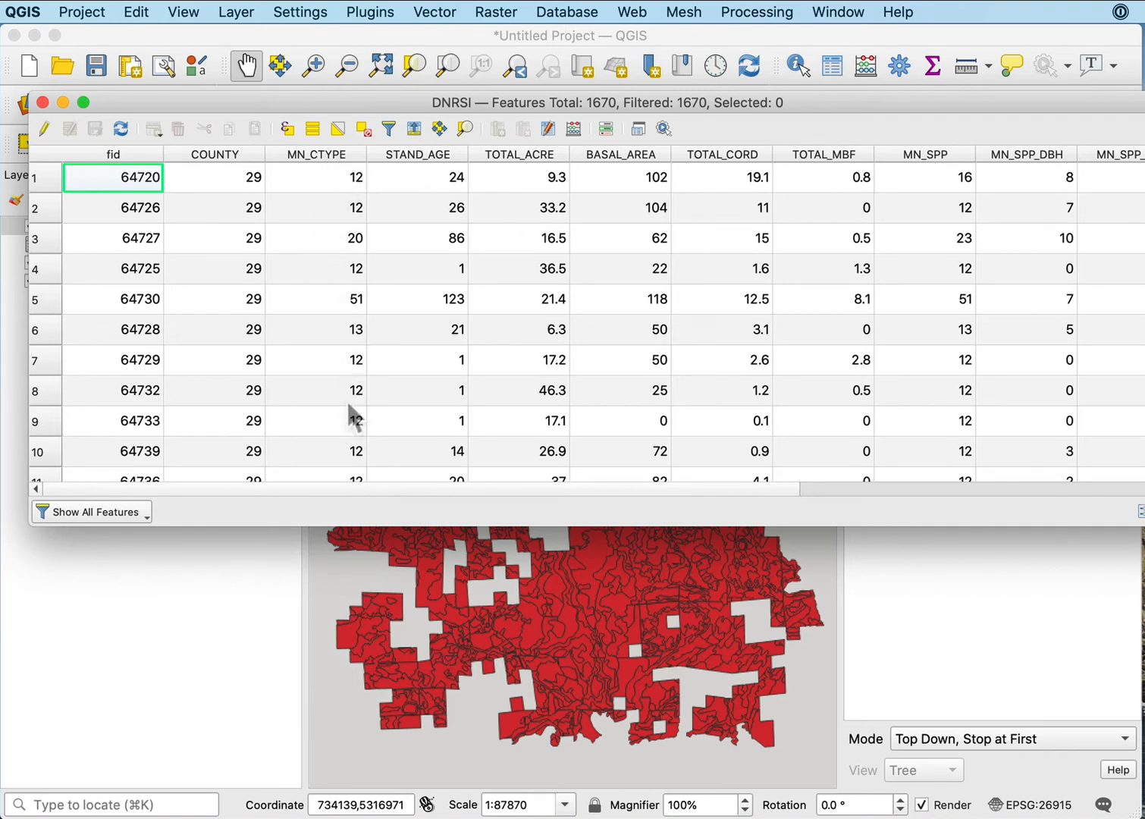
mouse_move(322, 215)
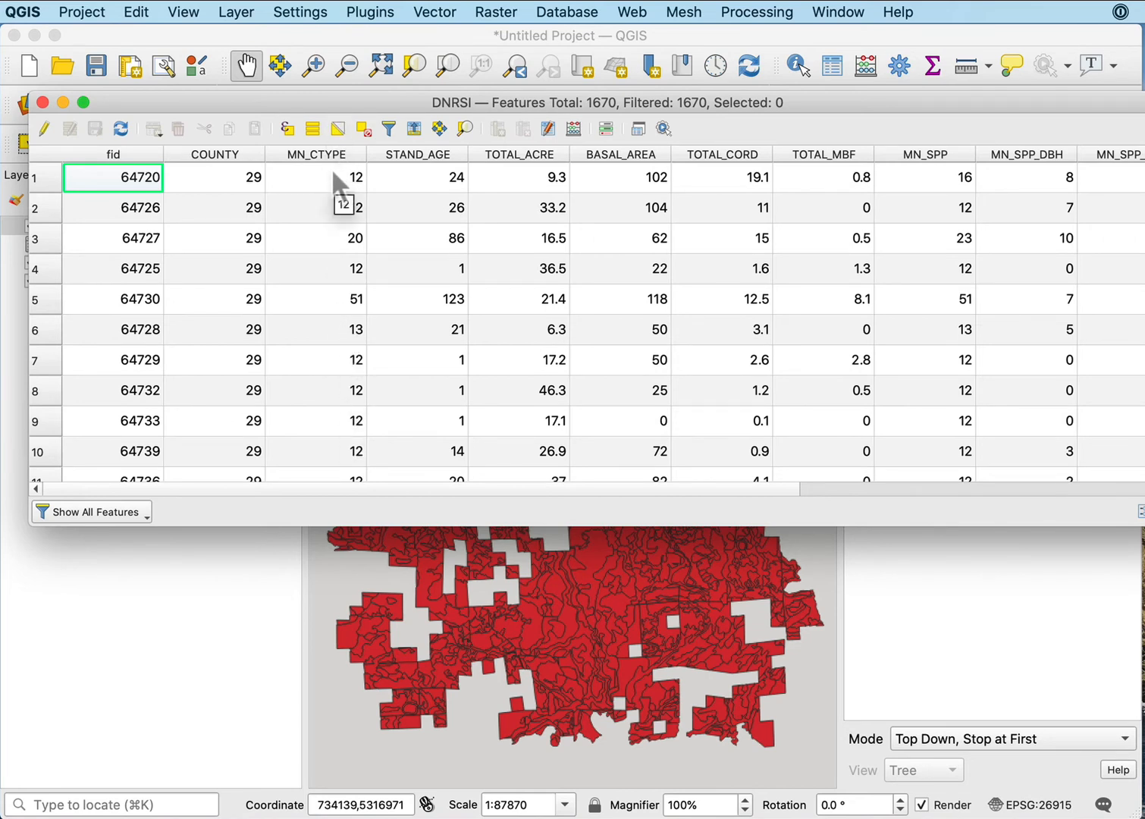
mouse_move(337, 186)
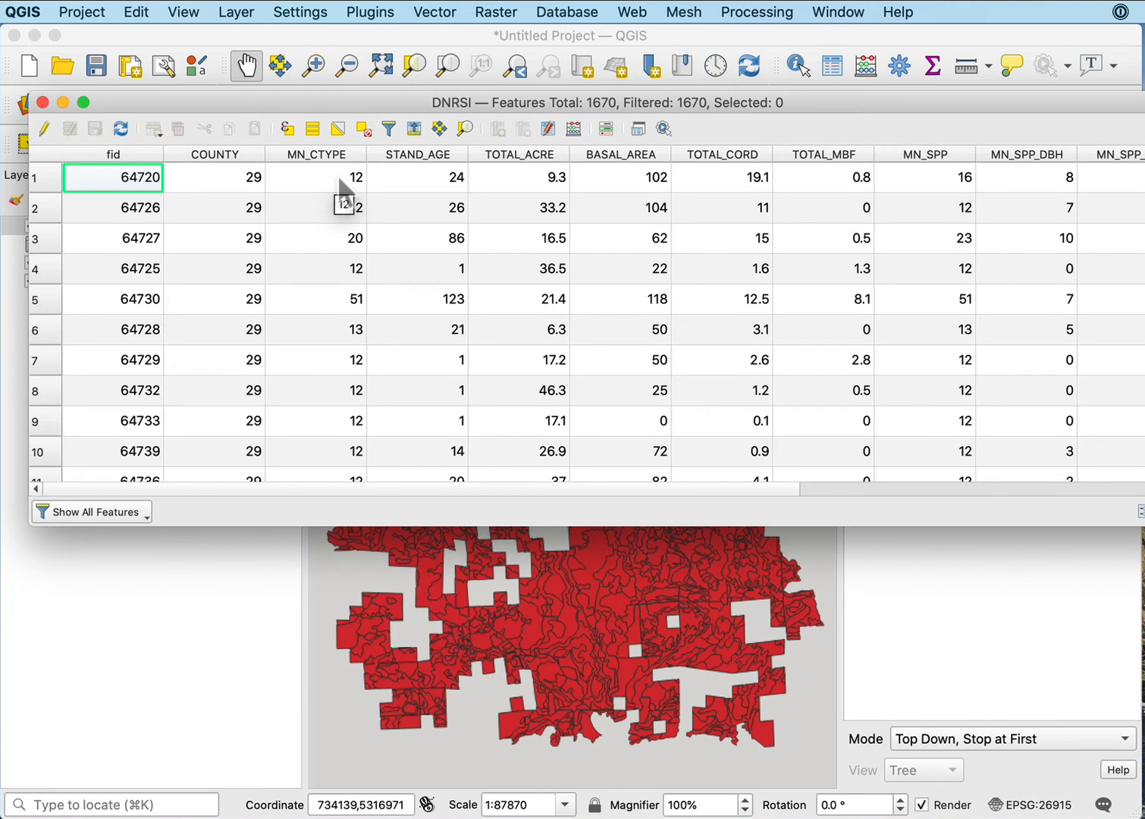
mouse_move(313, 191)
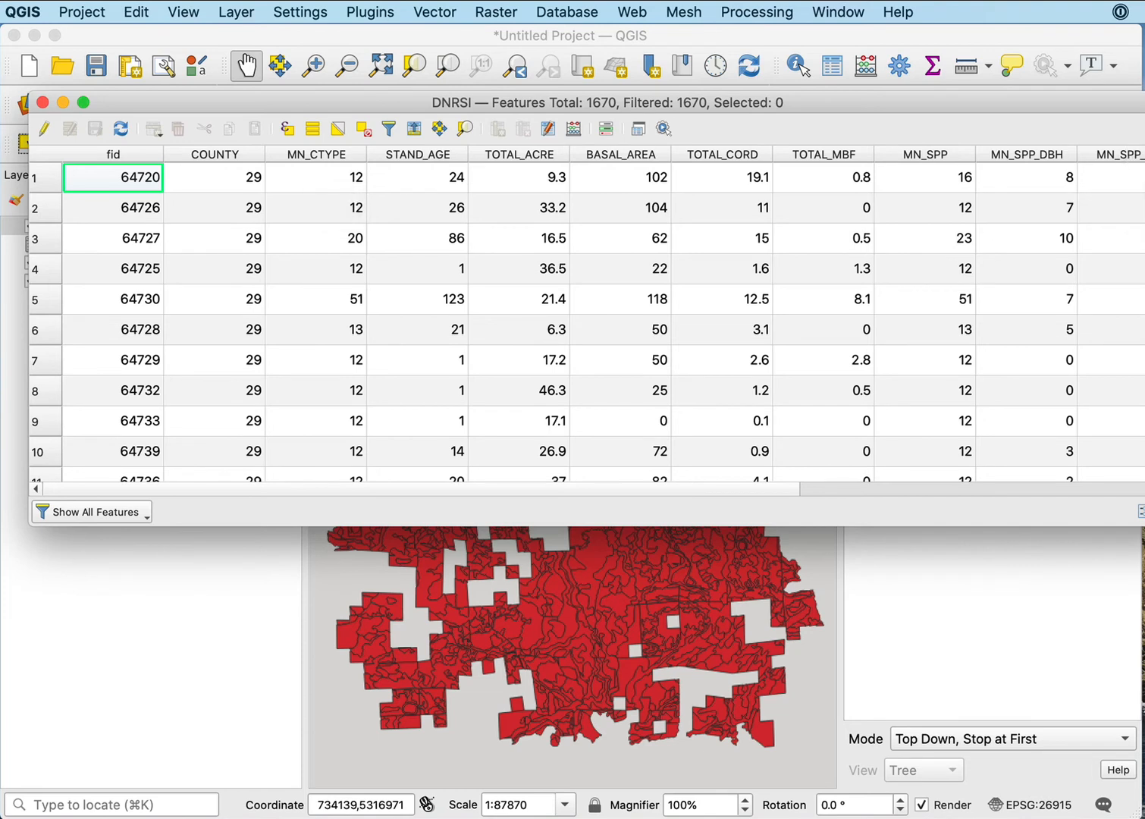
mouse_move(362, 190)
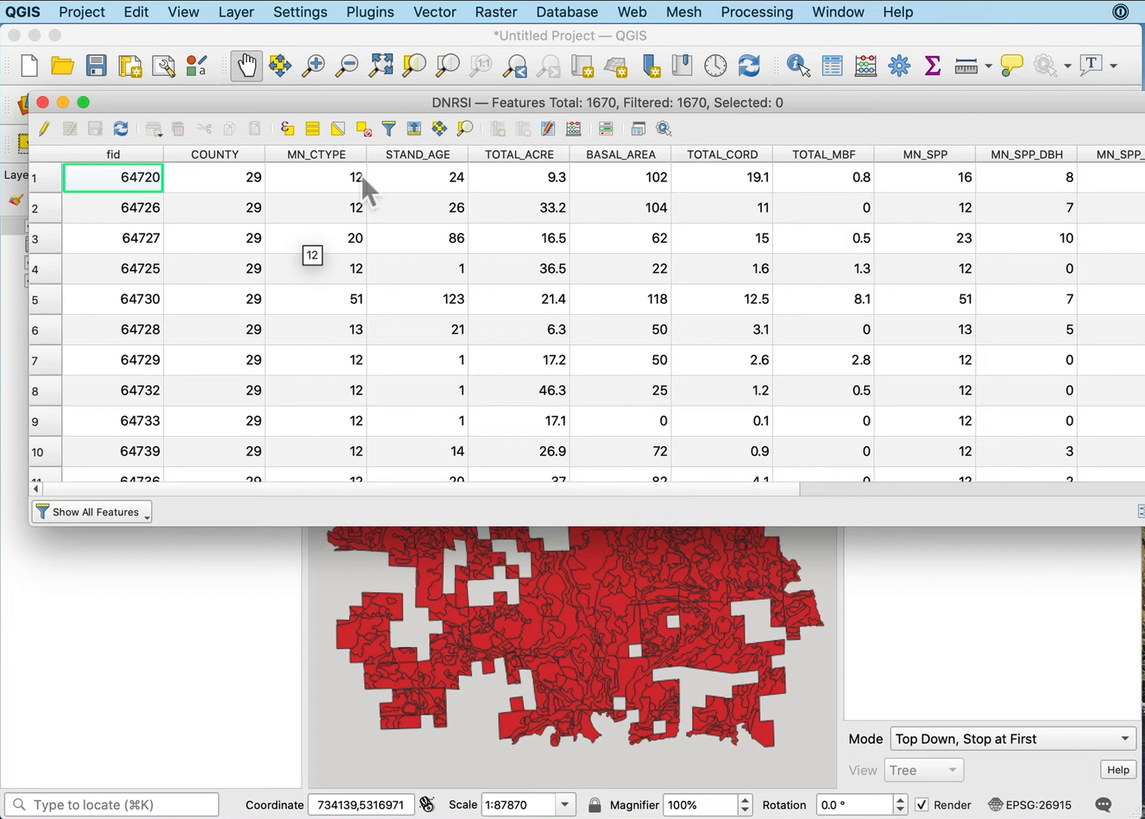
mouse_move(47, 122)
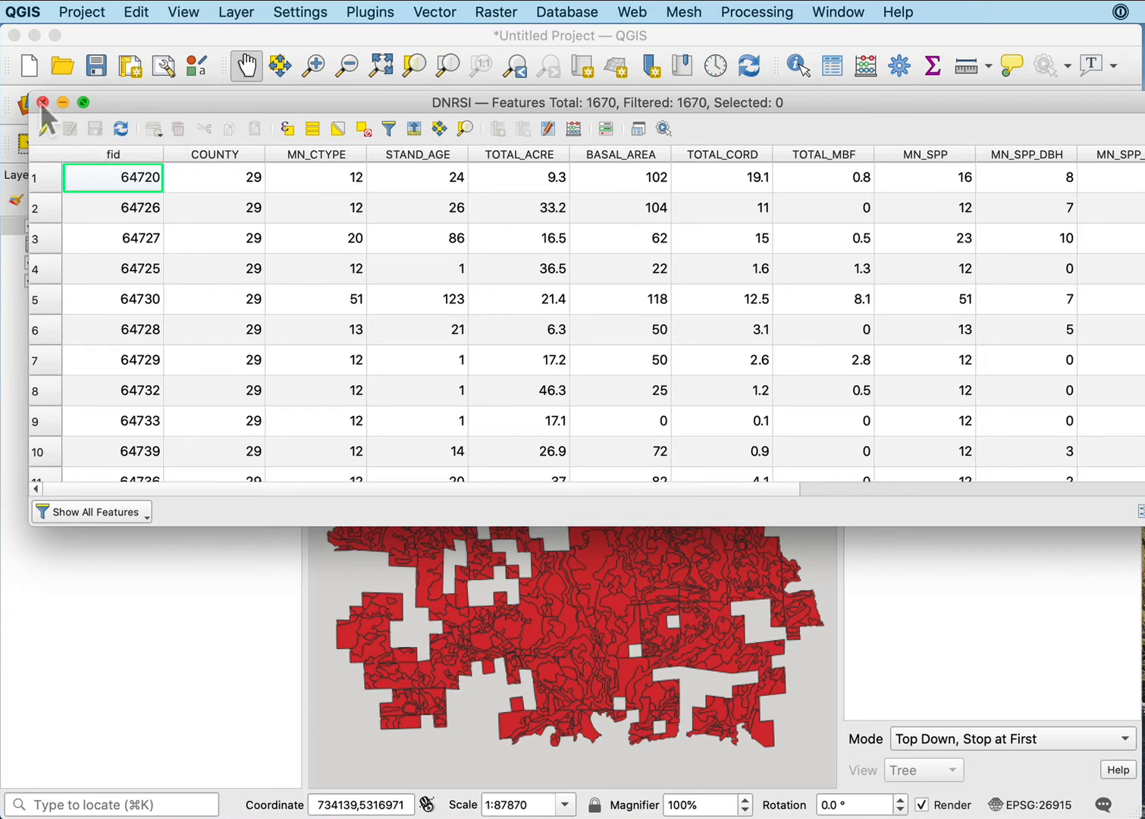
Close the DNRSI table and open DNRSI's Layer Properties on the Joins page
click(44, 101)
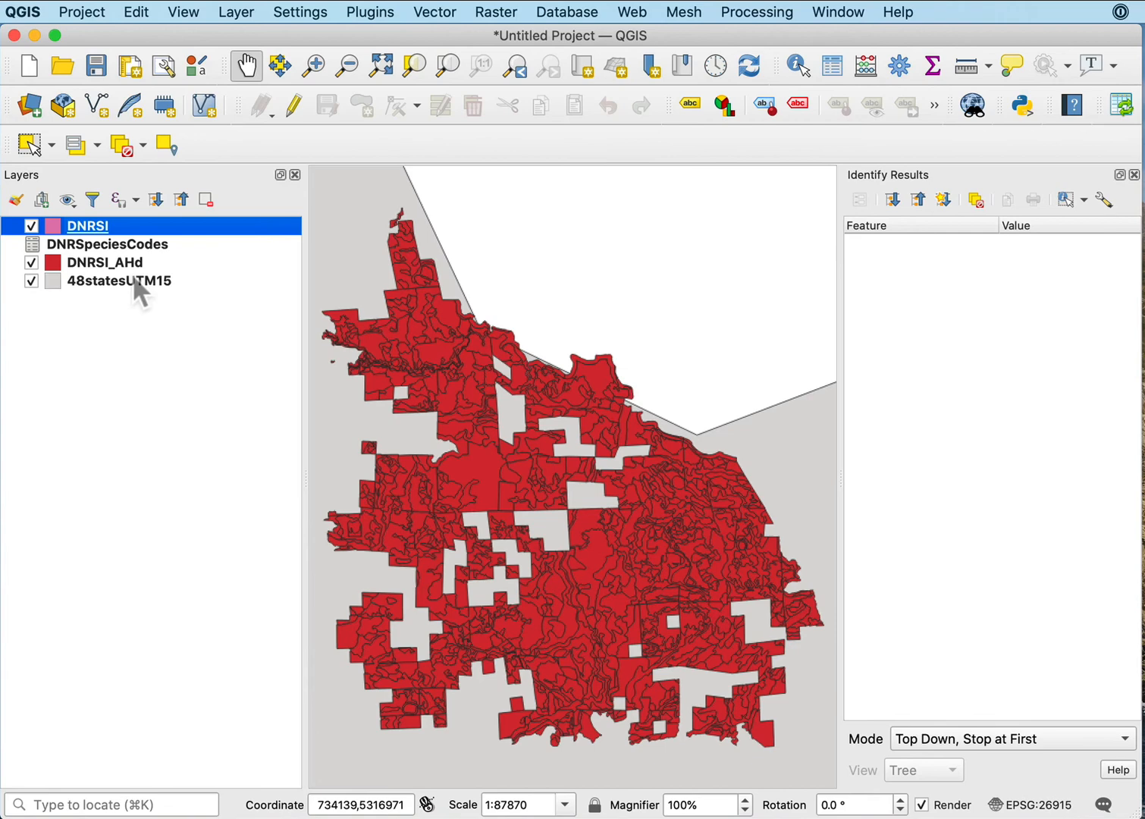
mouse_move(180, 326)
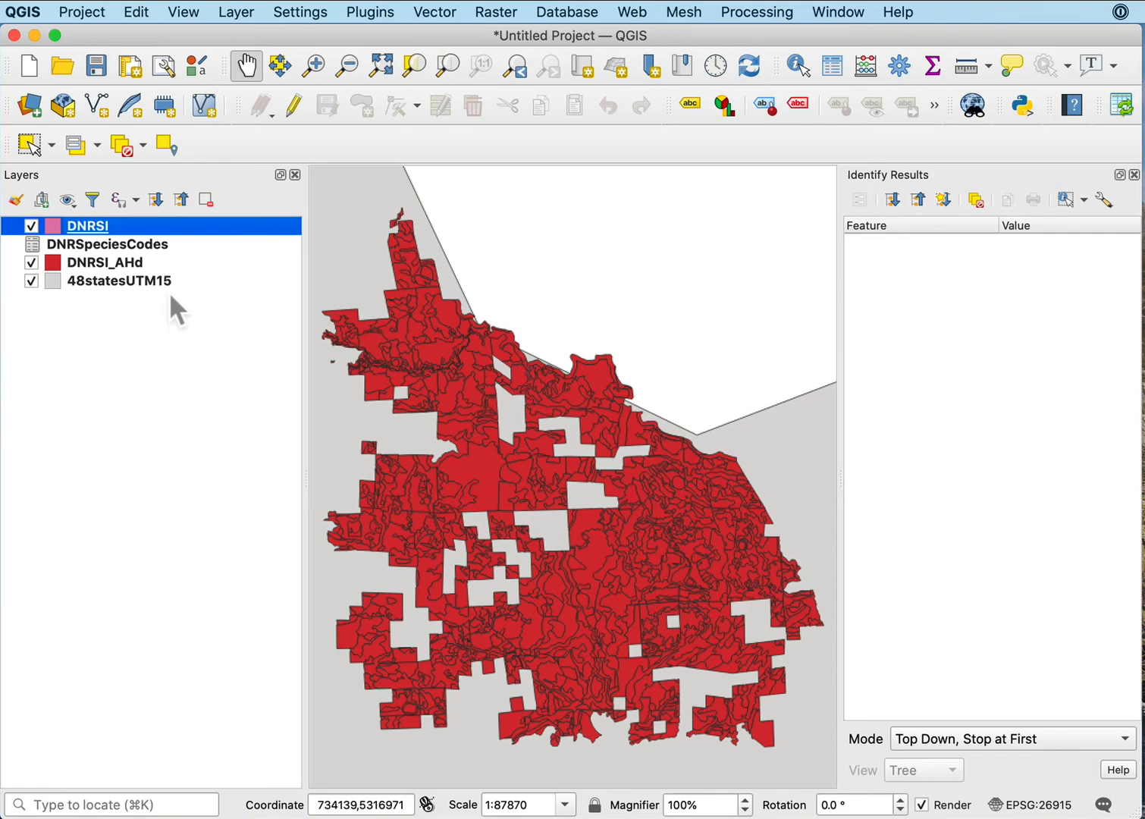
right_click(87, 225)
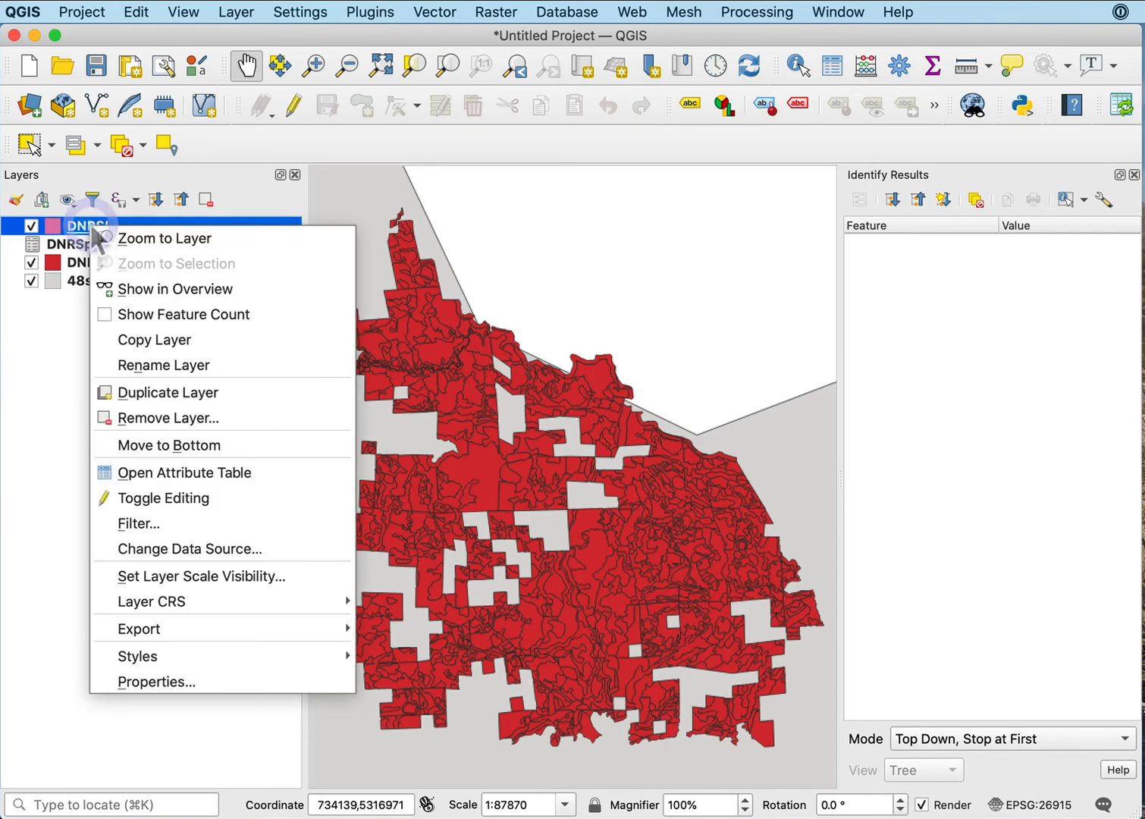
click(156, 682)
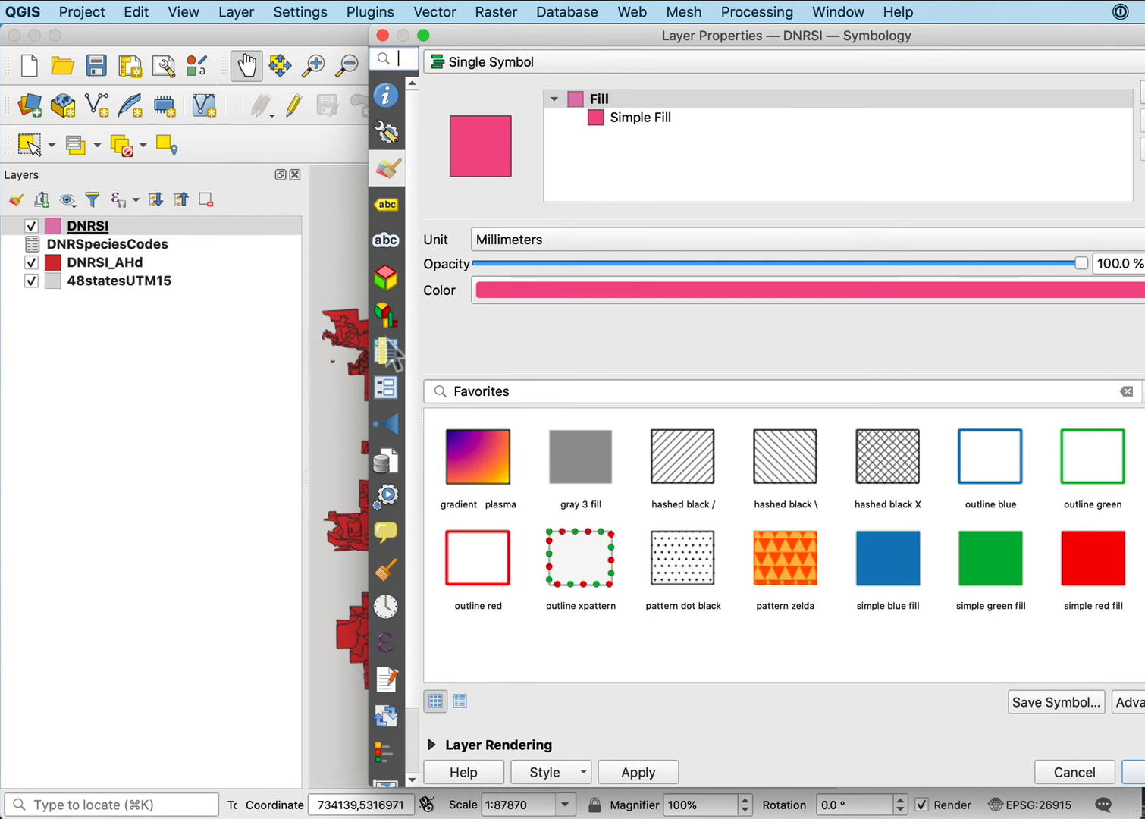
mouse_move(392, 437)
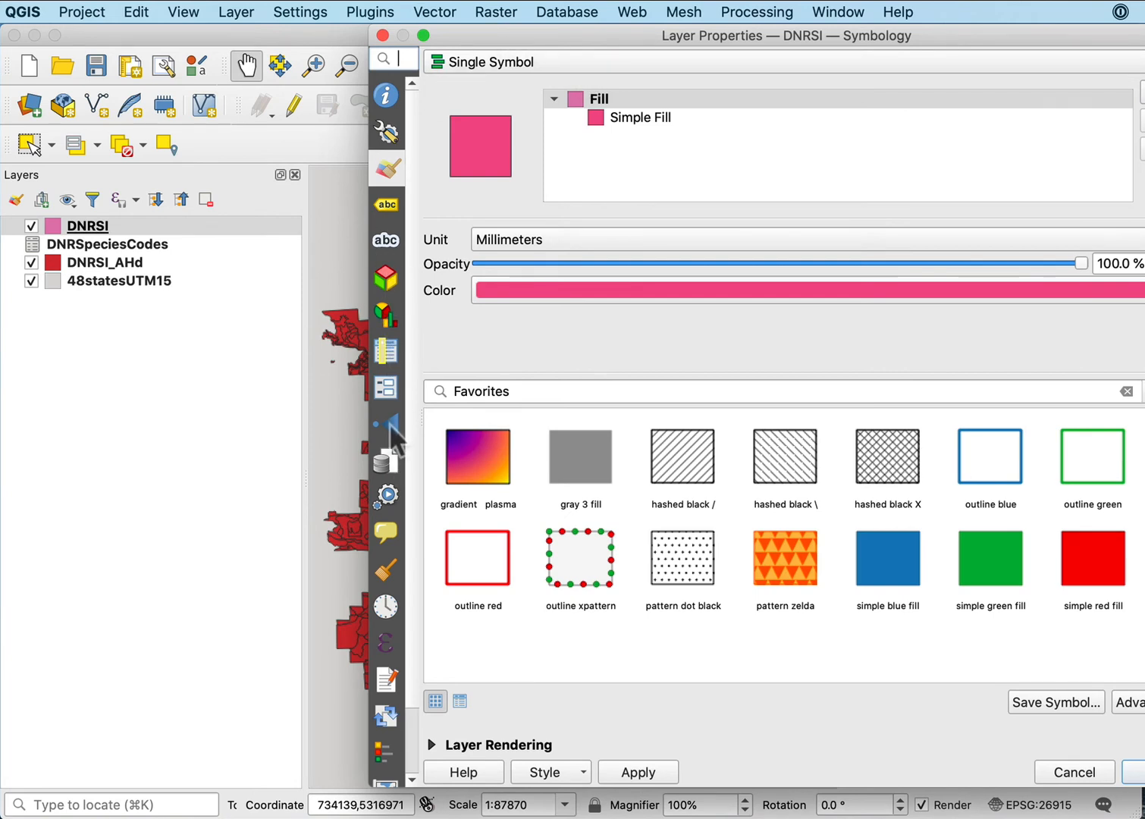
click(385, 423)
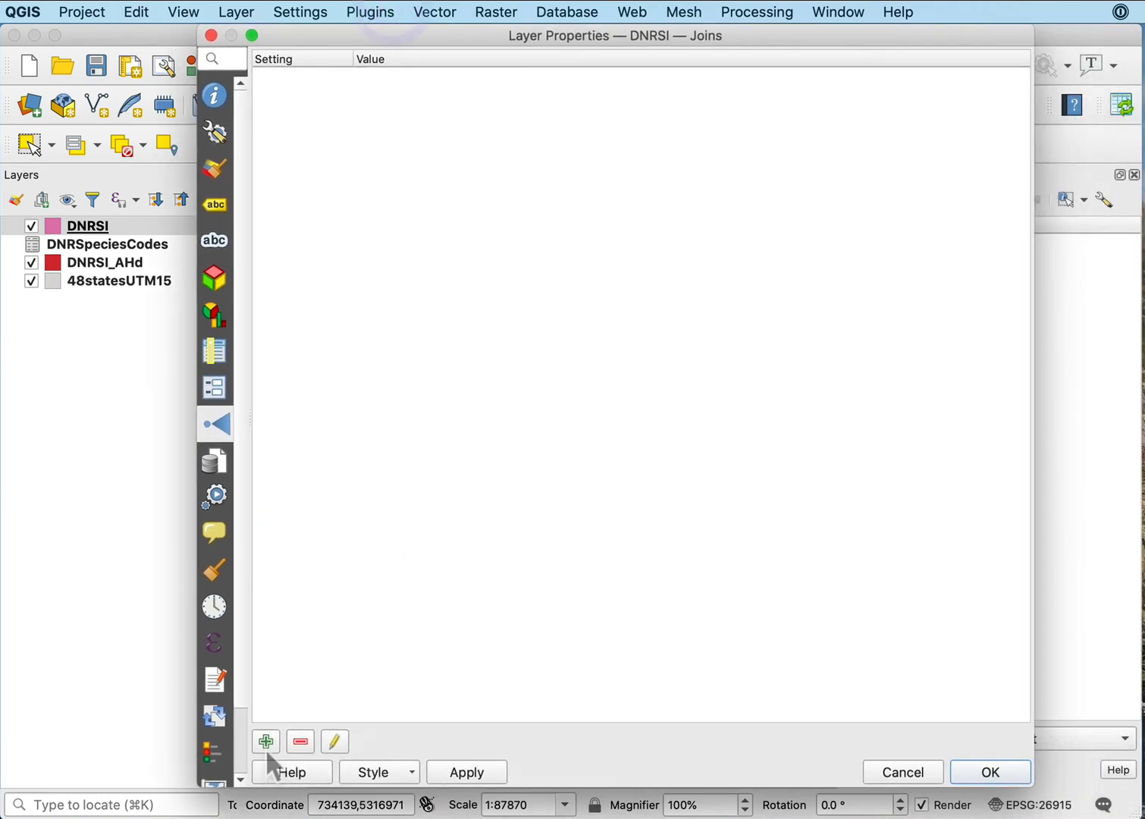
Add and apply a DNRSpeciesCodes join on MNTypeCode to DNRSI's MN_CTYPE
click(266, 742)
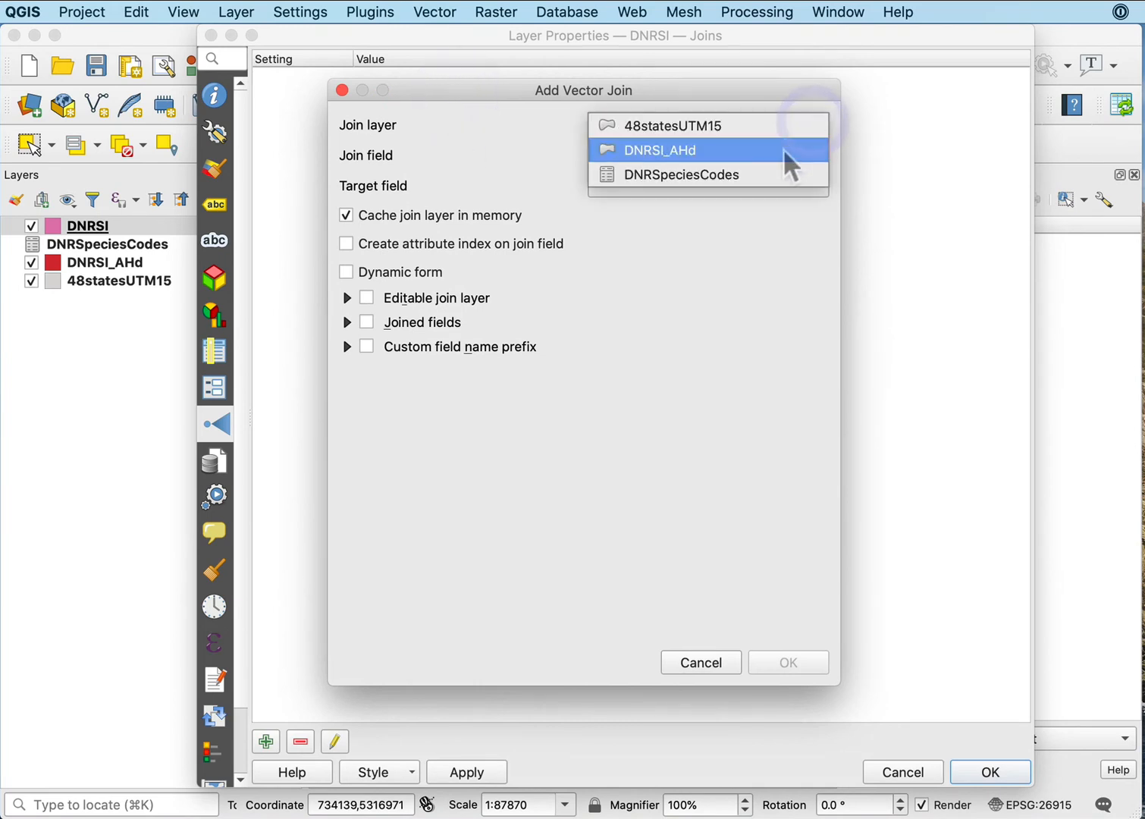
click(681, 175)
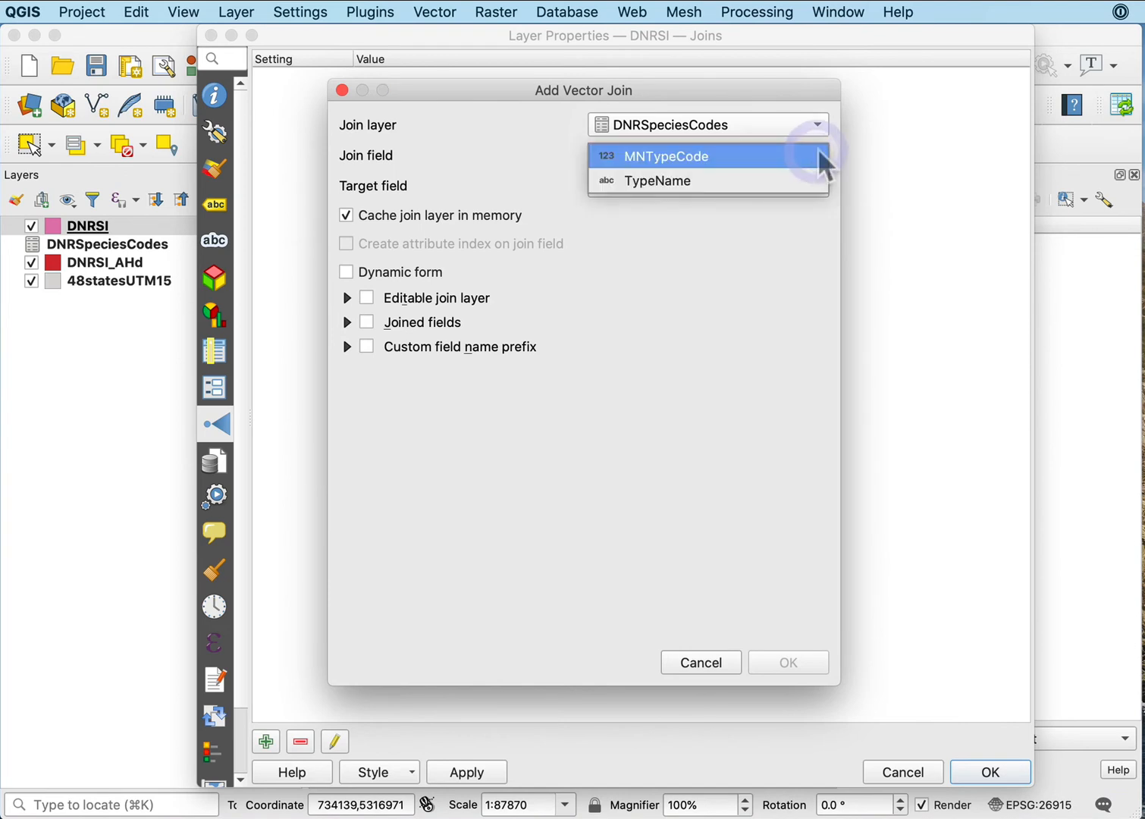
click(666, 156)
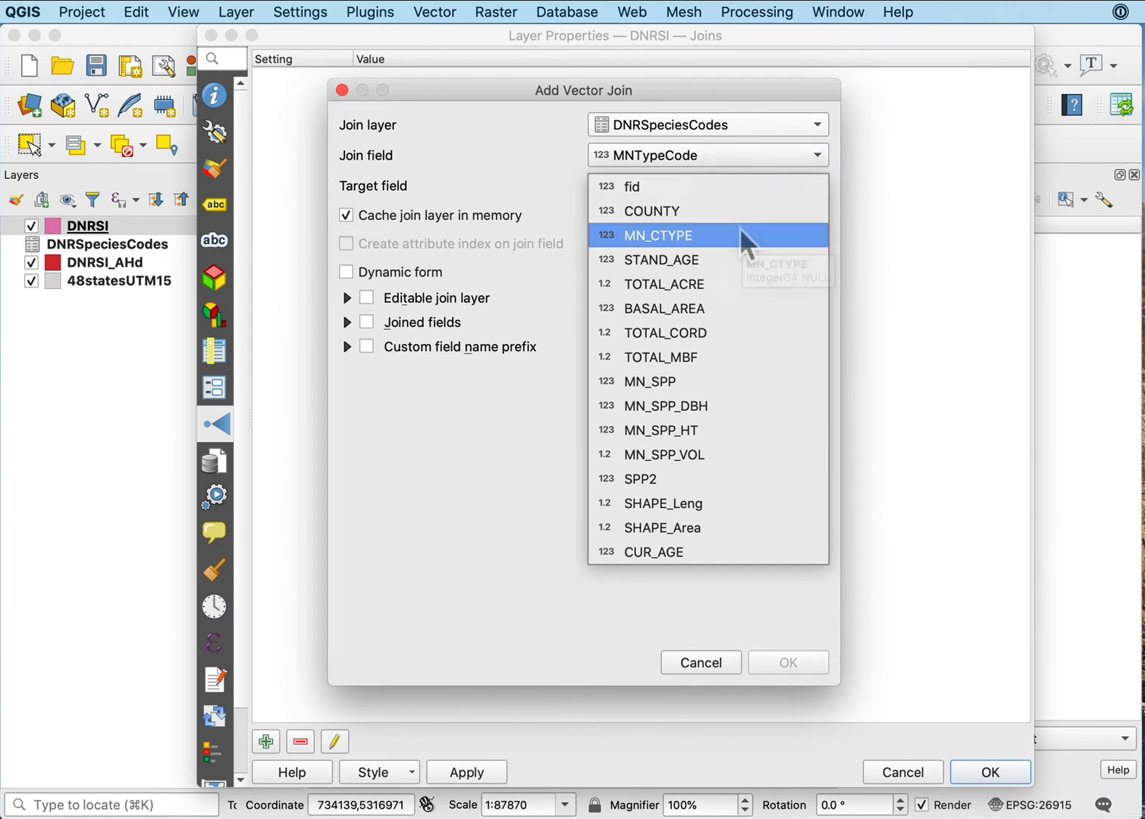
click(658, 235)
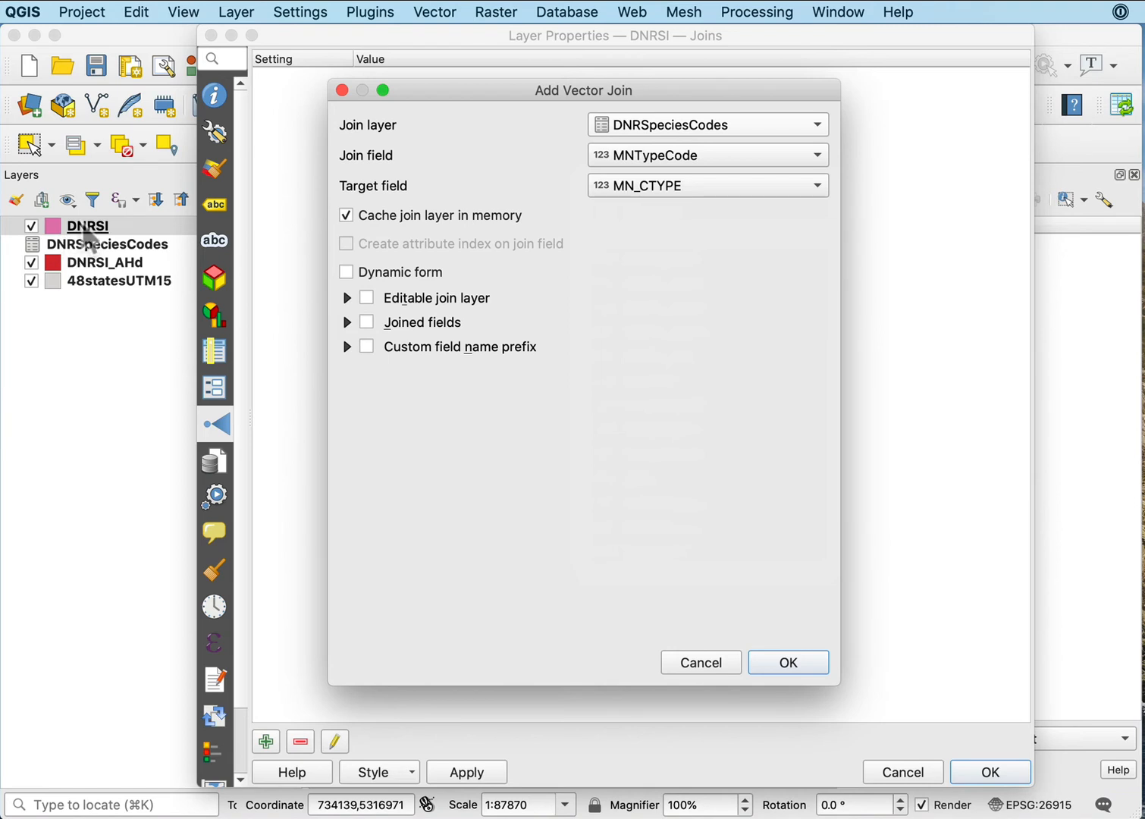
mouse_move(224, 463)
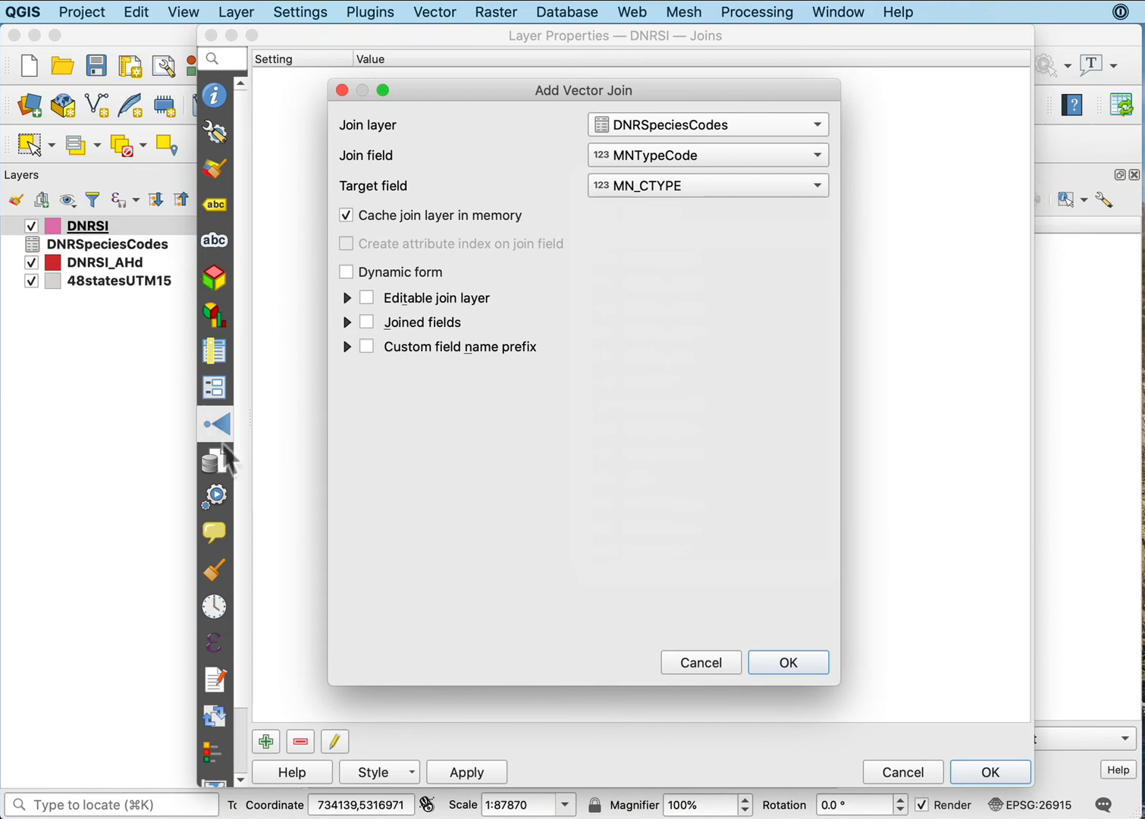
mouse_move(118, 260)
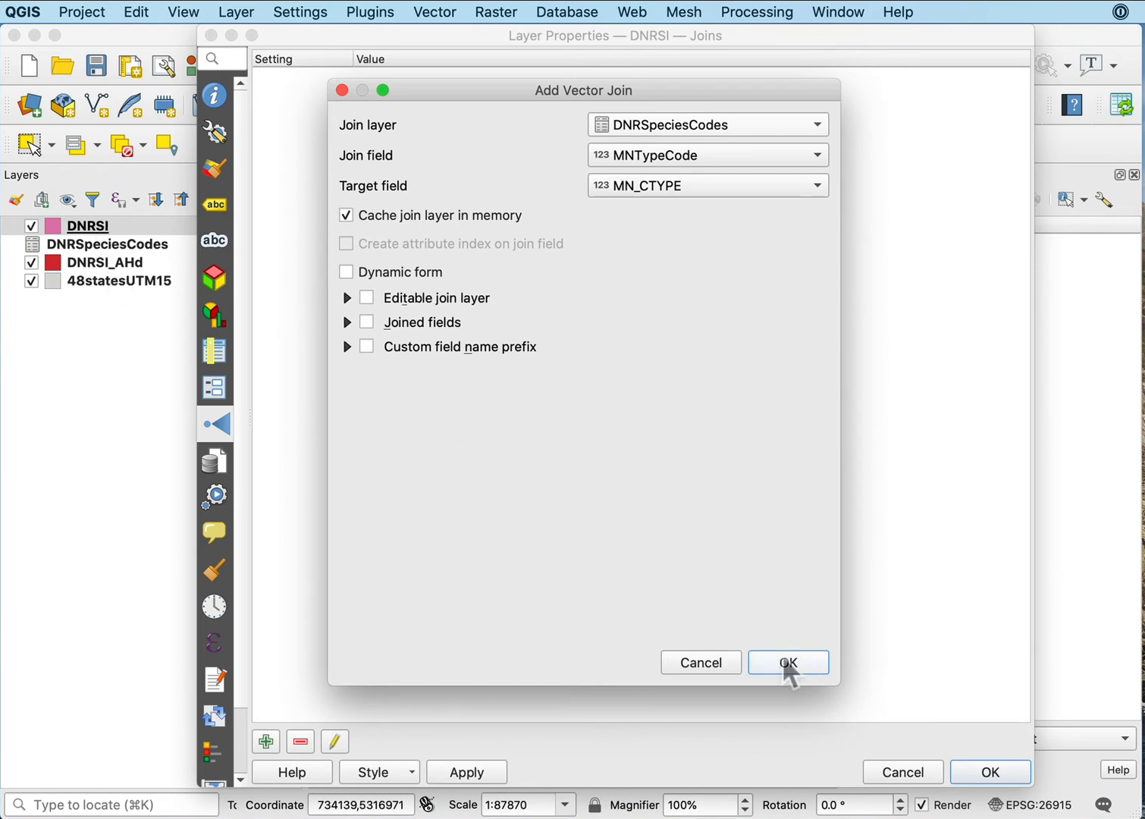
click(788, 662)
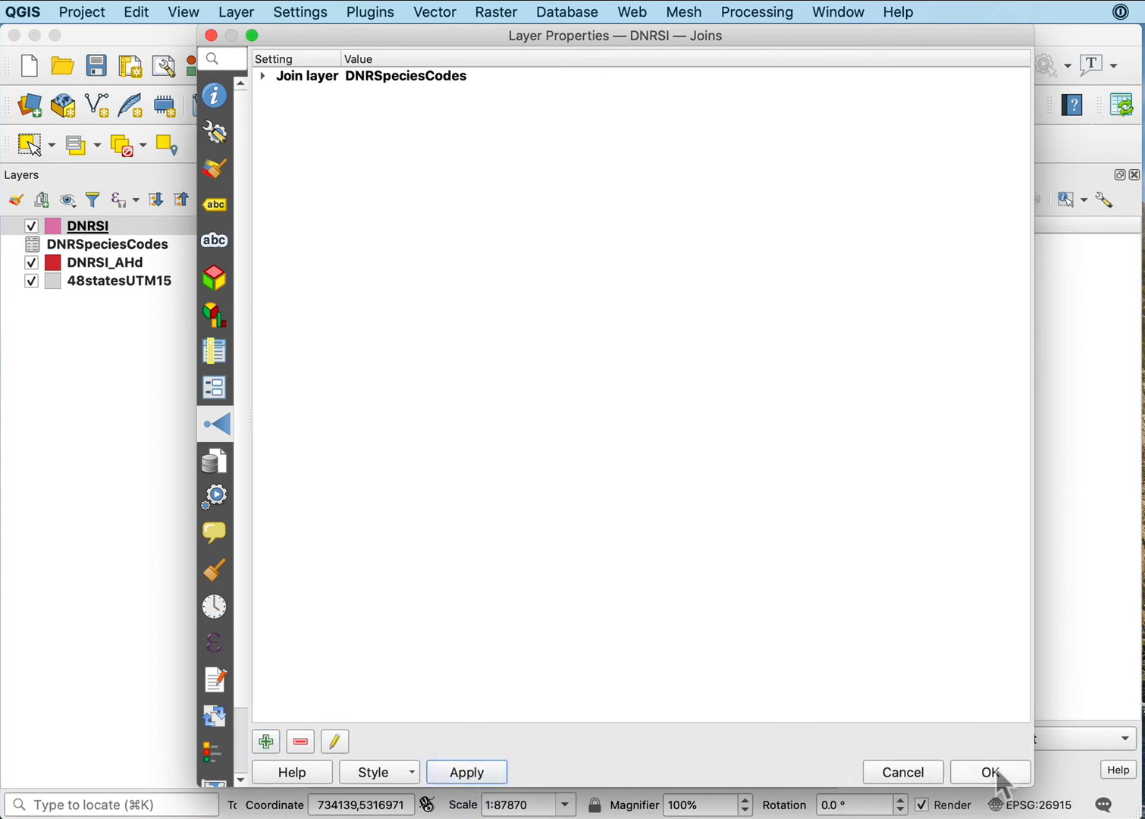
click(991, 771)
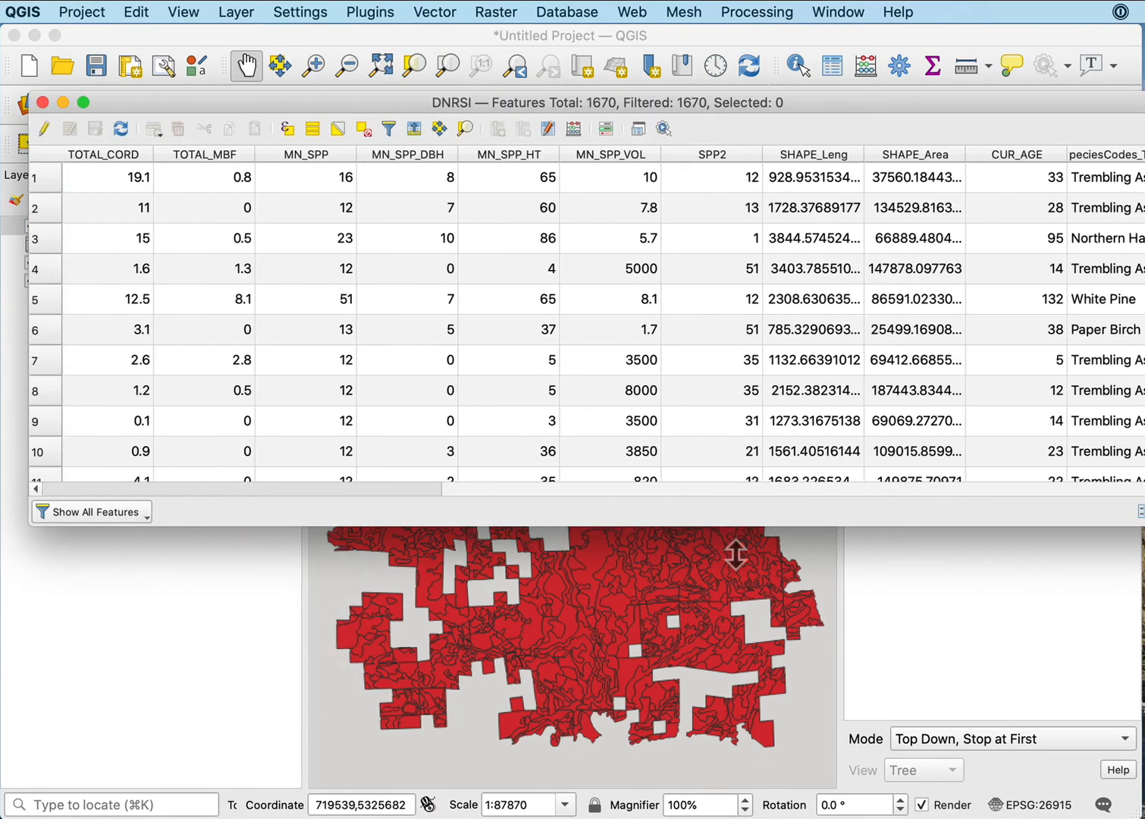
scroll(left, 3)
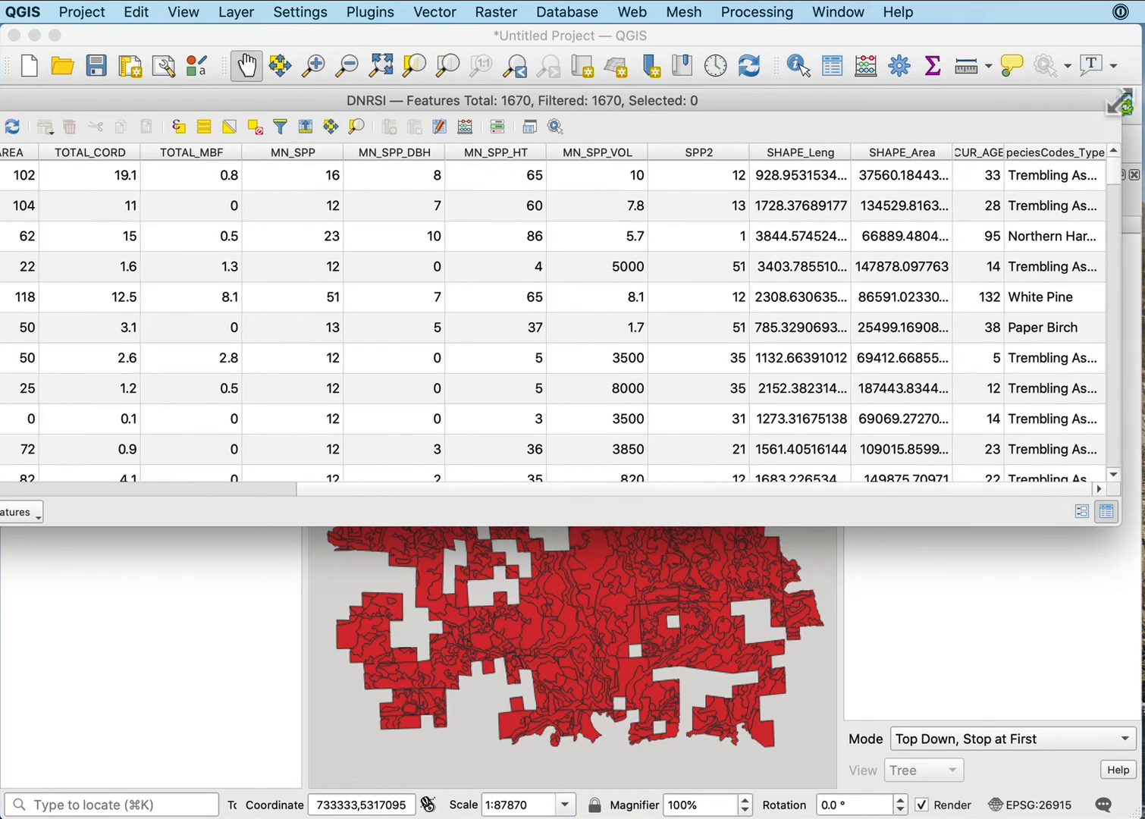
mouse_move(751, 151)
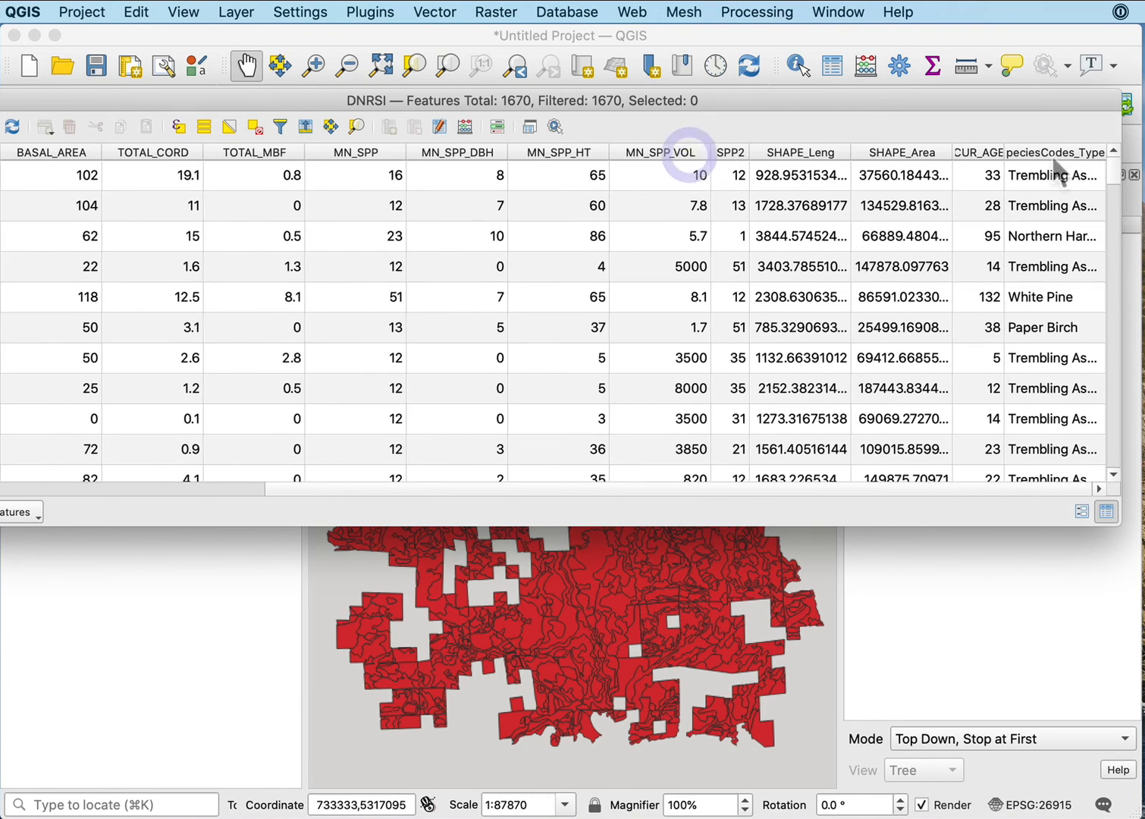
mouse_move(1050, 406)
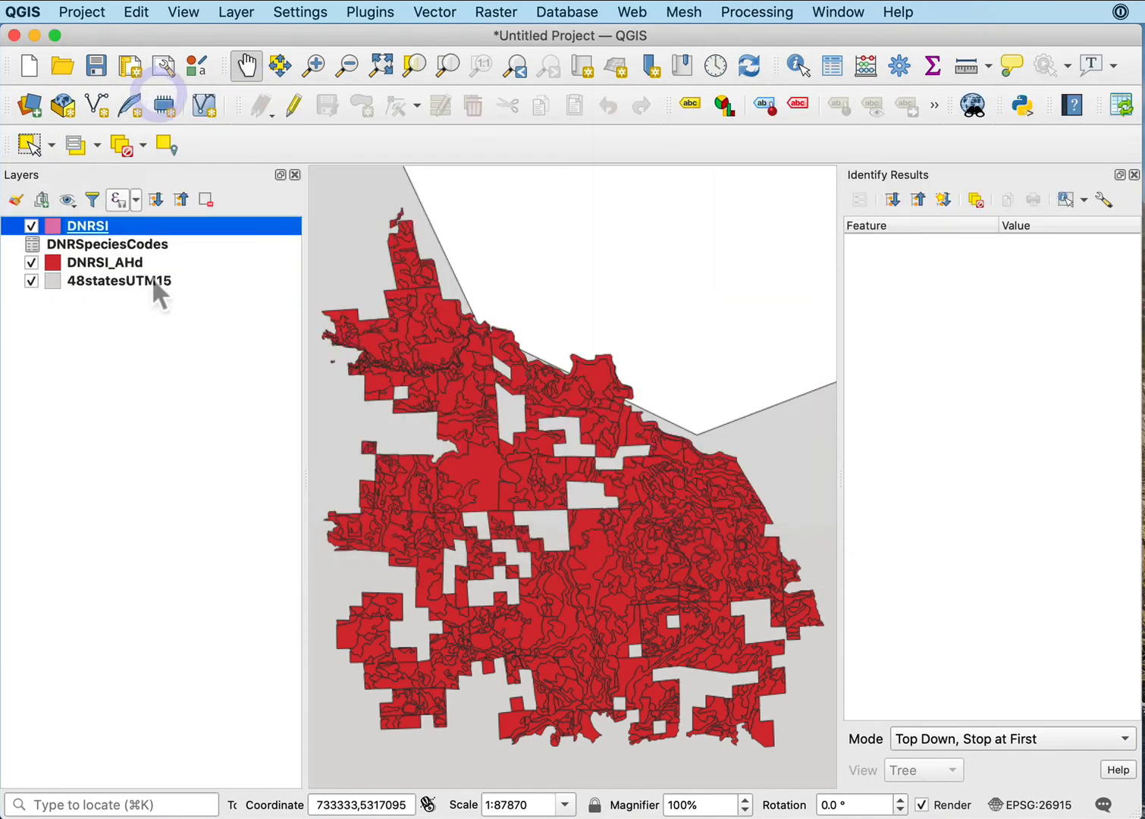
right_click(87, 225)
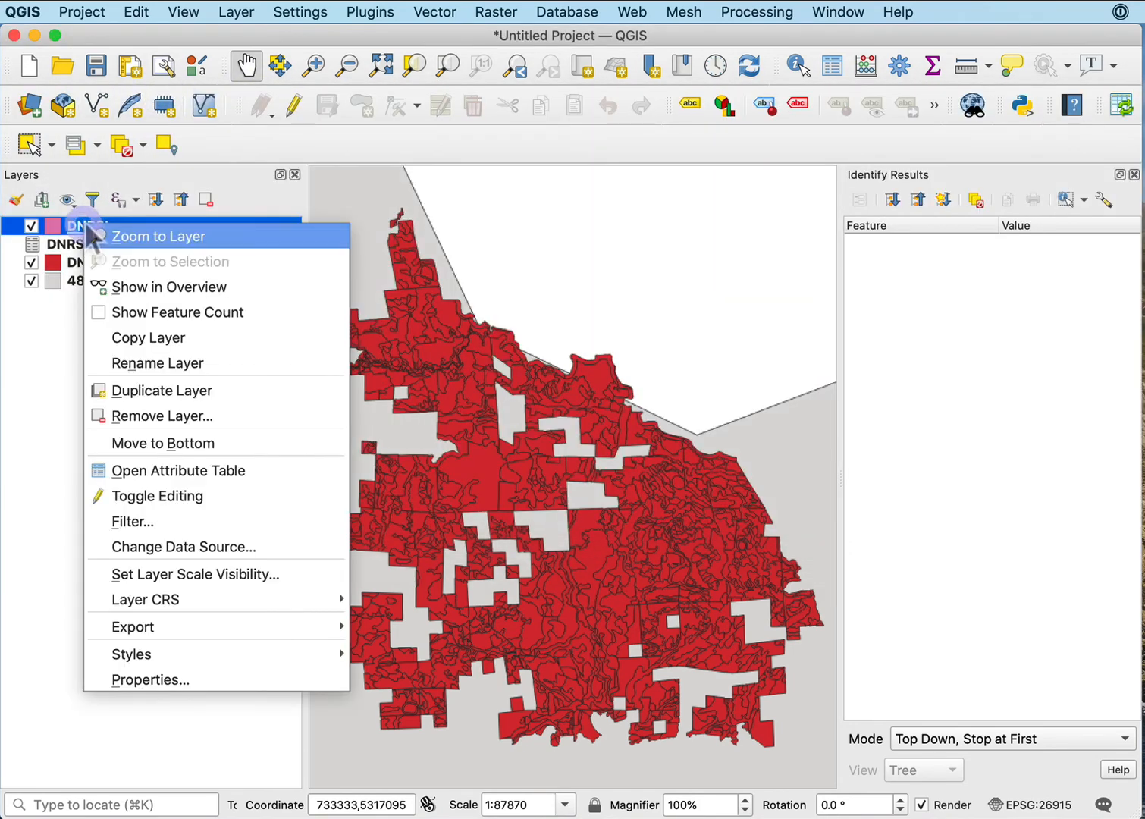
mouse_move(100, 242)
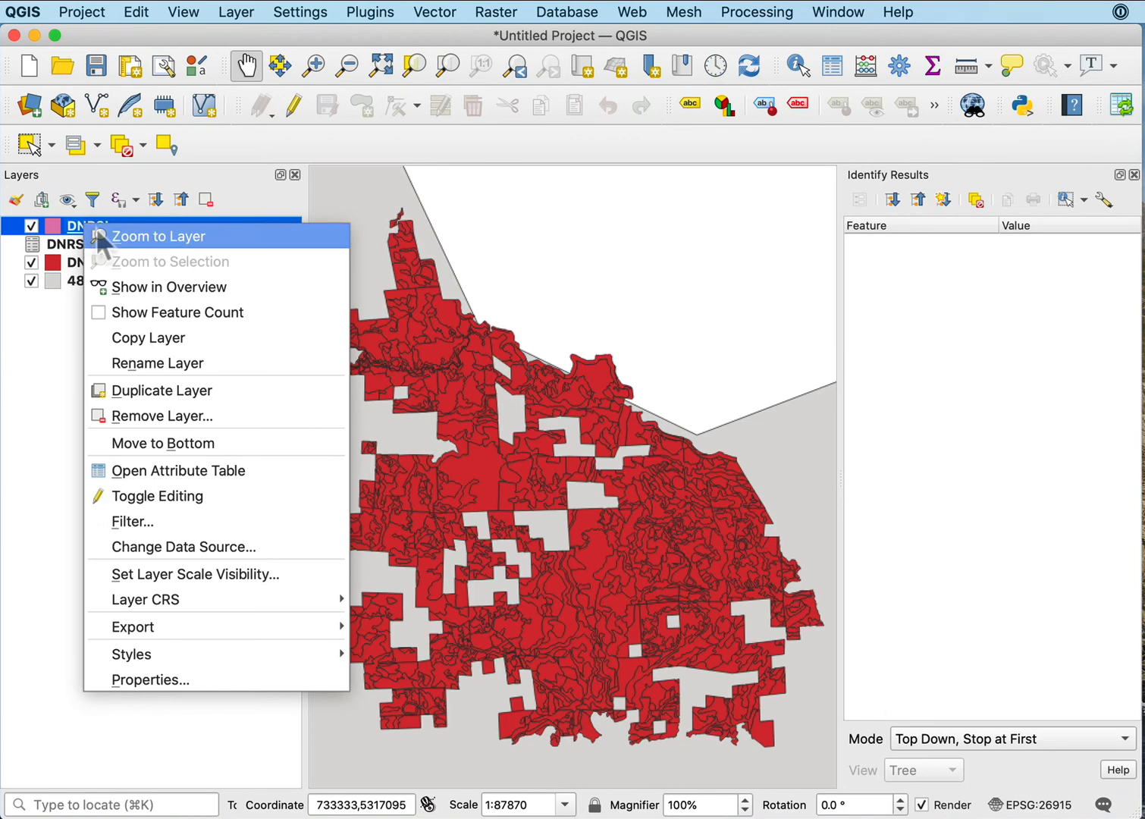
click(179, 470)
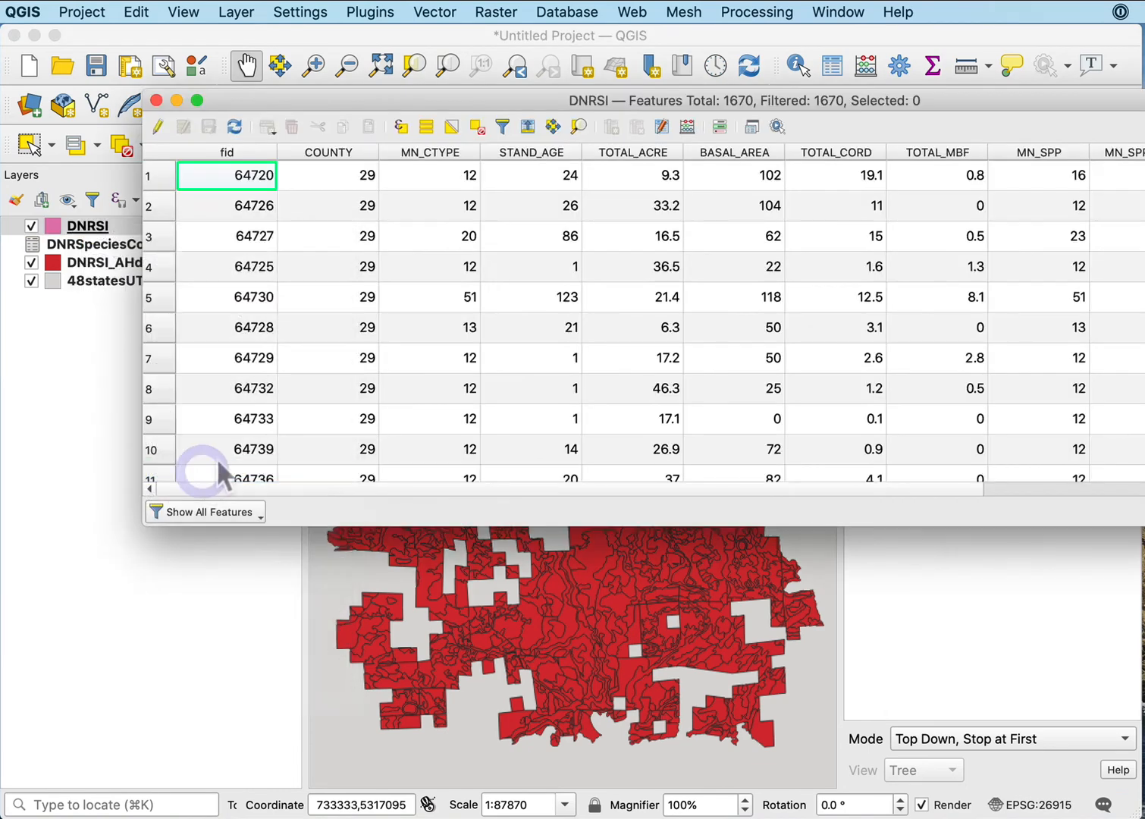
mouse_move(377, 154)
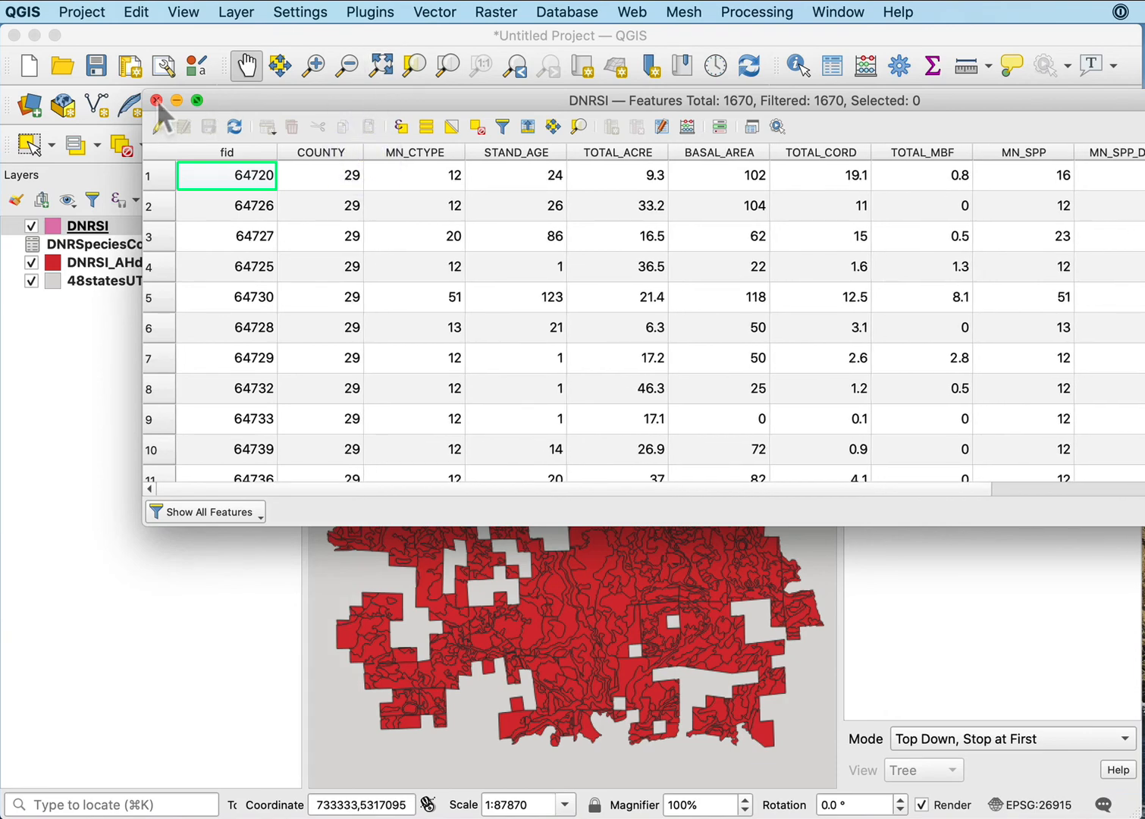
click(157, 100)
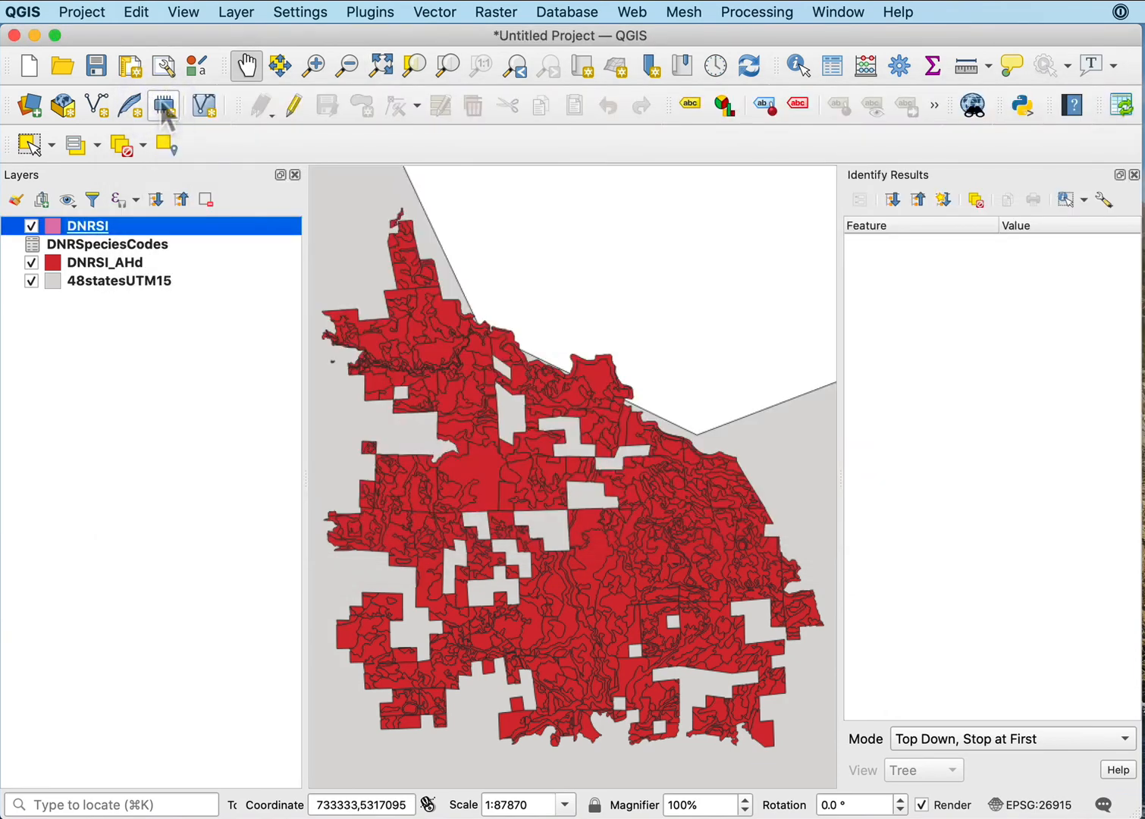
mouse_move(163, 106)
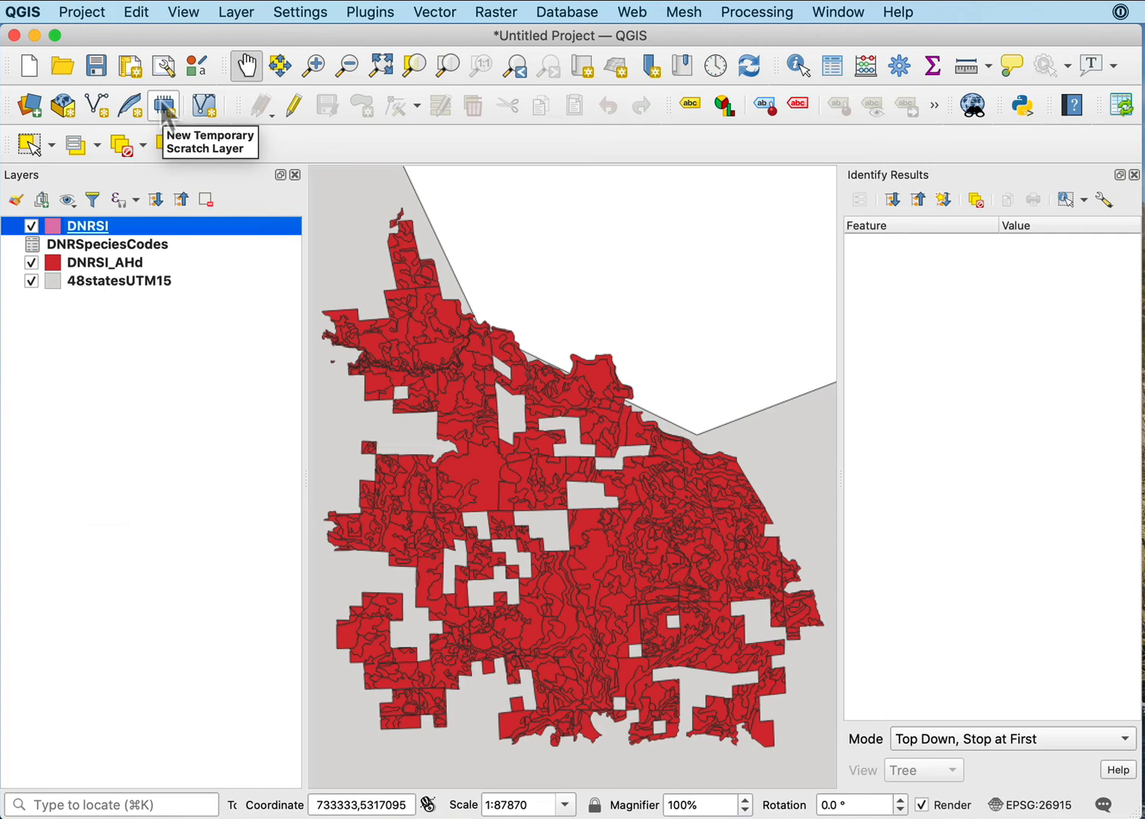
mouse_move(175, 120)
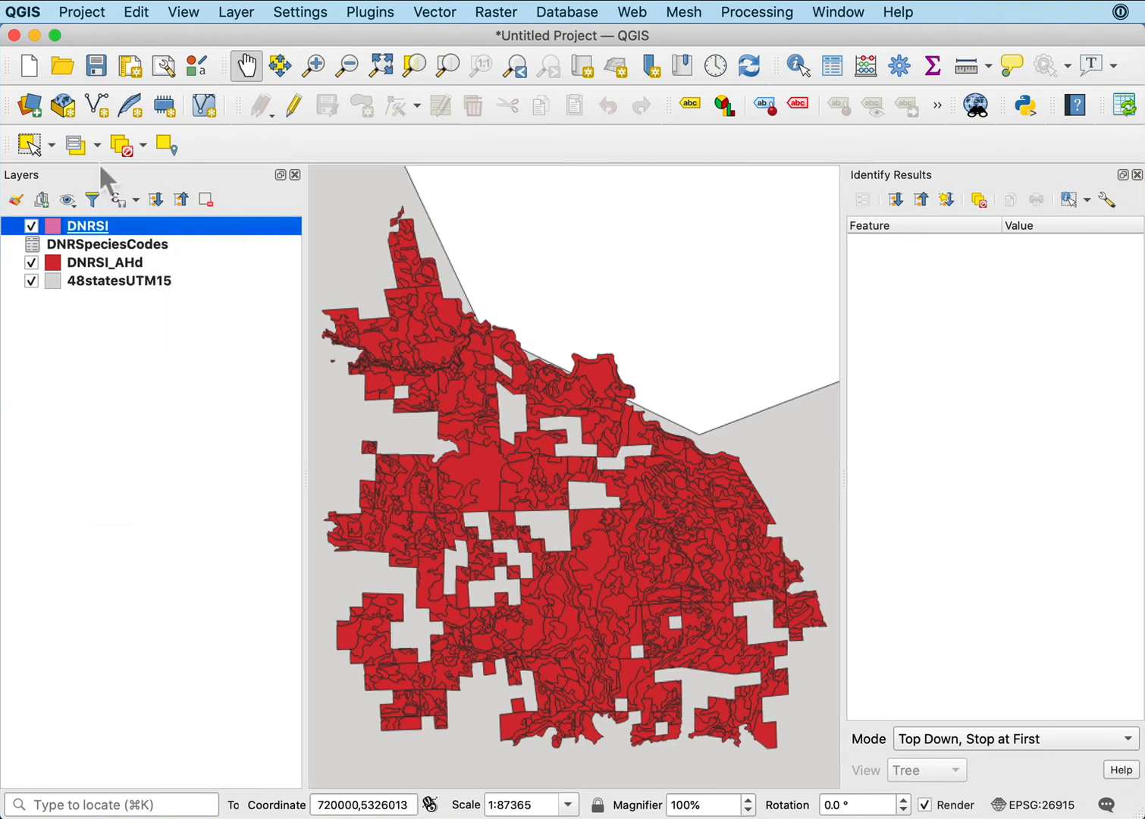
mouse_move(86, 226)
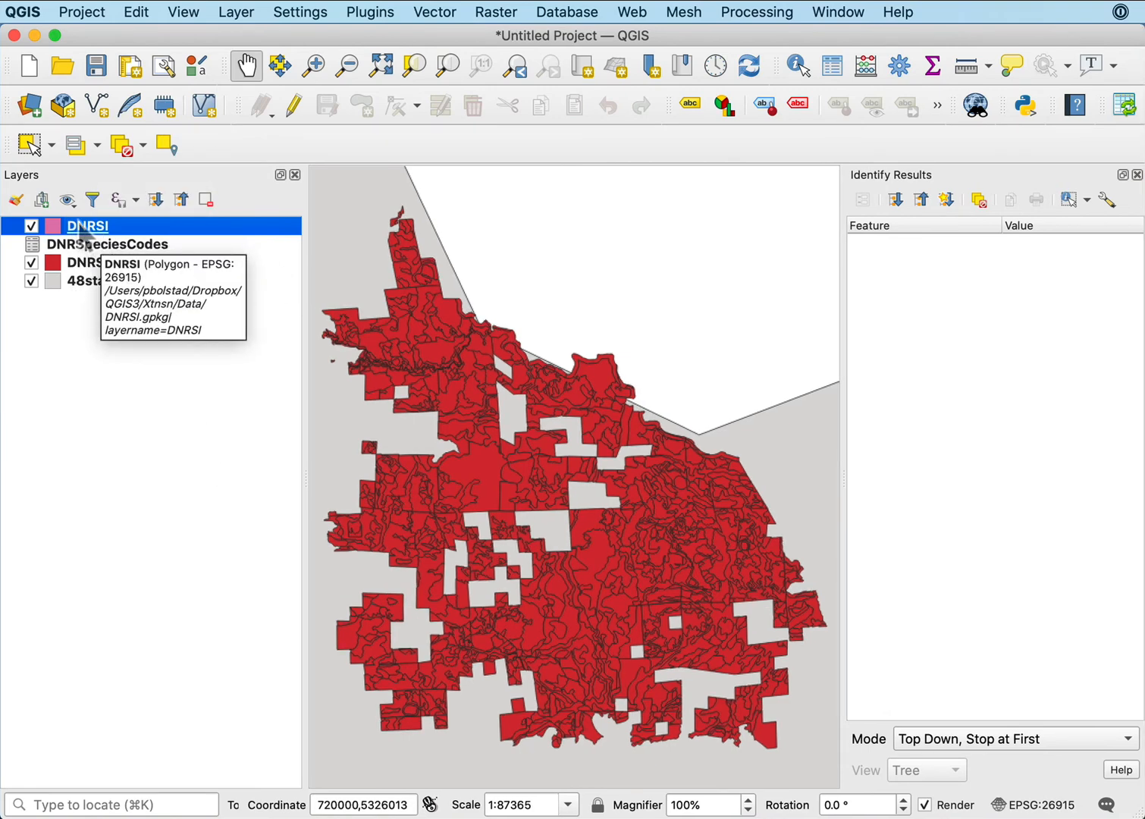
Save the joined DNRSI features as the joinedexamp GeoPackage in the Data folder
right_click(86, 226)
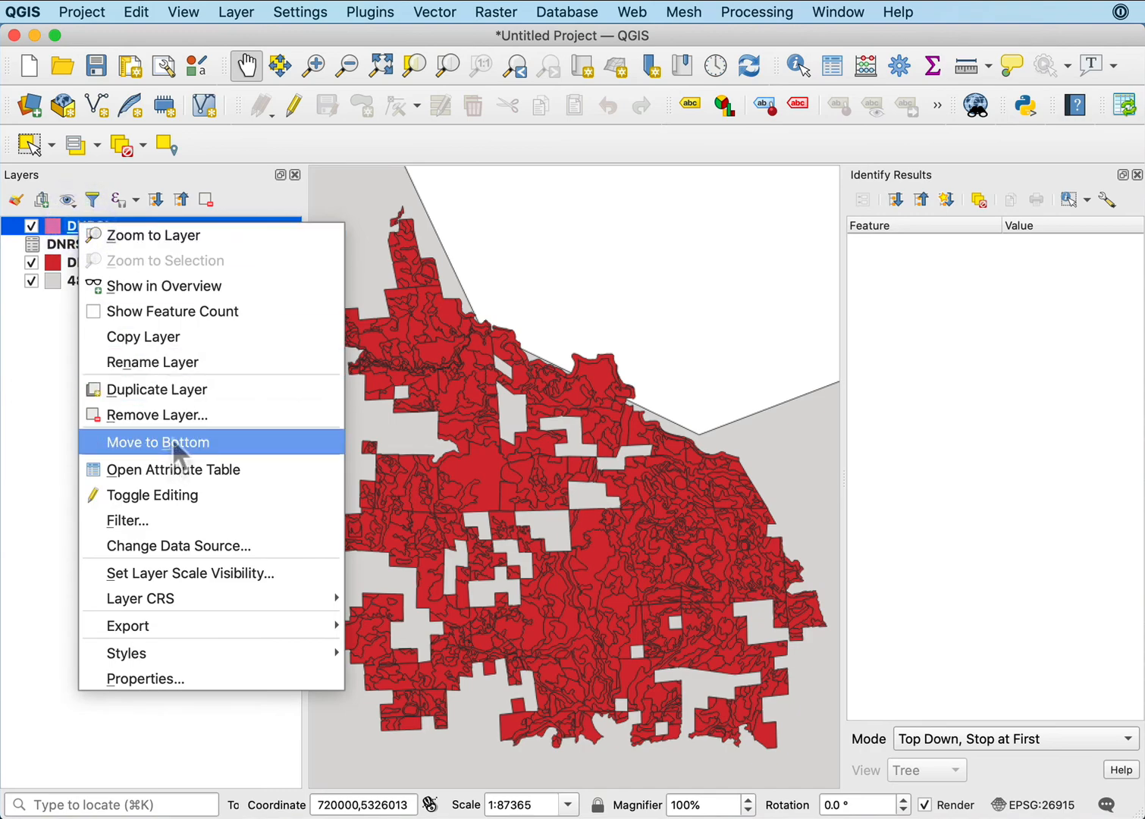
mouse_move(128, 626)
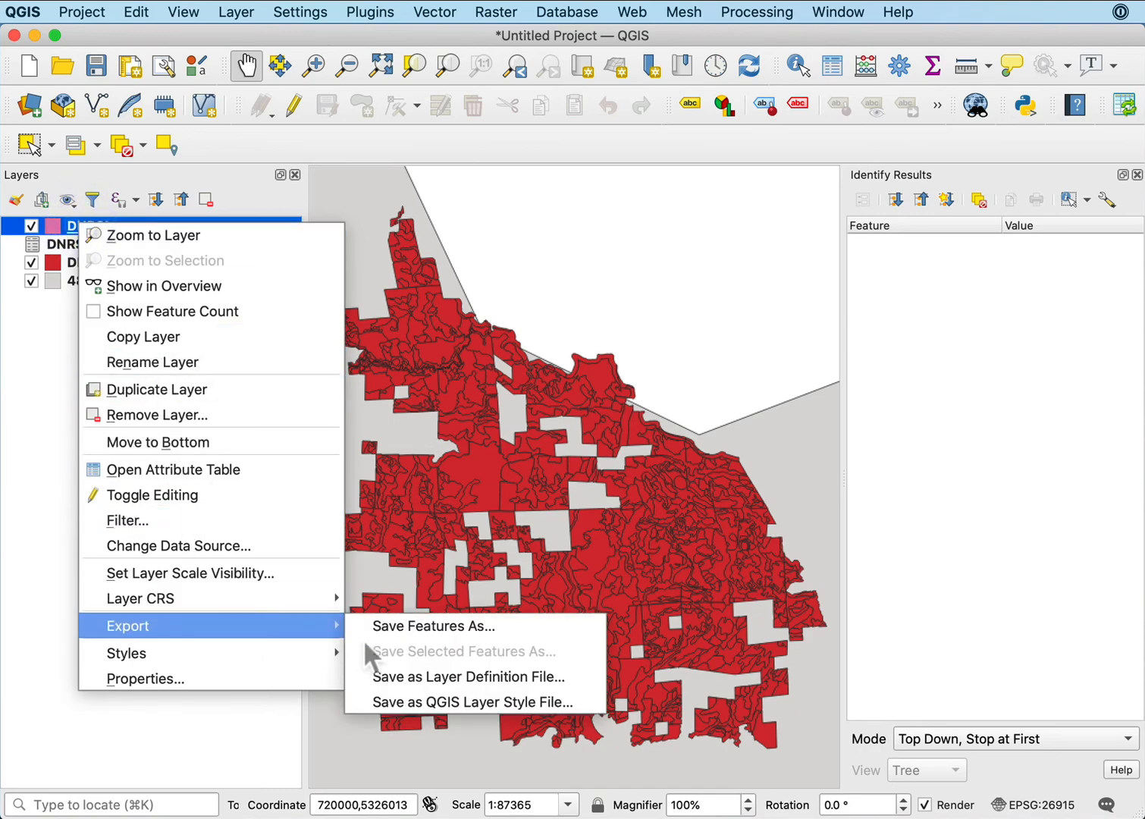
click(434, 626)
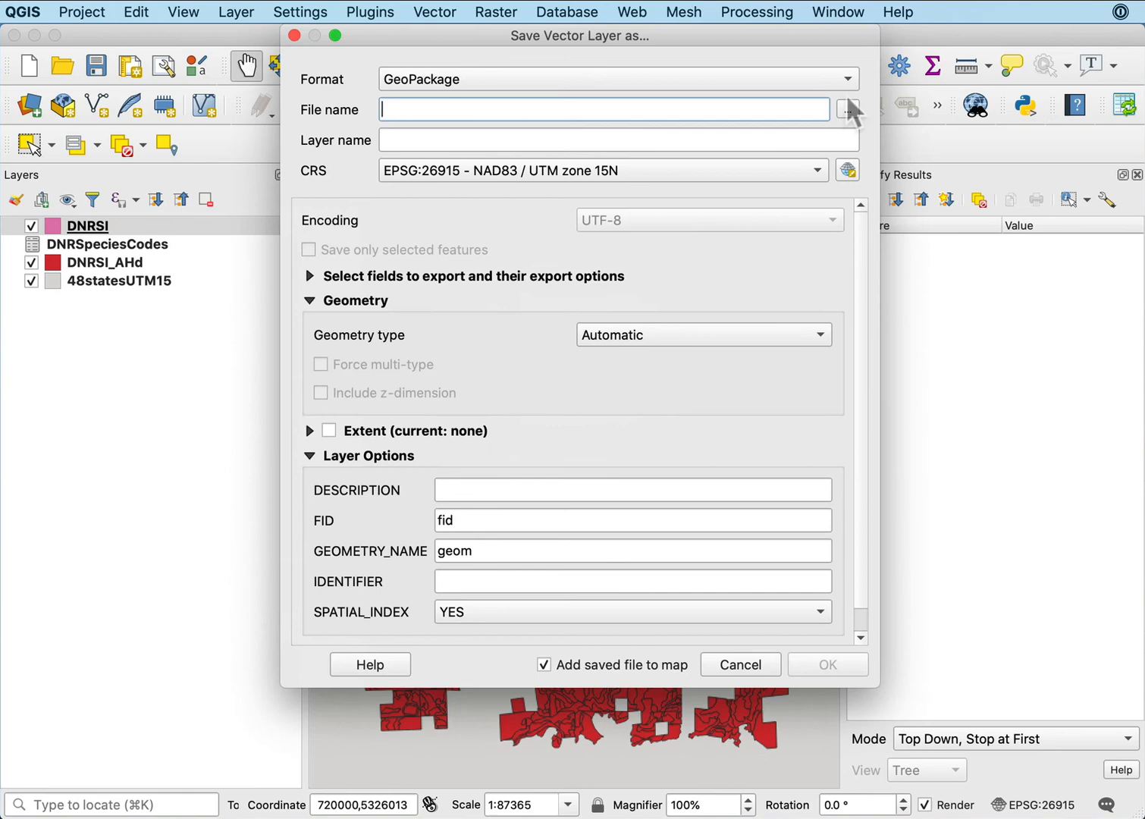
click(845, 108)
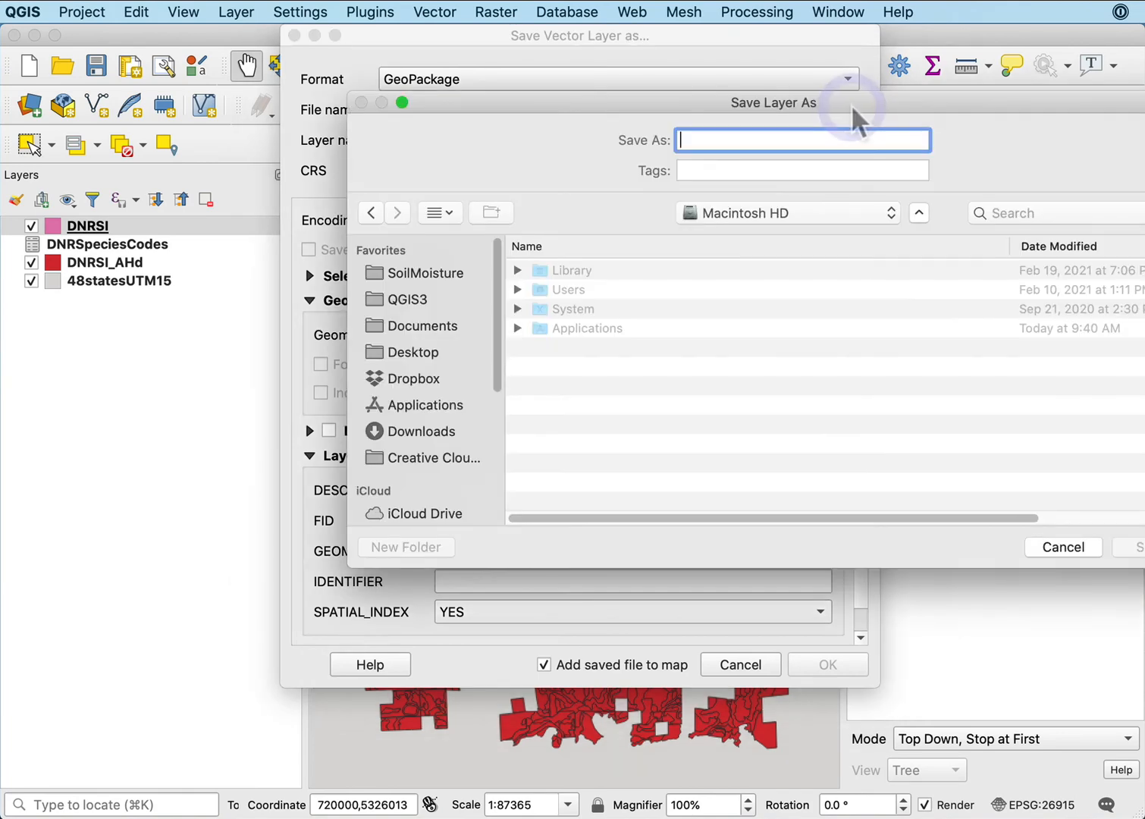
click(407, 299)
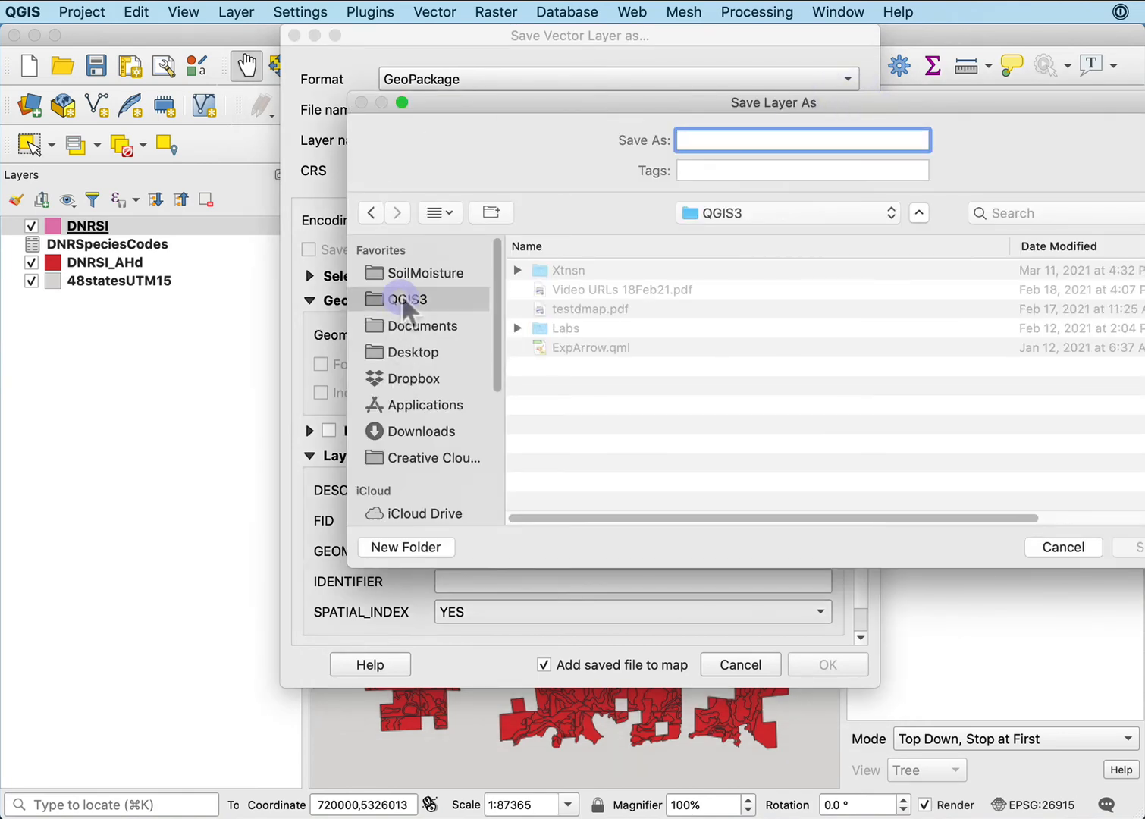
click(890, 212)
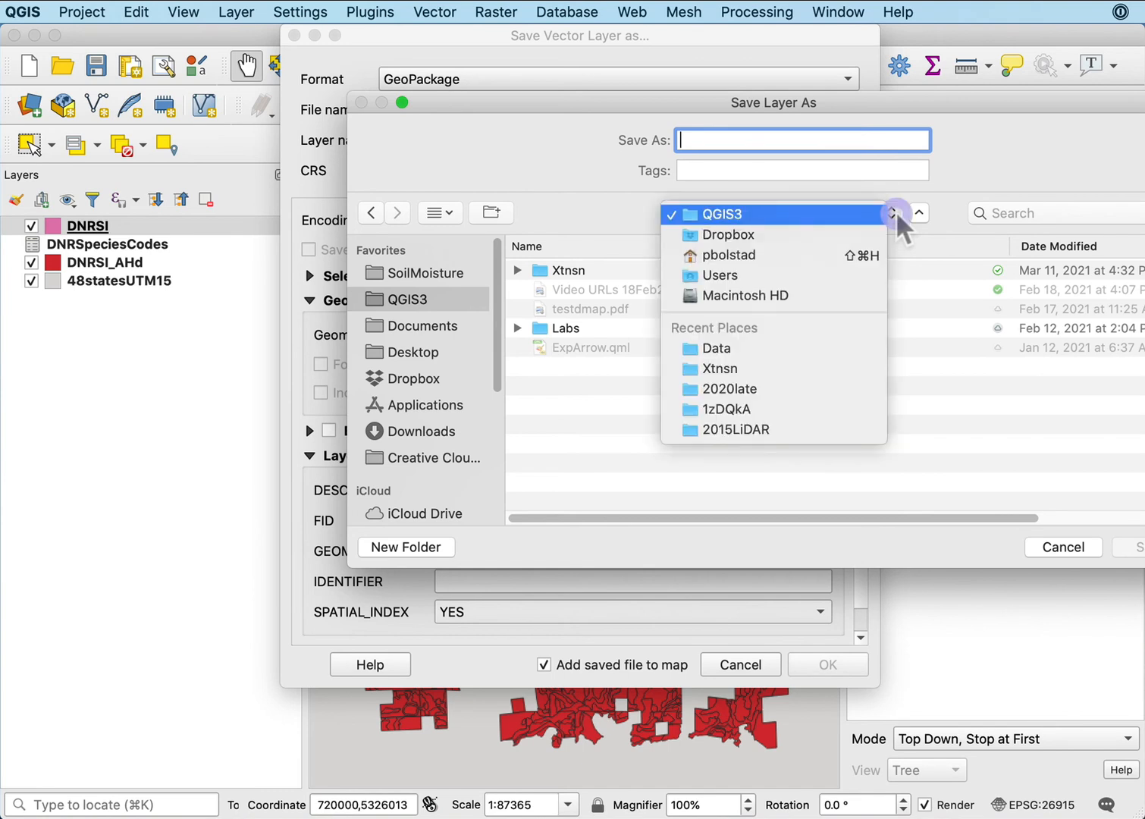
click(716, 348)
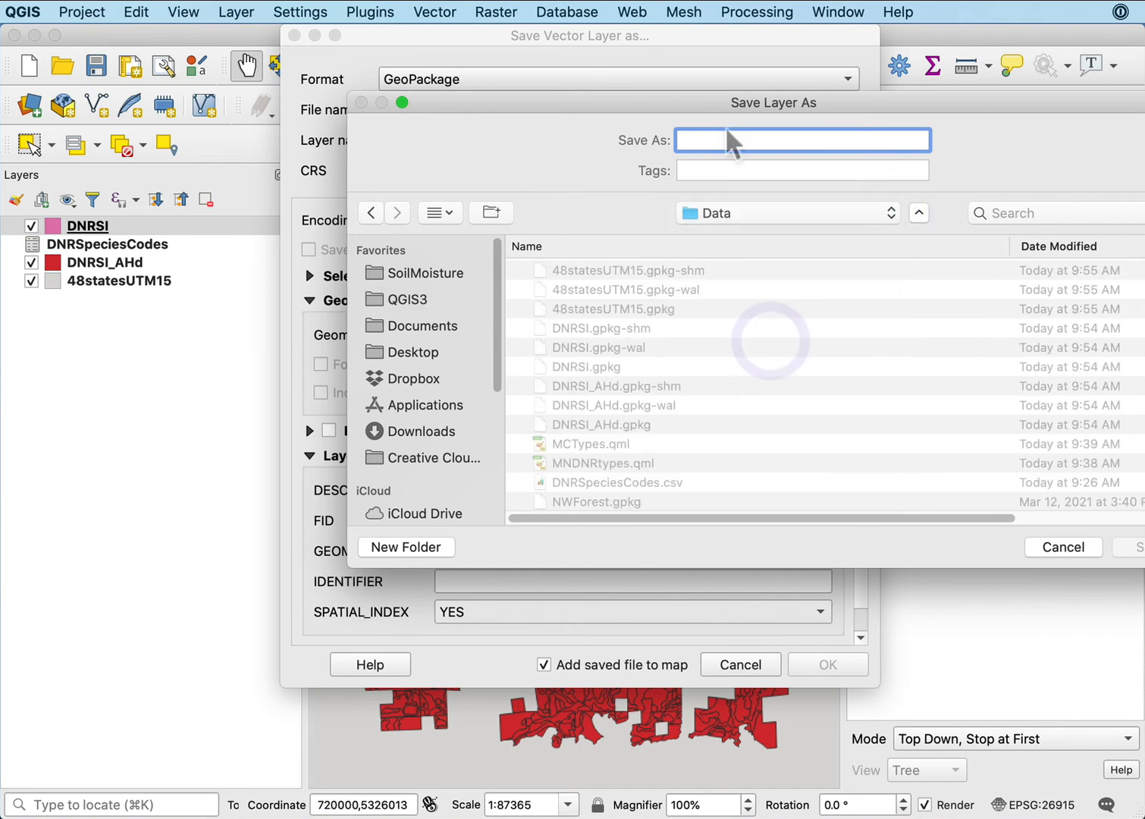
text(joinedexam)
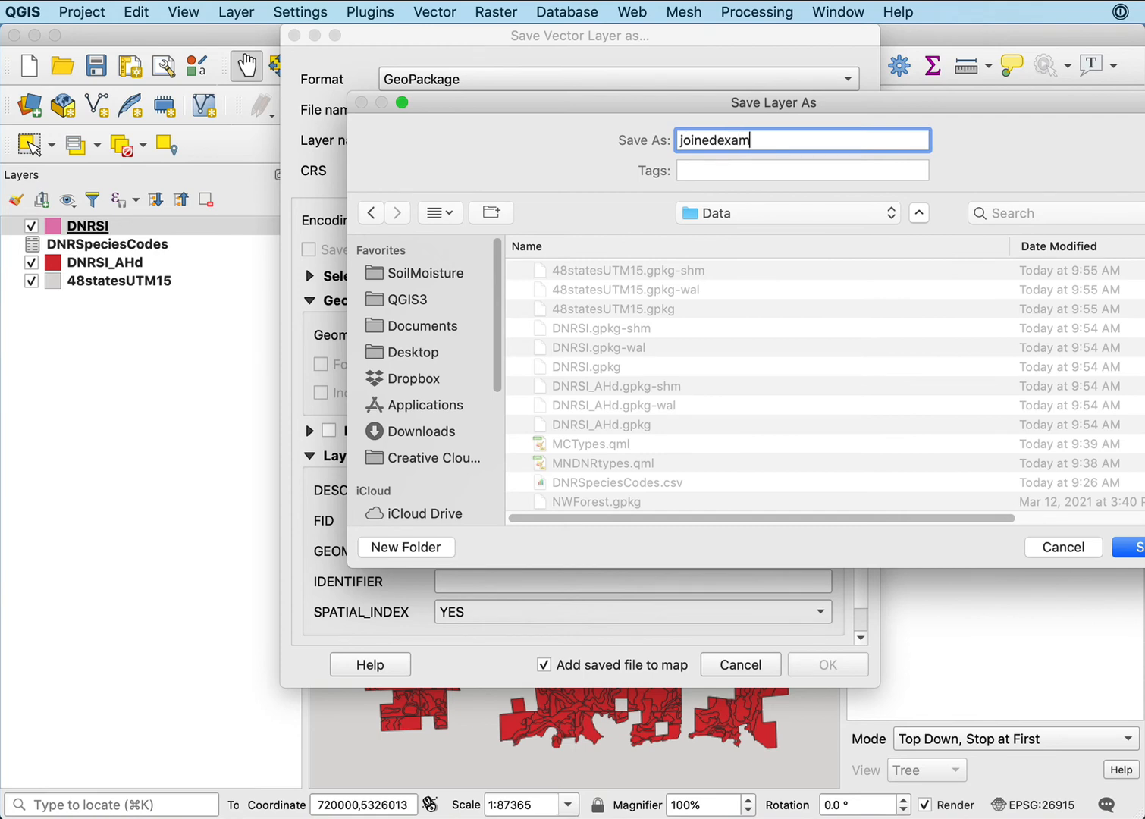
click(1140, 547)
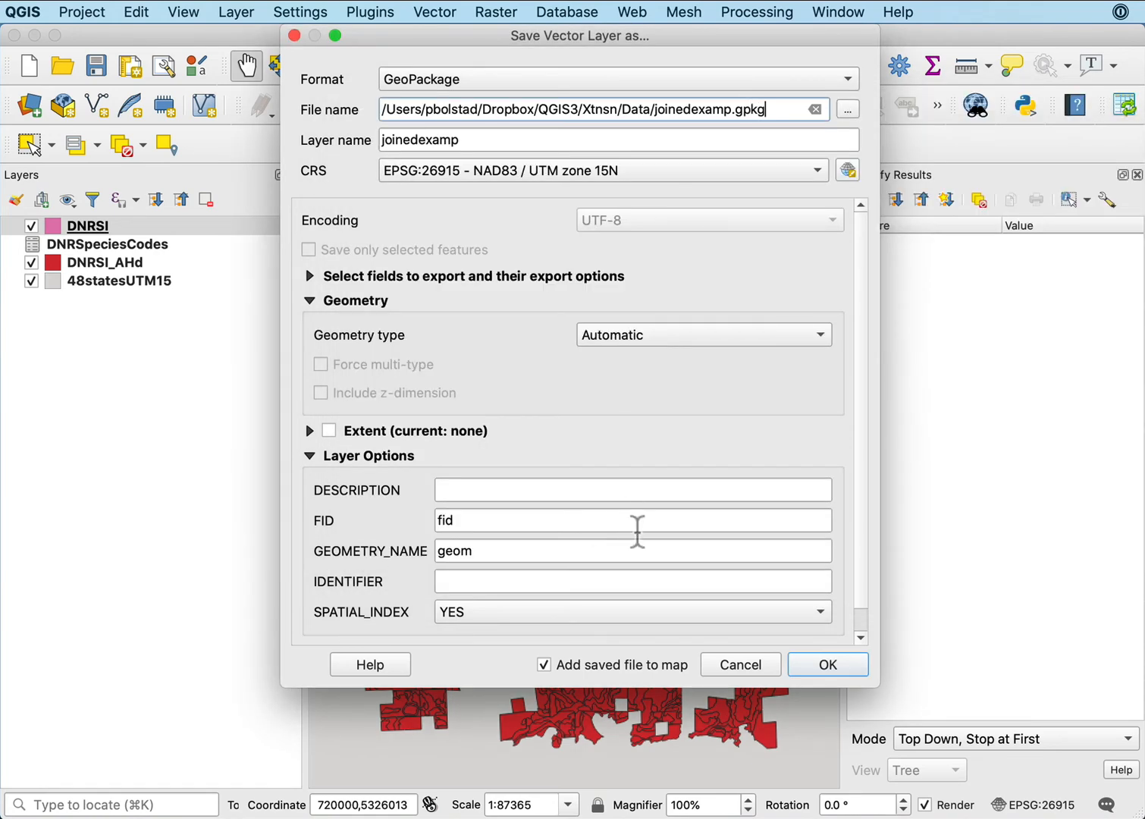
click(828, 664)
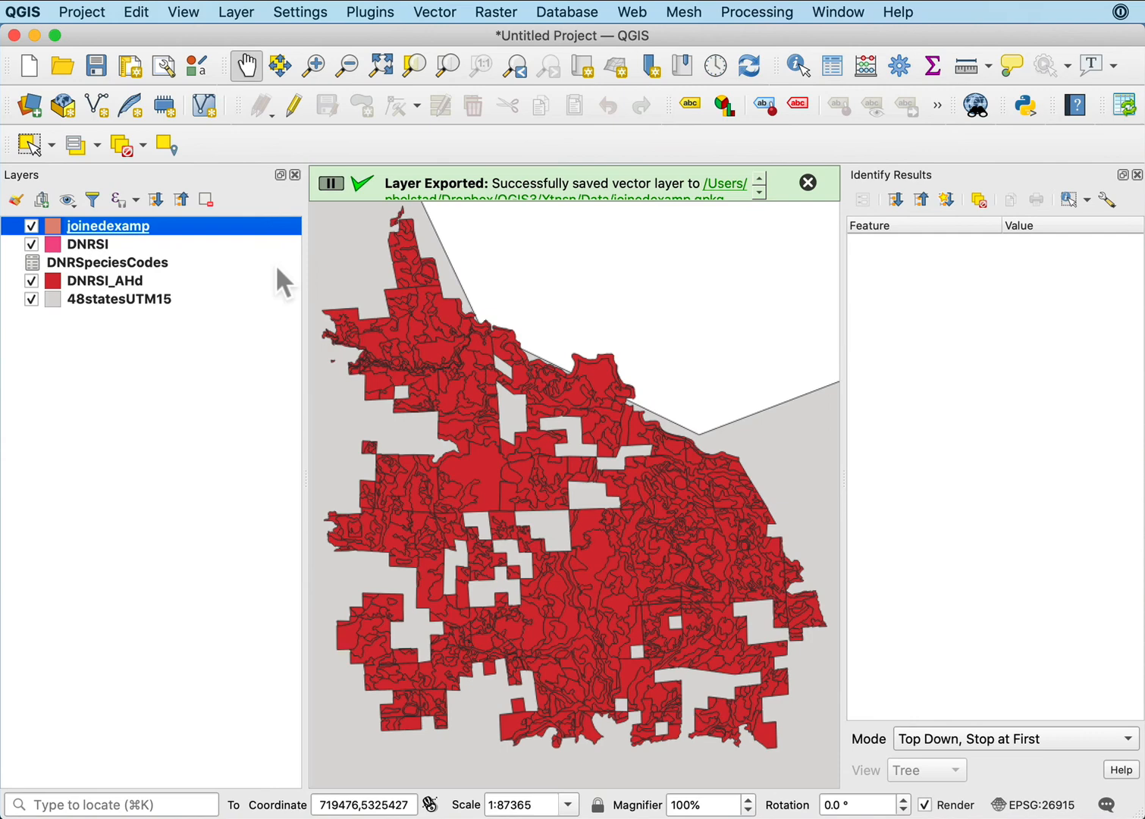
right_click(108, 226)
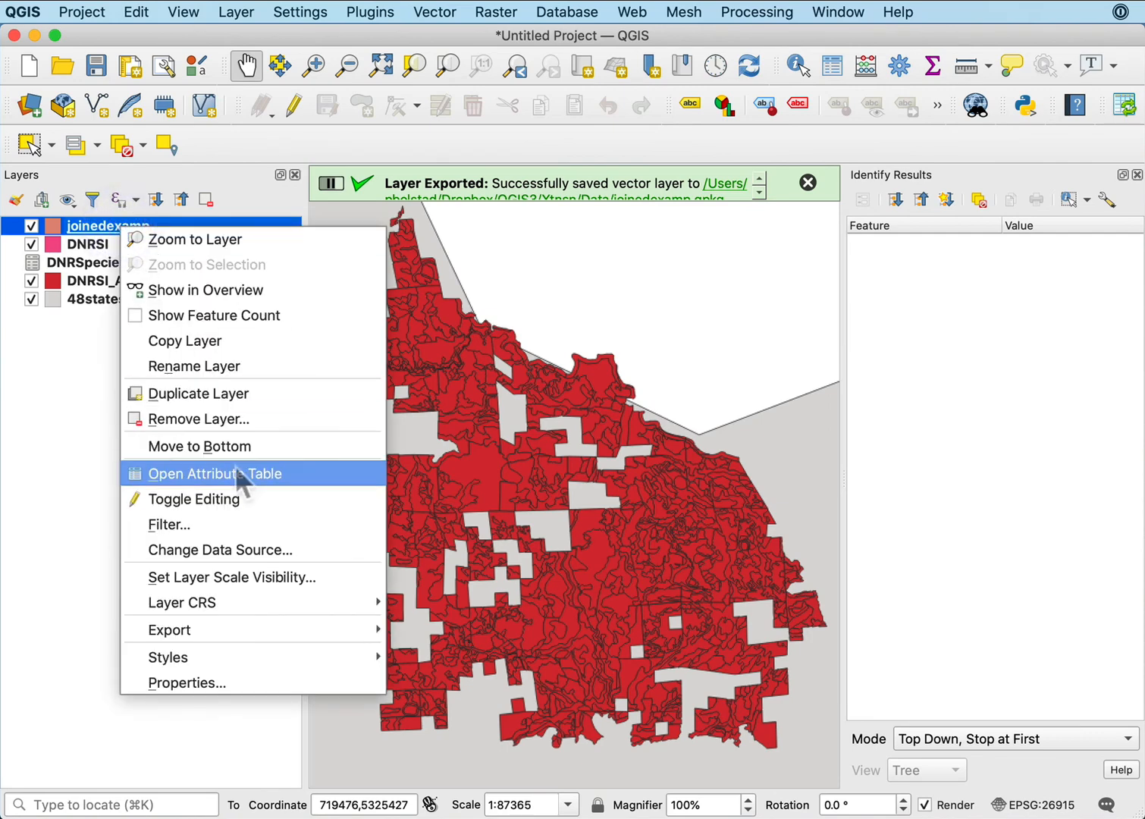
click(214, 473)
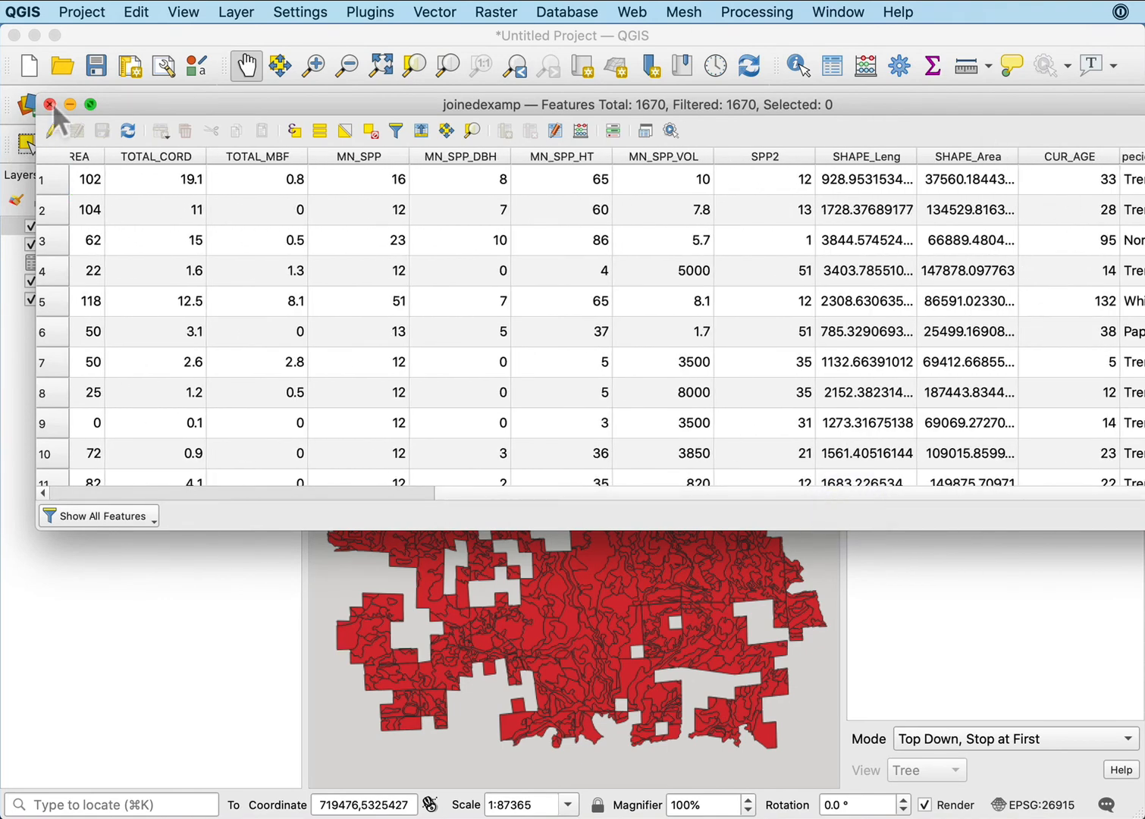
click(50, 100)
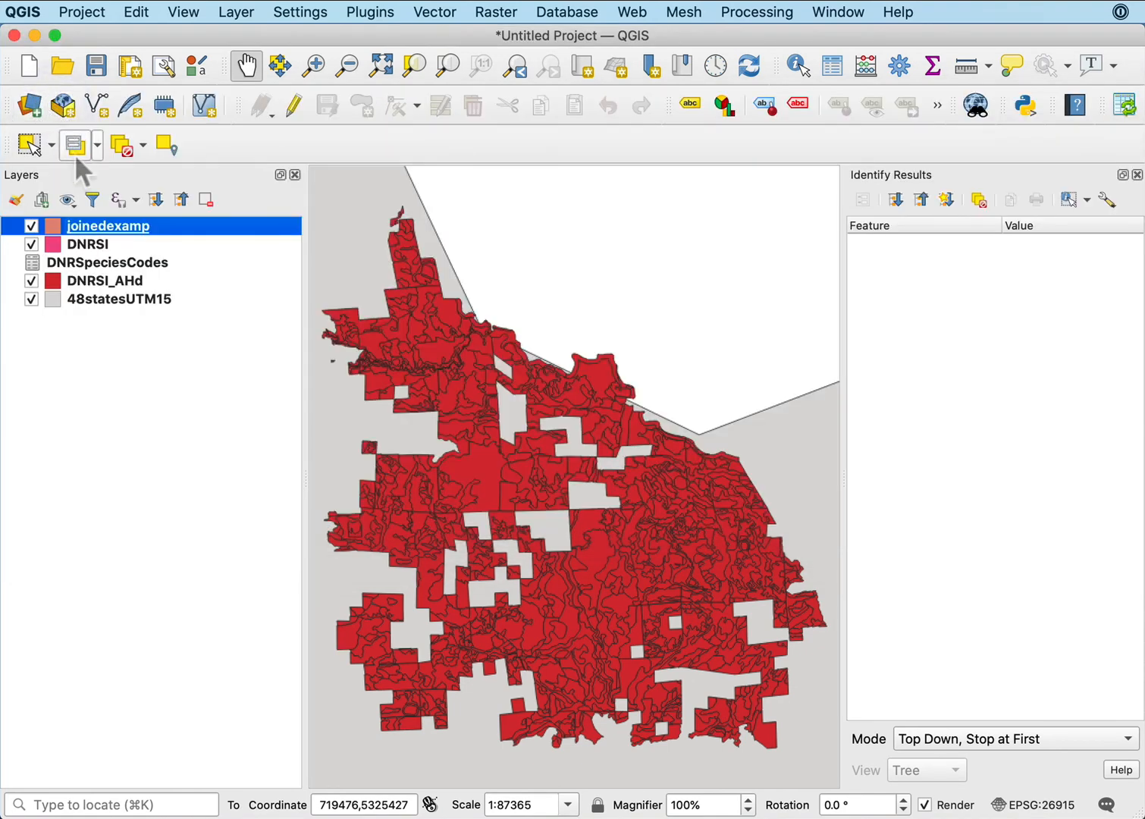
Review DNRSI_AHd's 948-feature attribute table, then open its Layer Properties
right_click(104, 281)
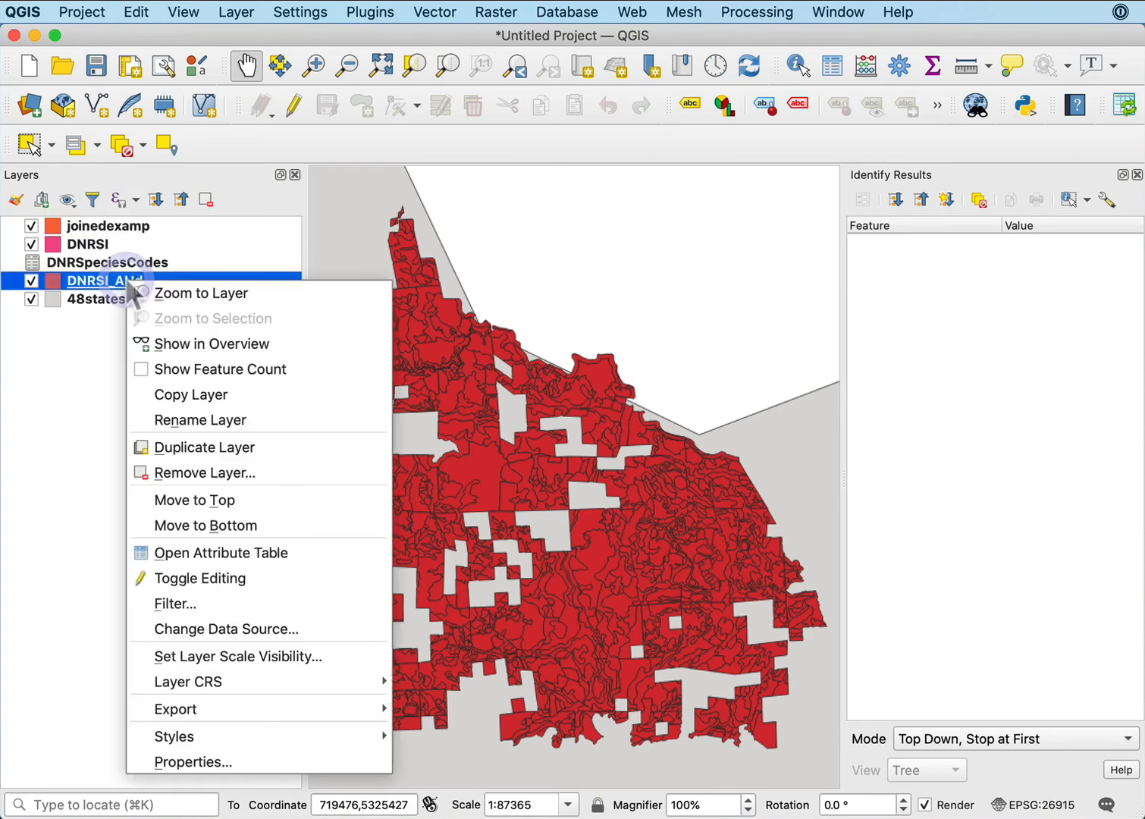
click(220, 553)
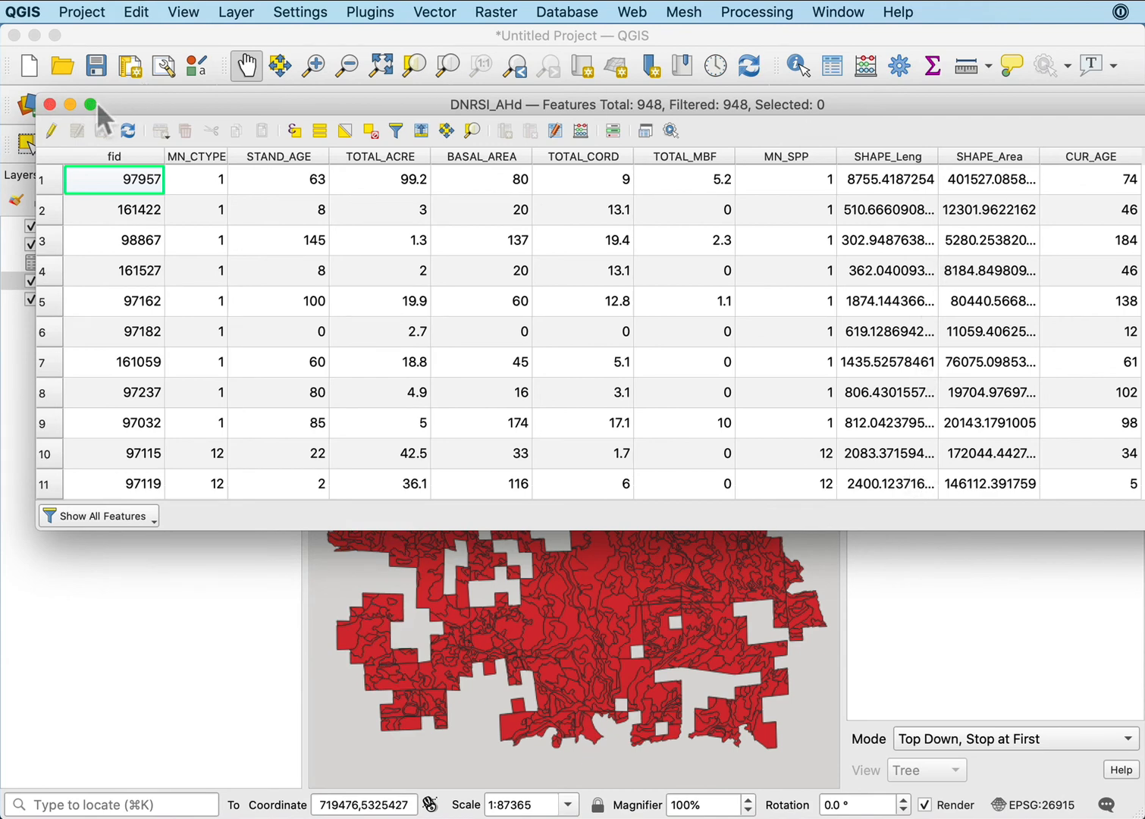
click(49, 104)
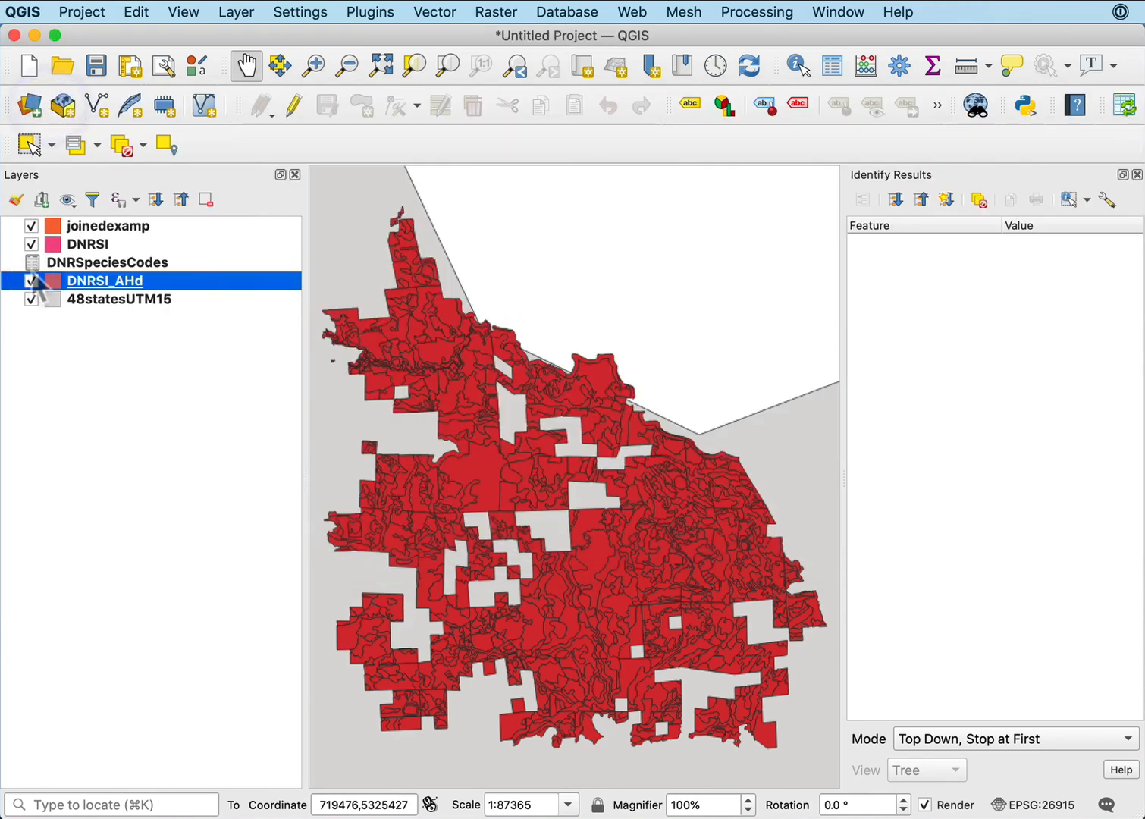
right_click(105, 281)
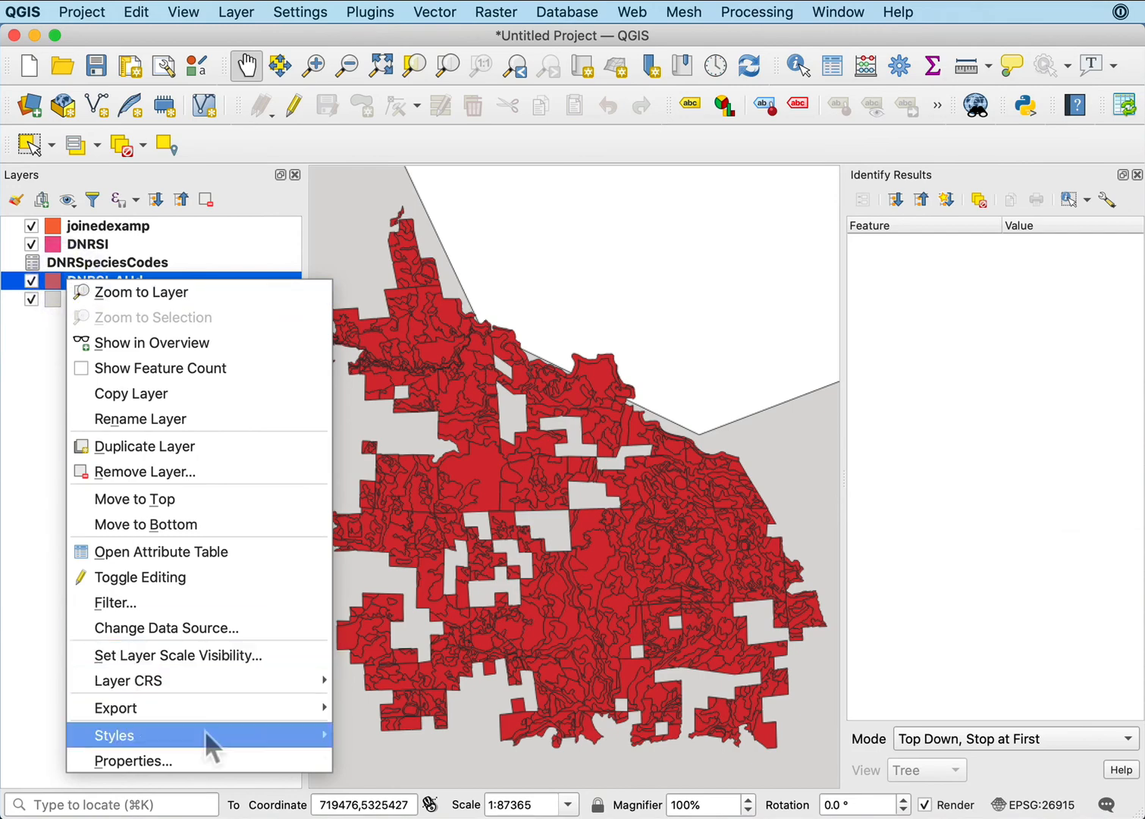
click(139, 760)
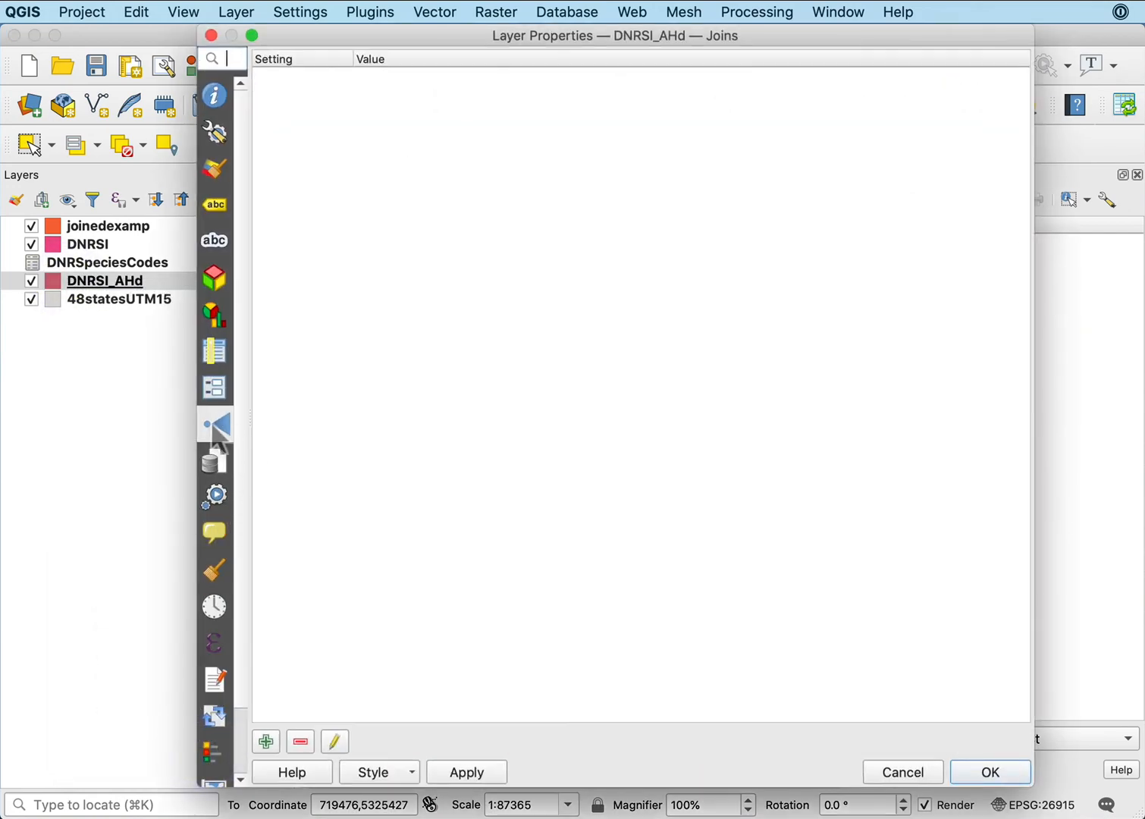
Add and apply a join on MNTypeCode to DNRSI_AHd's MN_CTYPE field
click(265, 741)
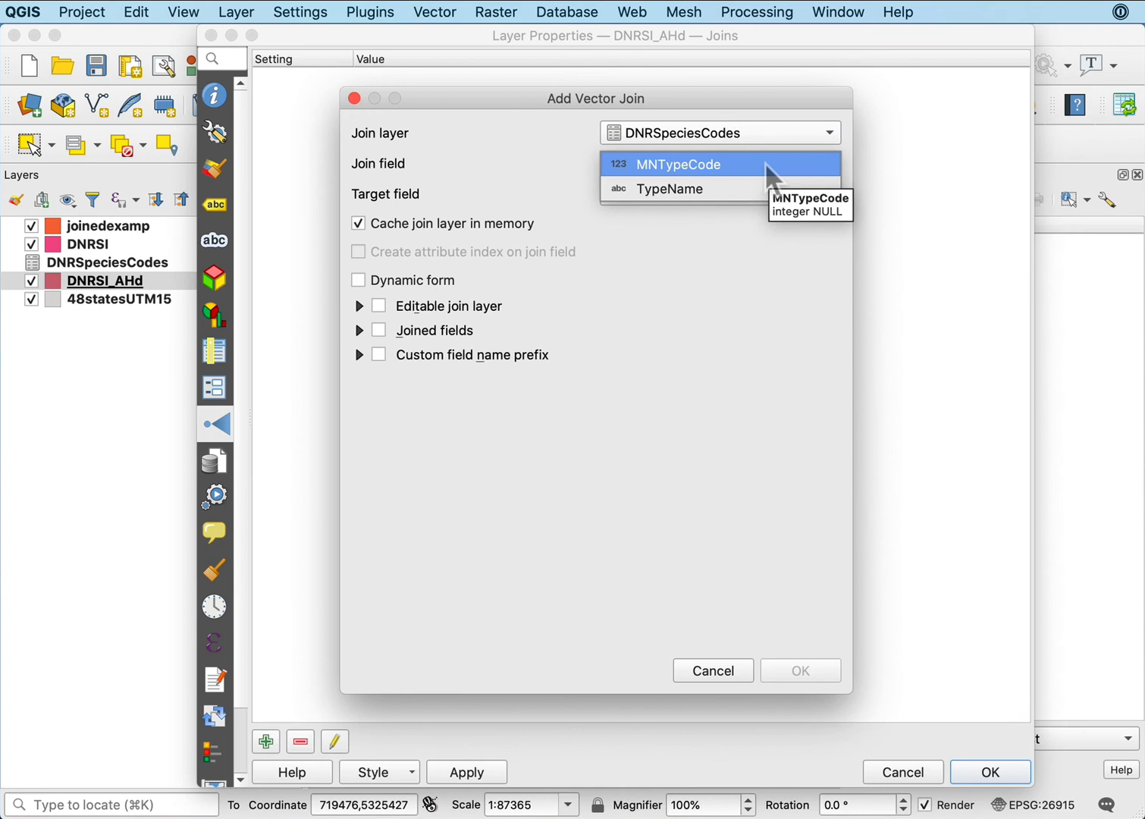
click(678, 165)
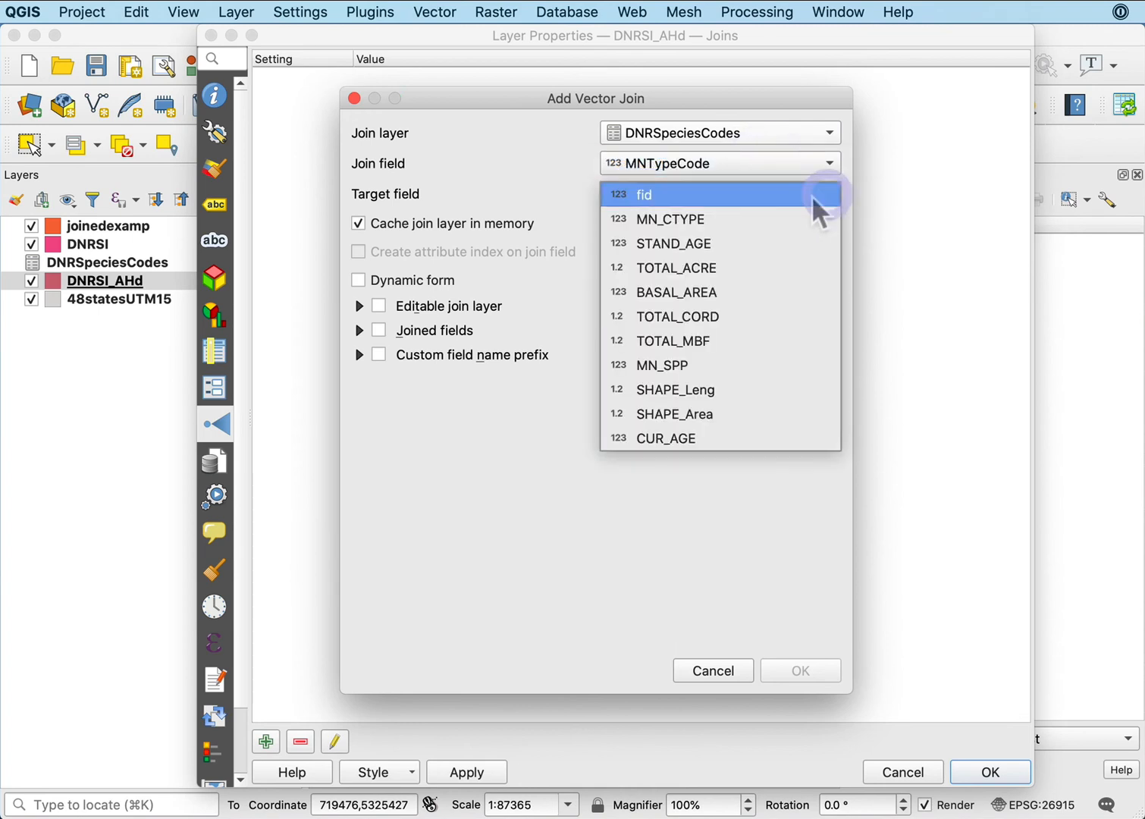
click(669, 219)
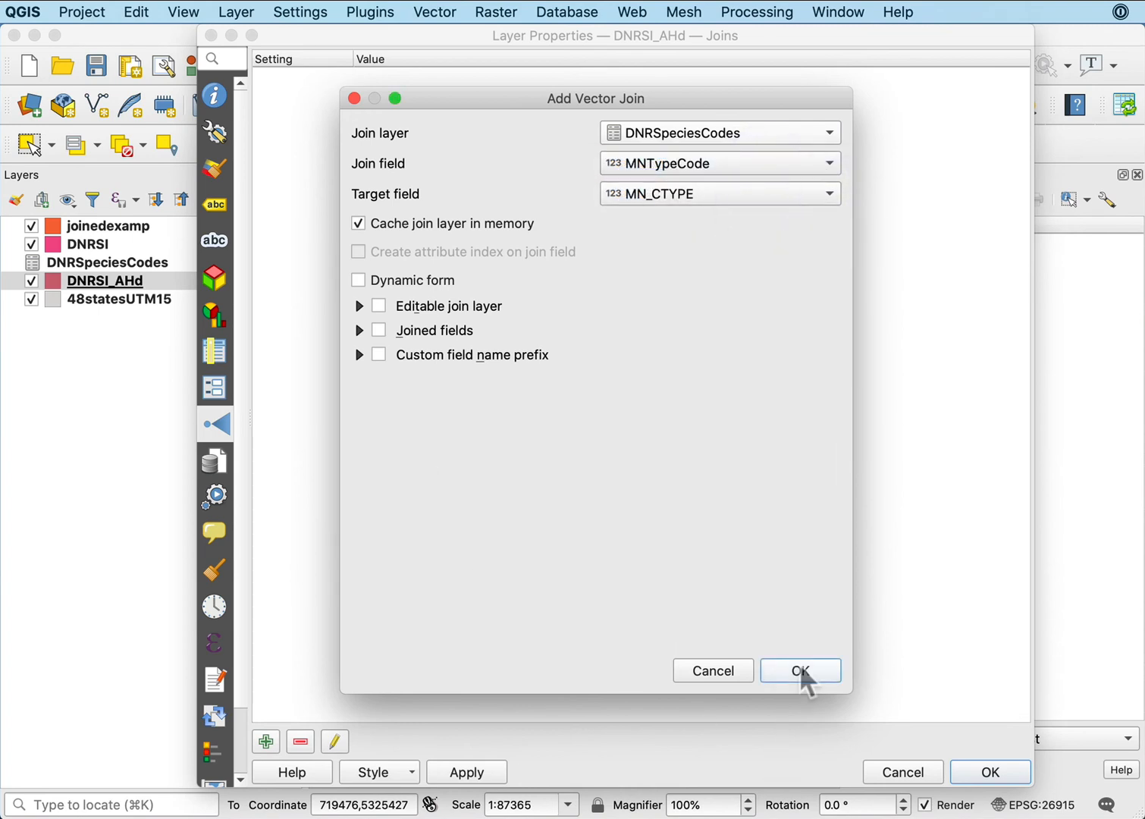
click(800, 670)
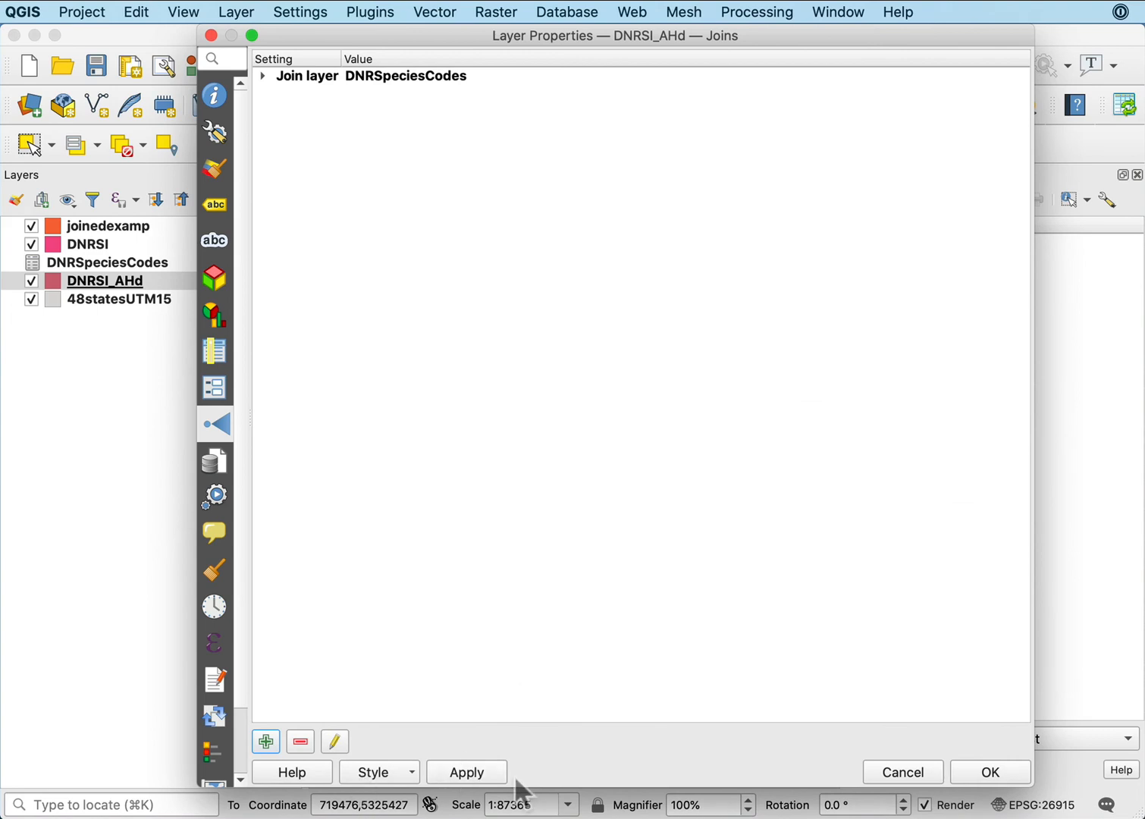
click(991, 772)
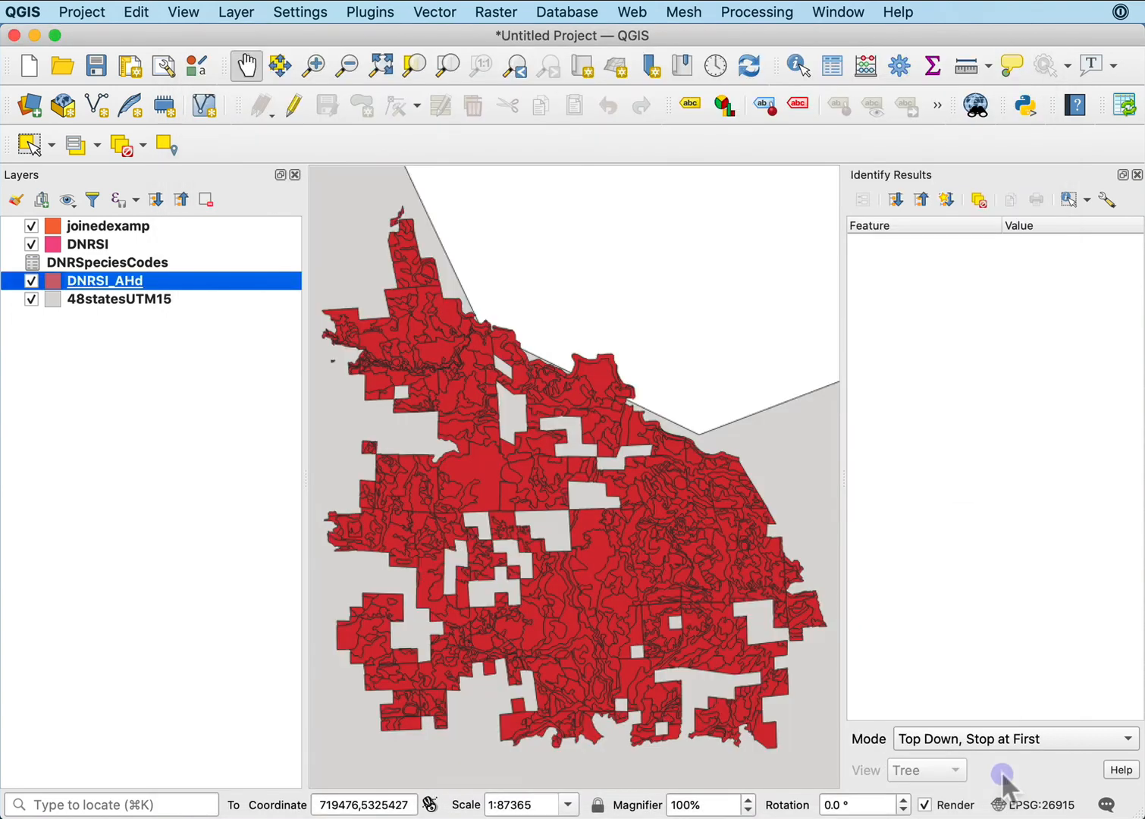
right_click(104, 280)
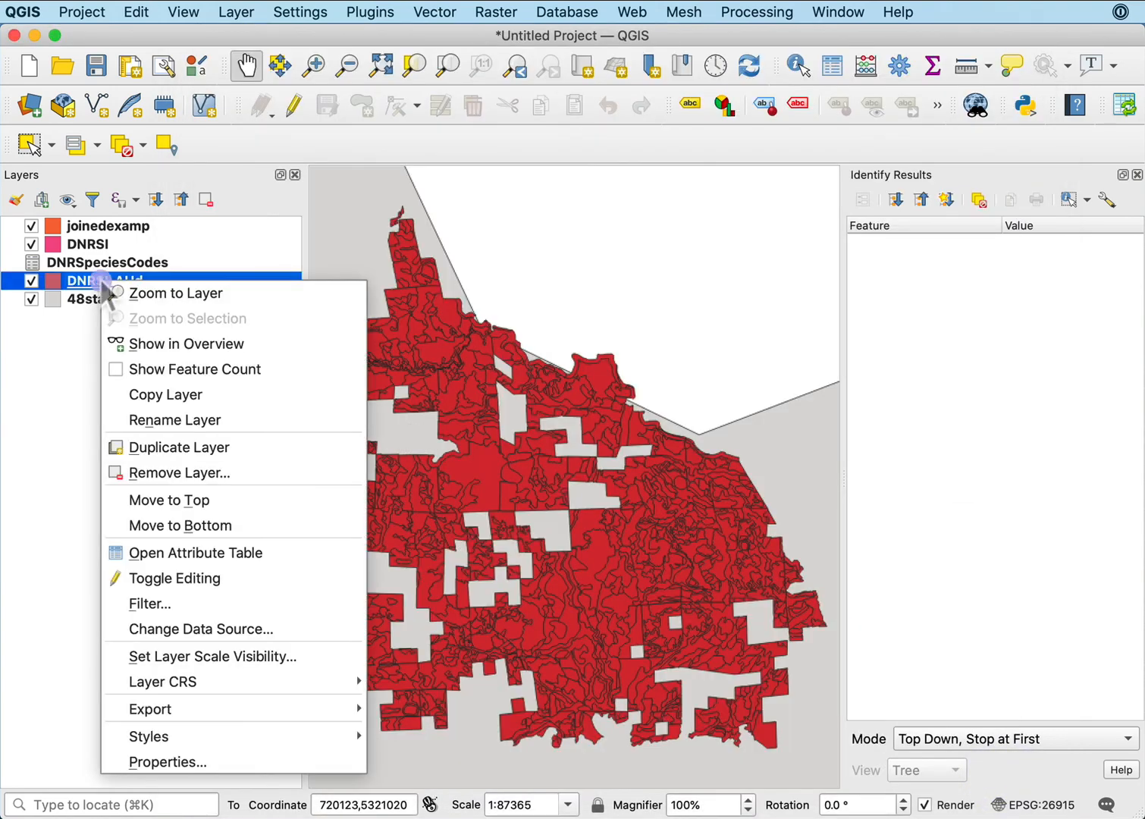
click(195, 553)
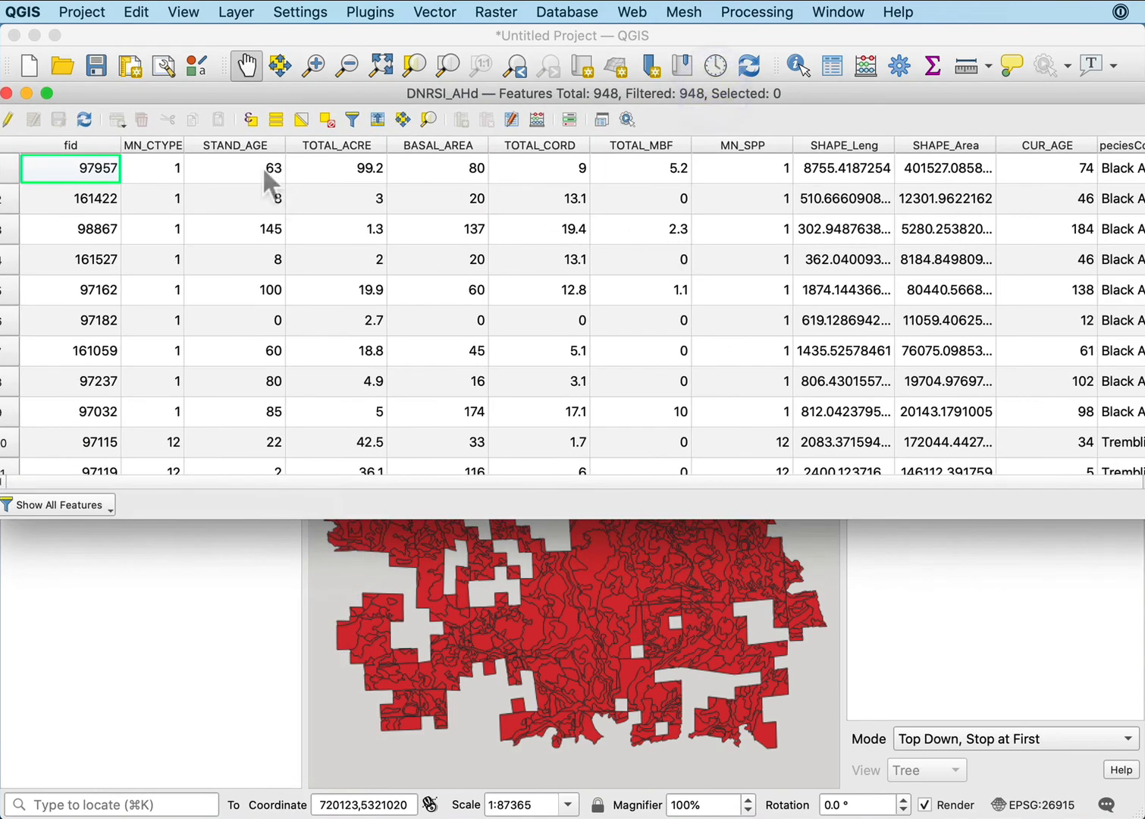
mouse_move(243, 372)
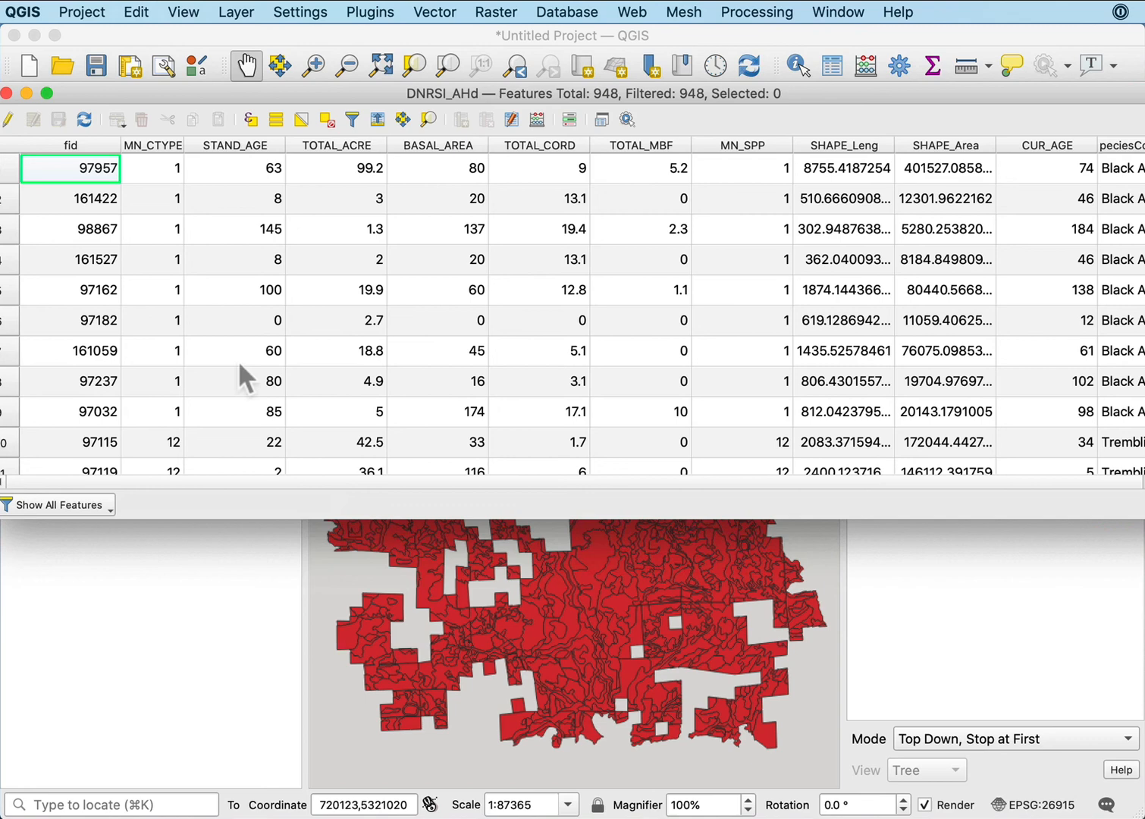
mouse_move(32, 114)
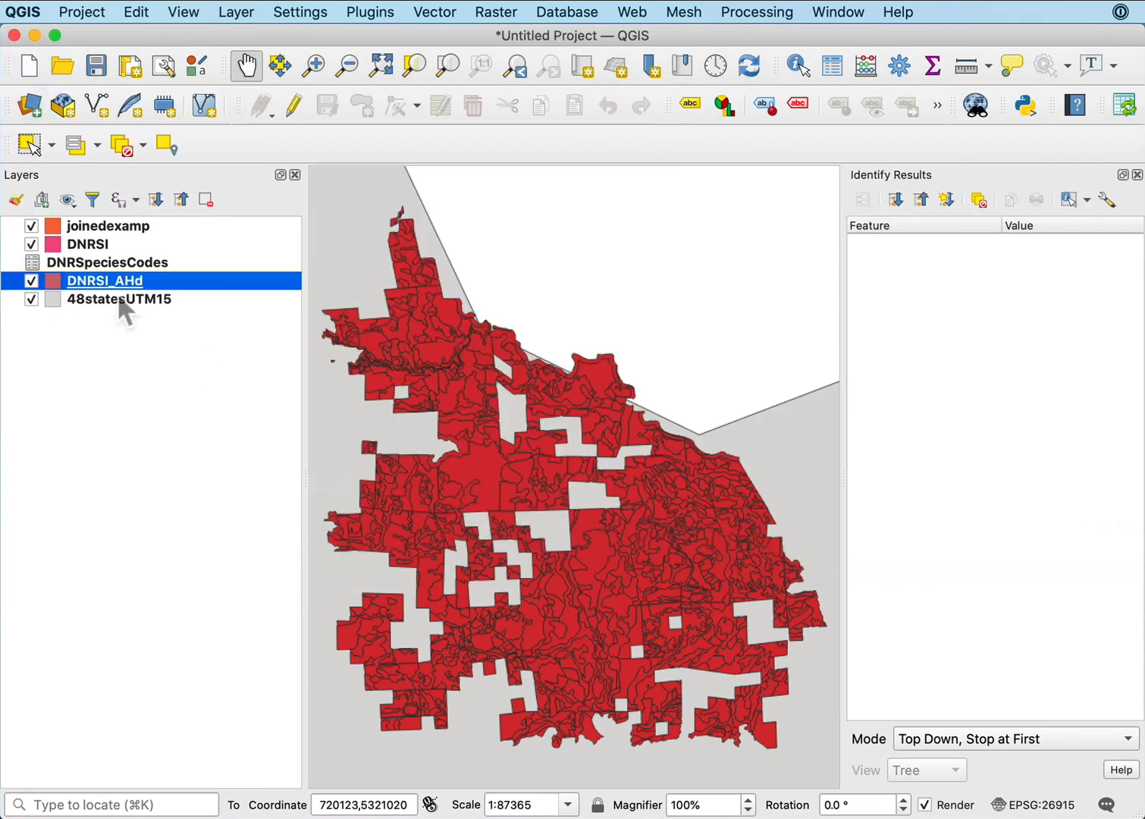
click(162, 708)
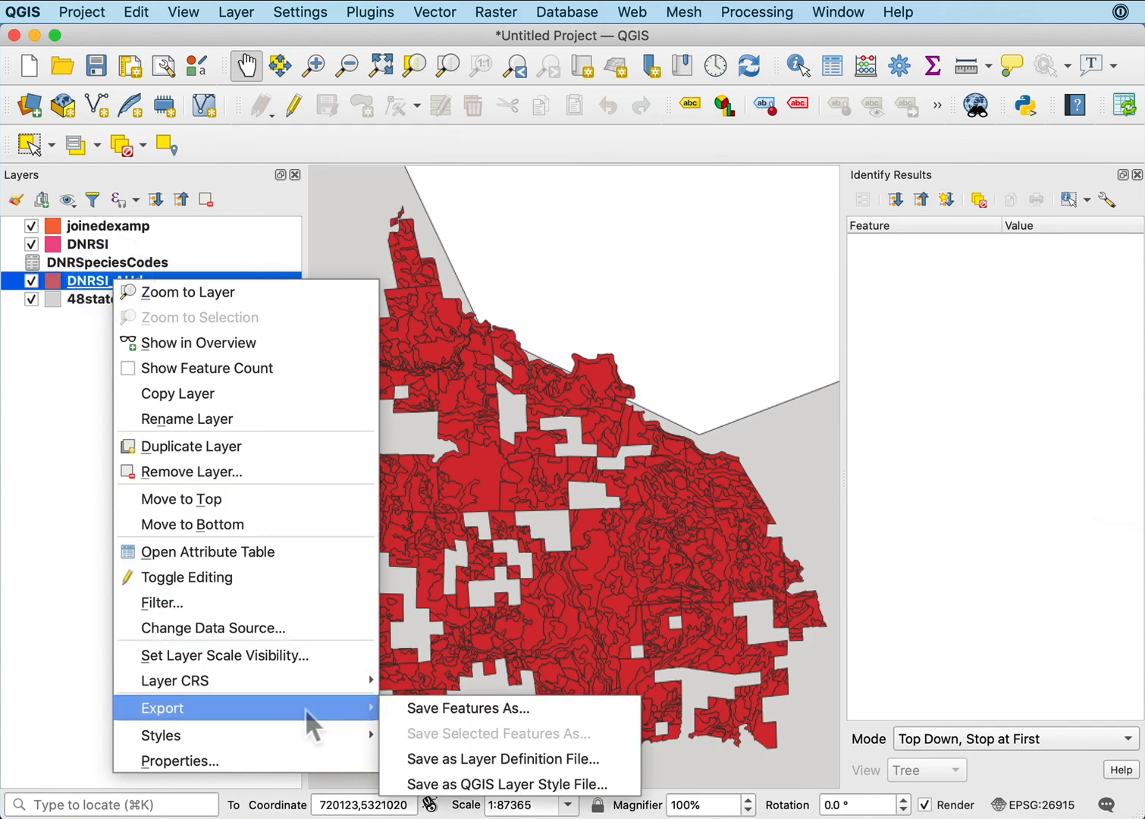
Save the joined DNRSI_AHd features as the Joinedexamp2 GeoPackage
click(467, 708)
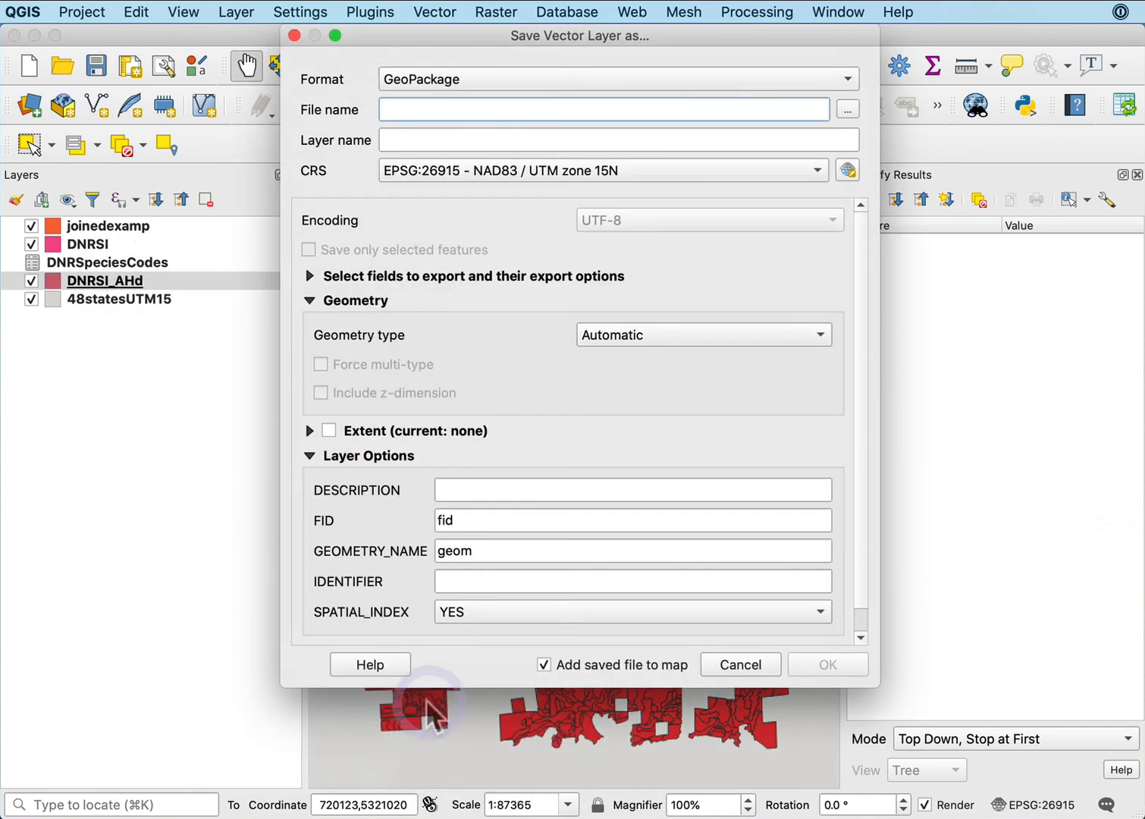
click(847, 109)
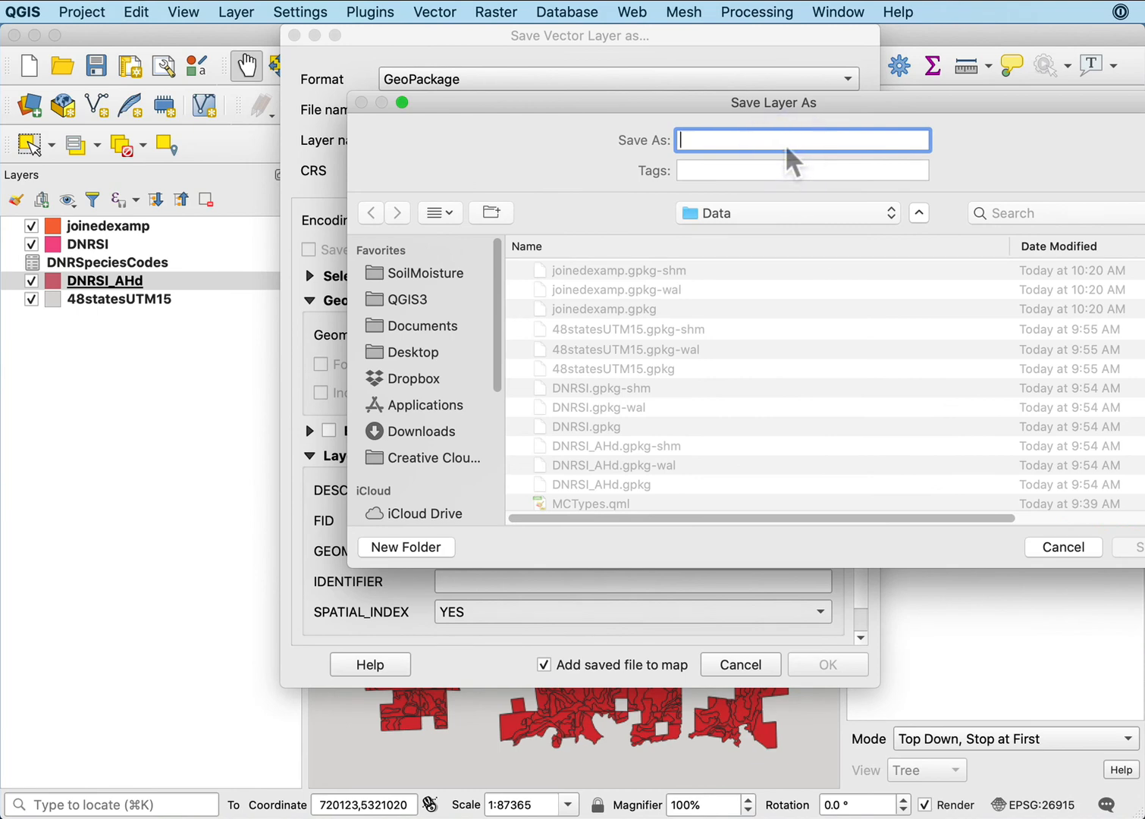
text(Joinedex)
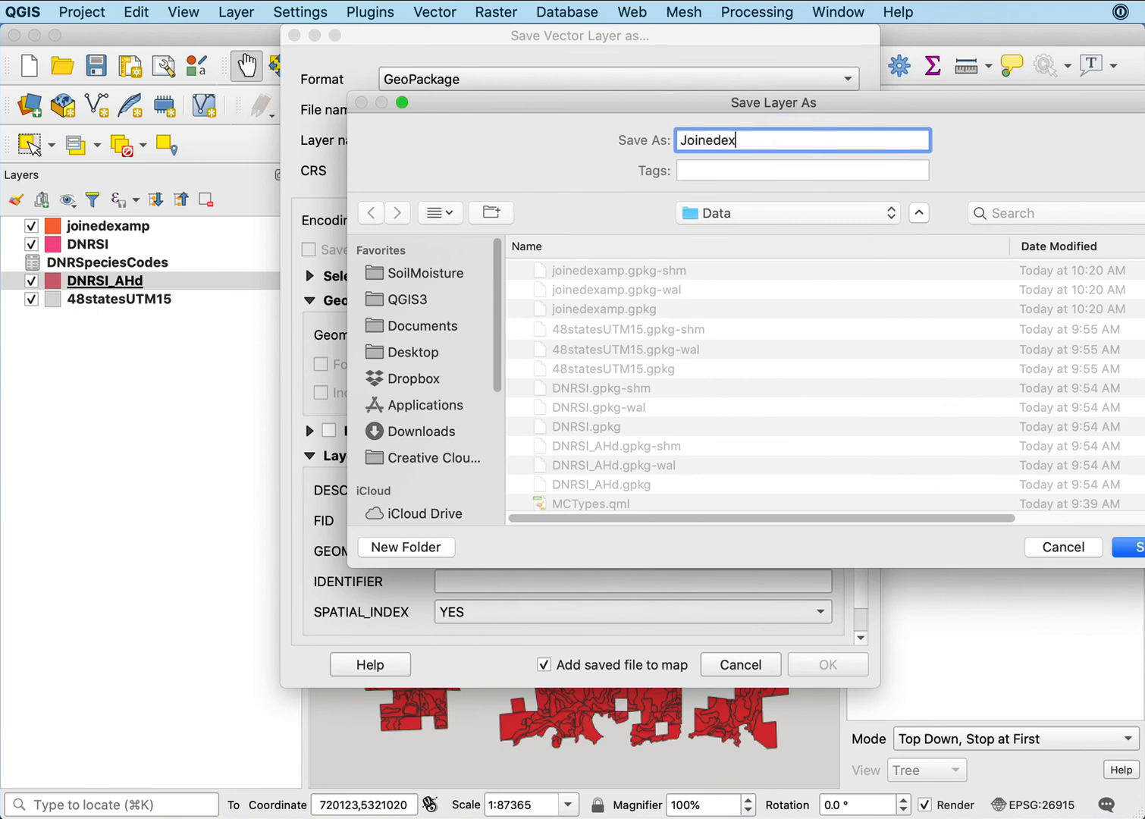
click(1140, 546)
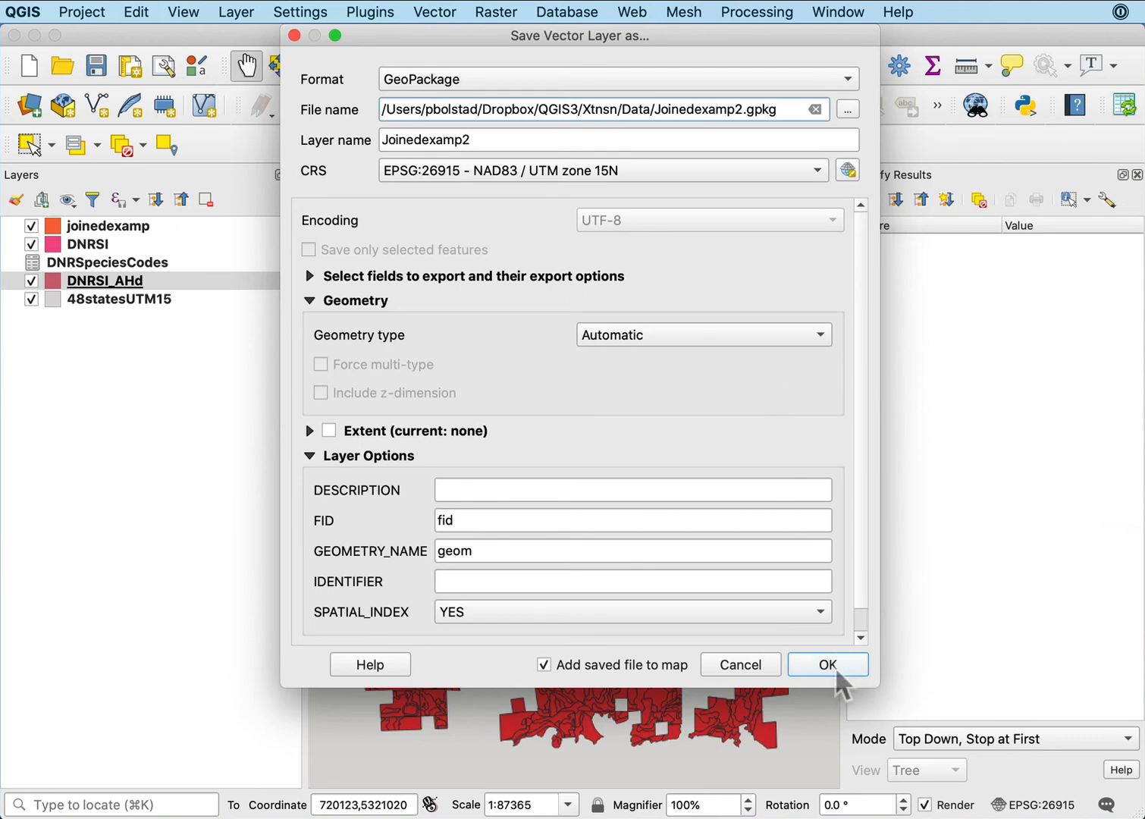
click(828, 664)
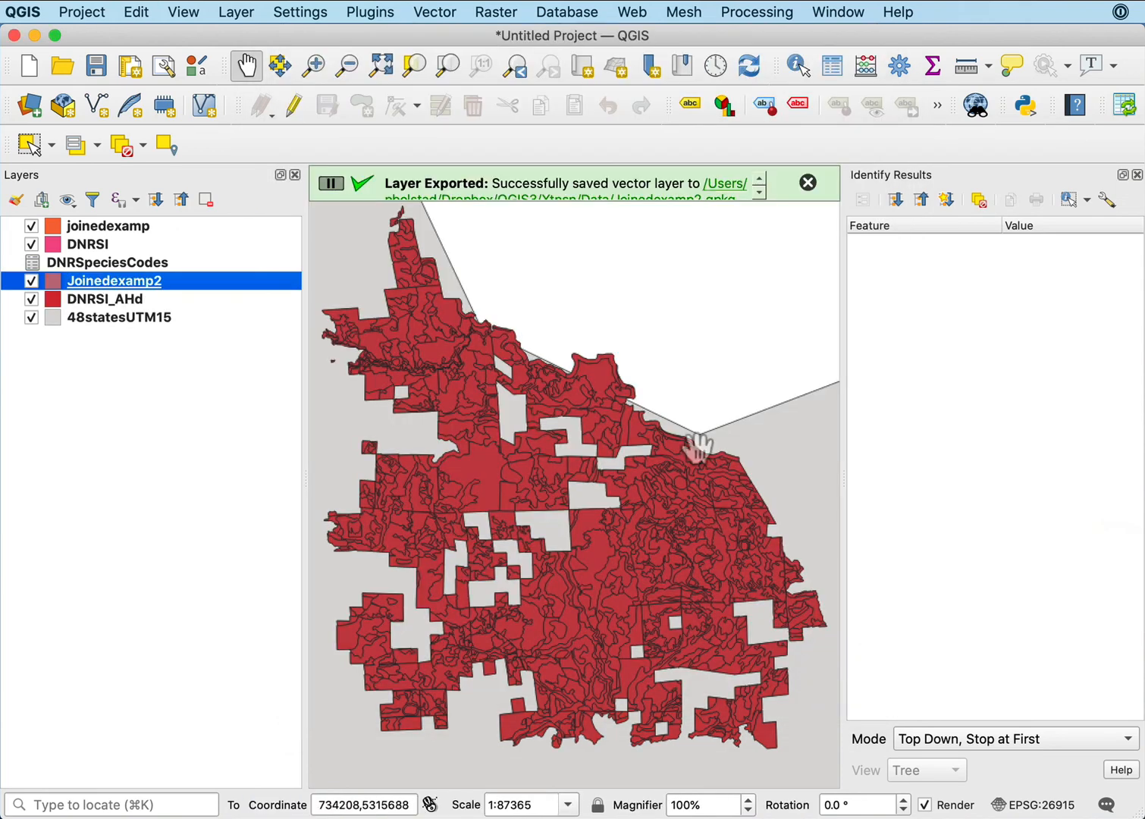
mouse_move(148, 334)
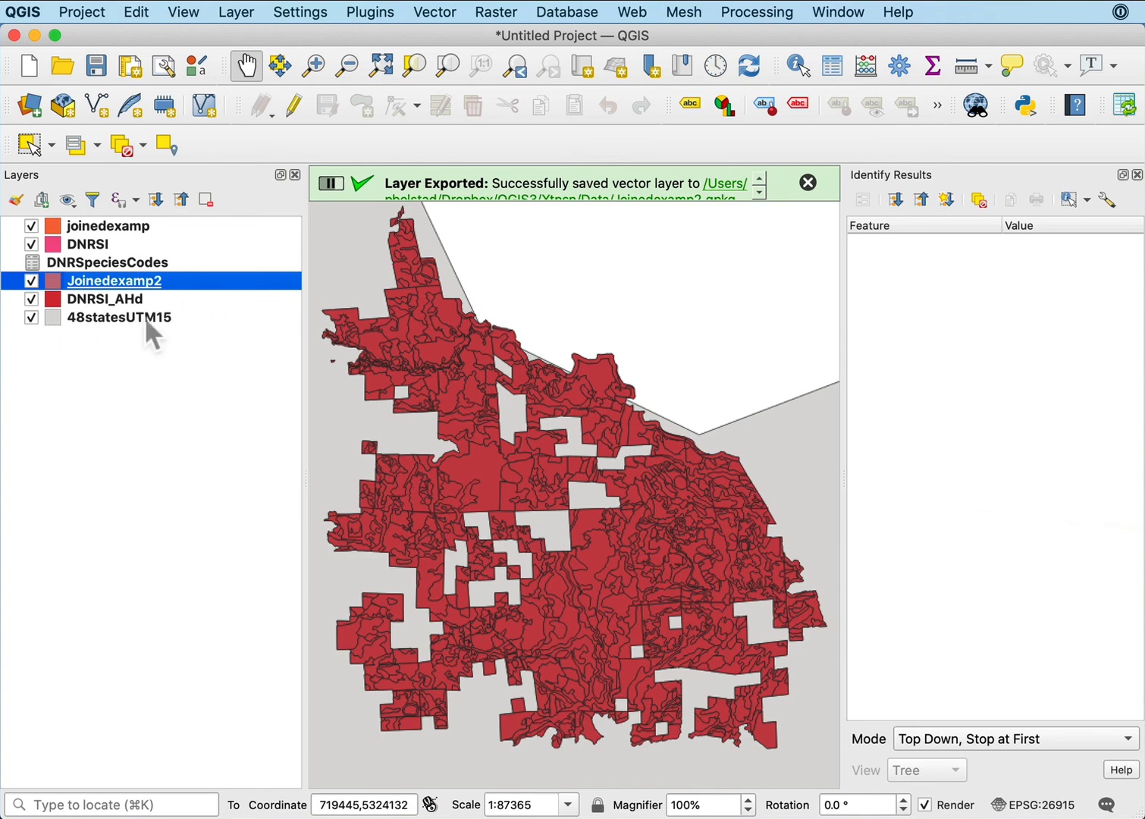
right_click(114, 280)
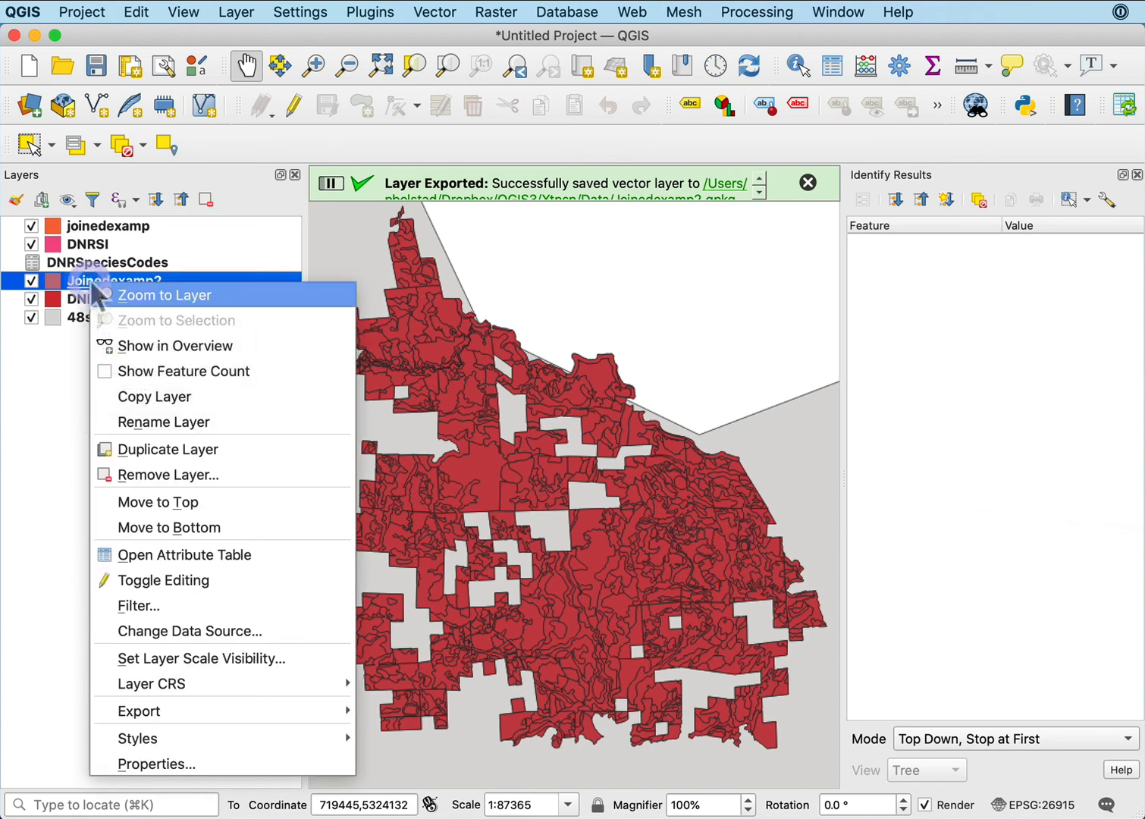
click(183, 555)
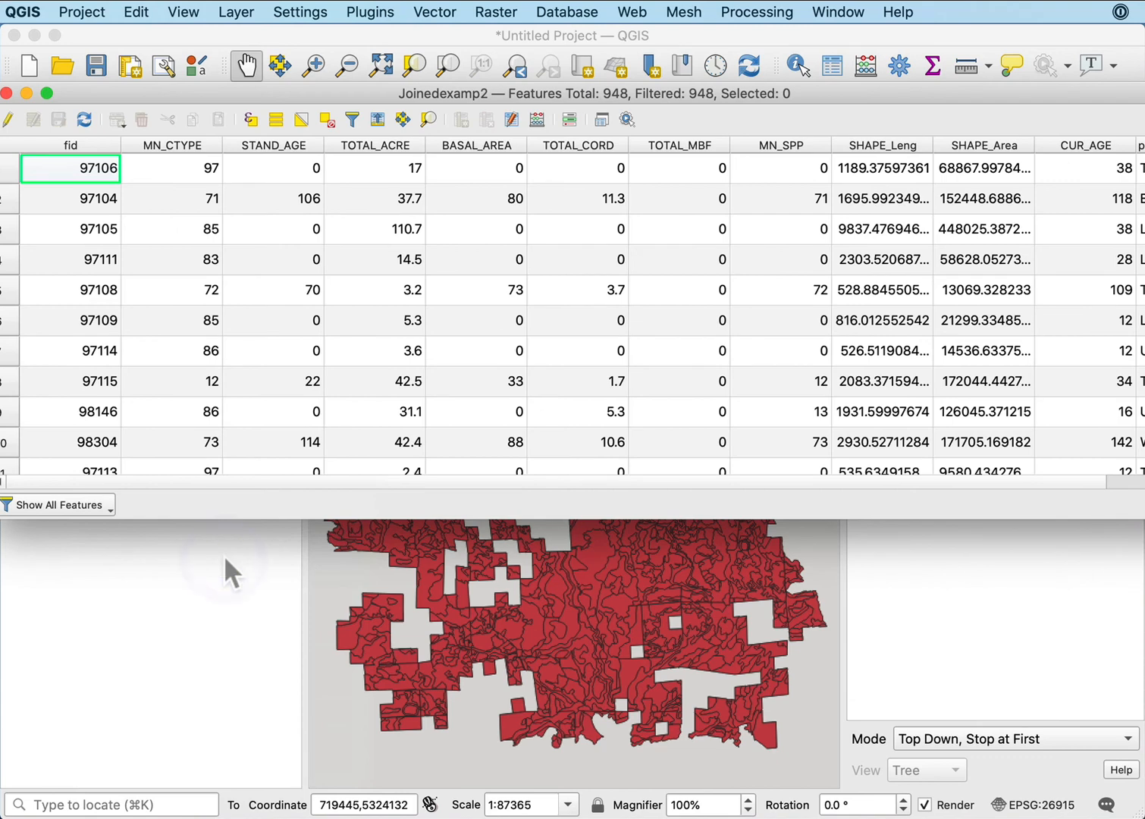
mouse_move(11, 111)
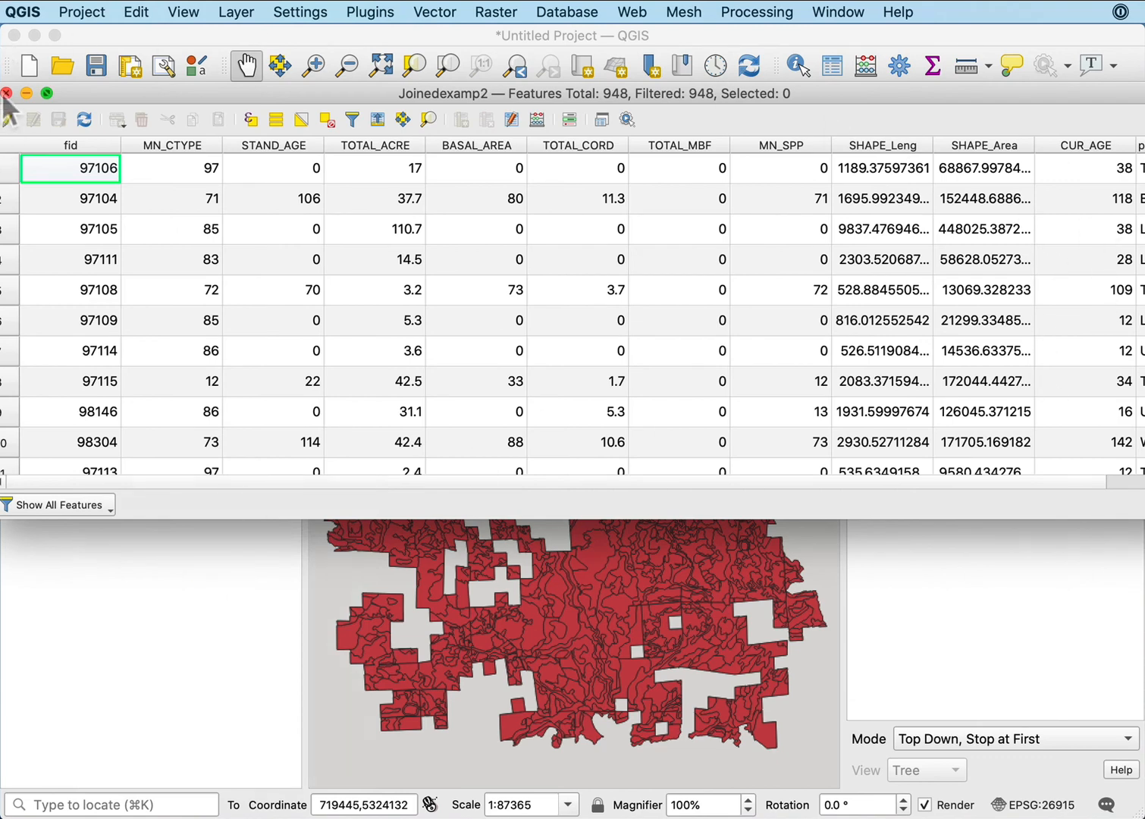
click(6, 92)
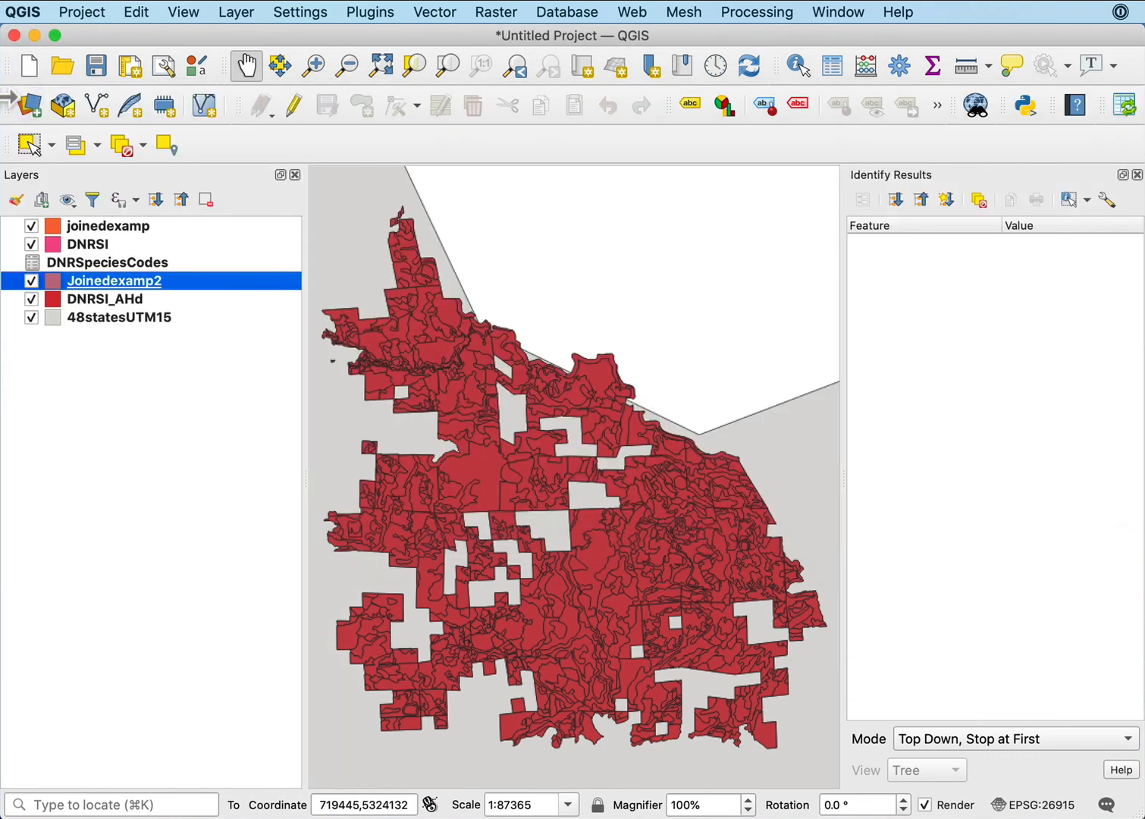